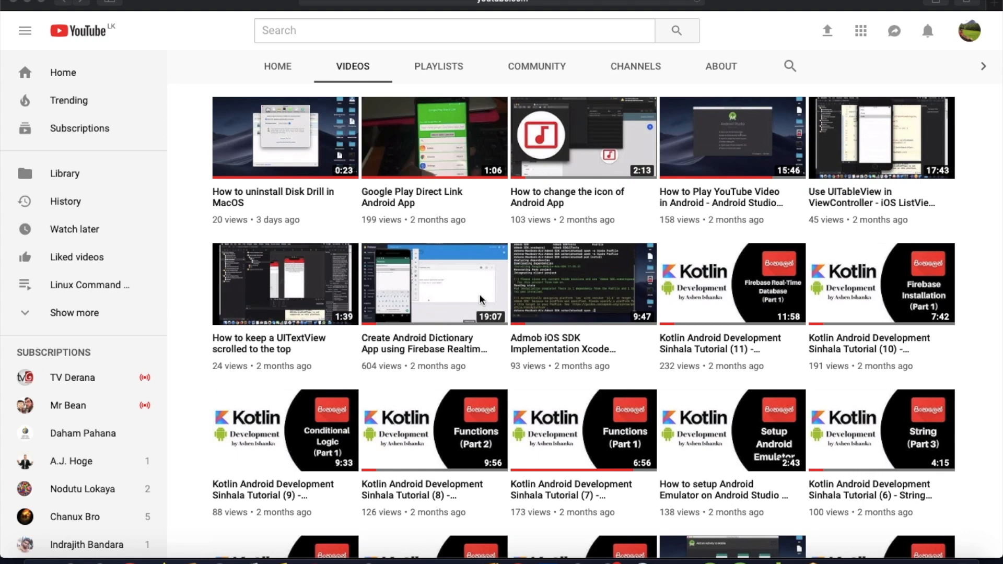
mouse_move(764, 465)
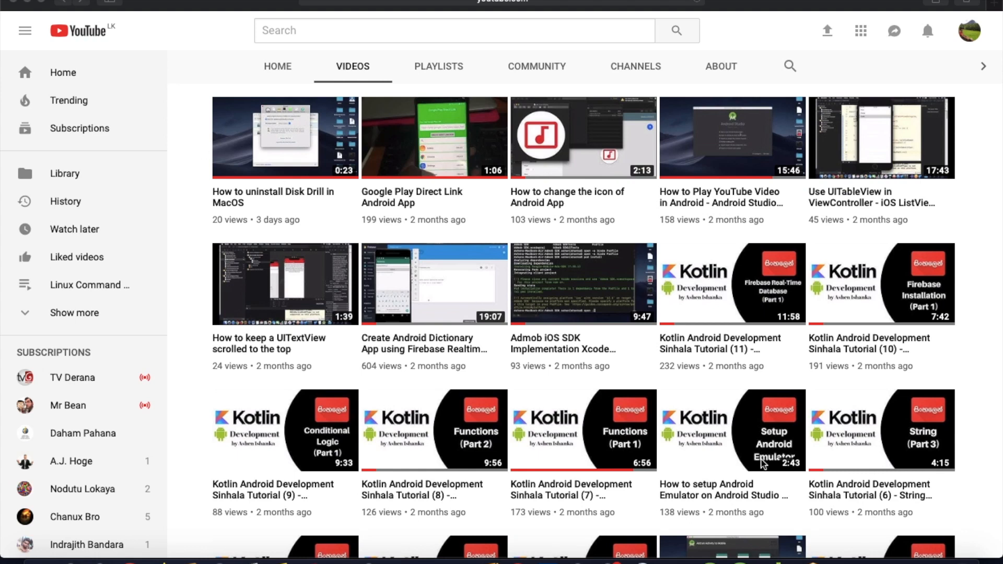
mouse_move(793, 500)
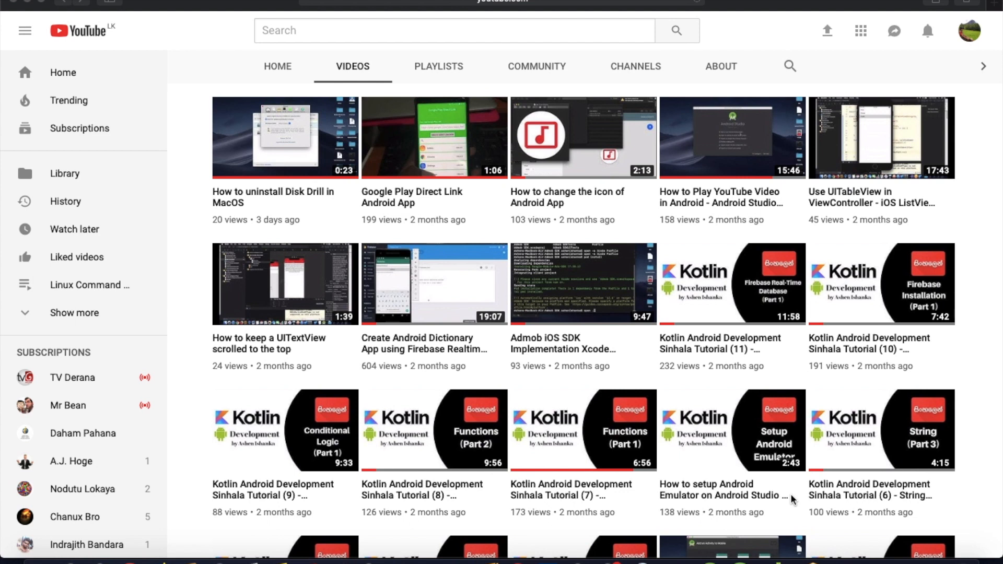
mouse_move(727, 562)
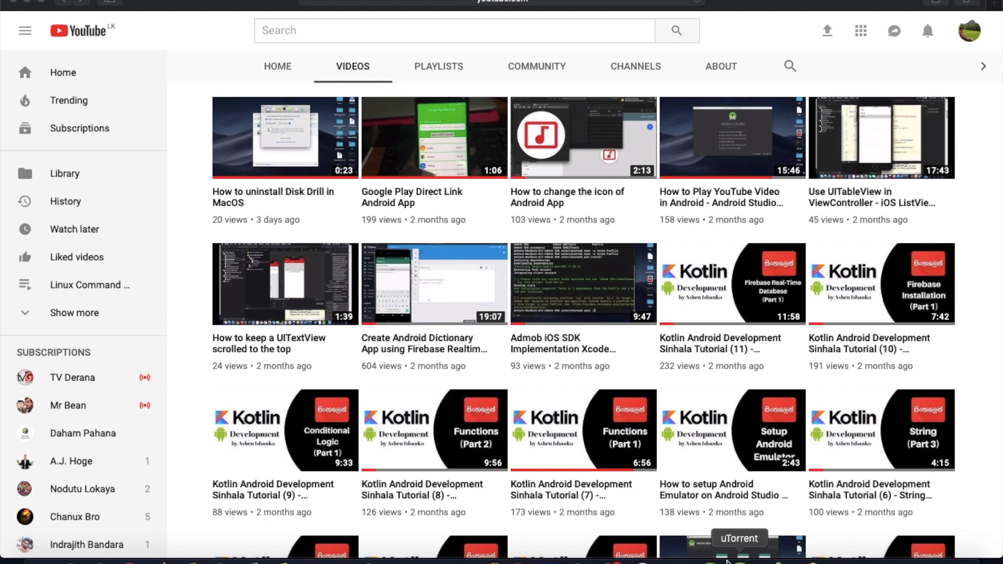
mouse_move(782, 301)
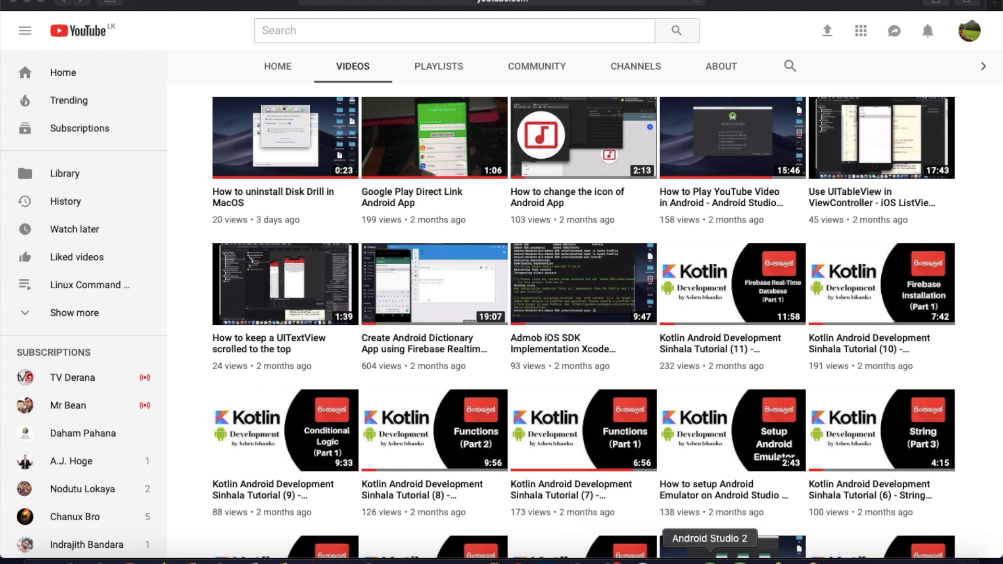
Step: Start a new project named Spinner with package com.ashenishanka.dropdownlist
click(708, 539)
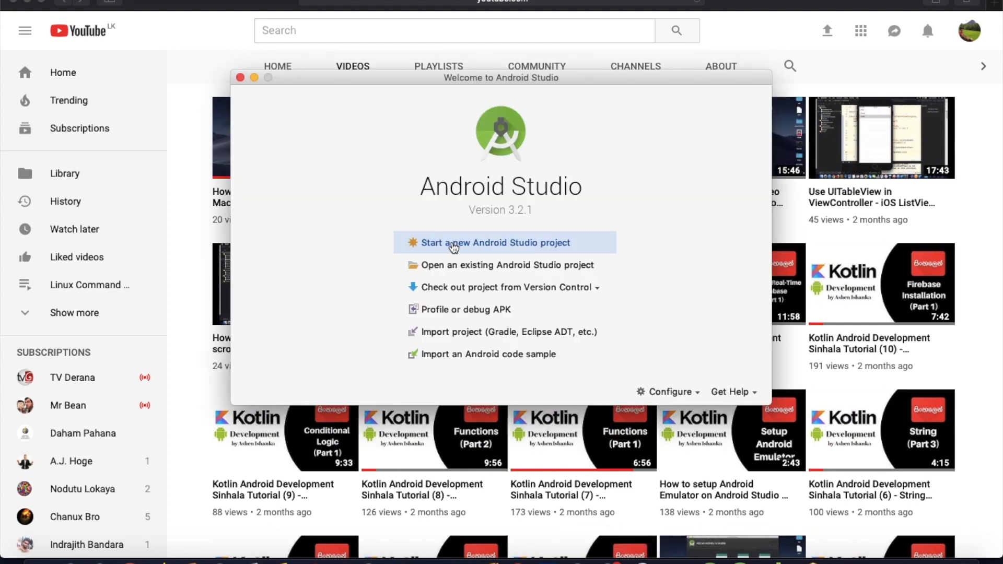
click(493, 242)
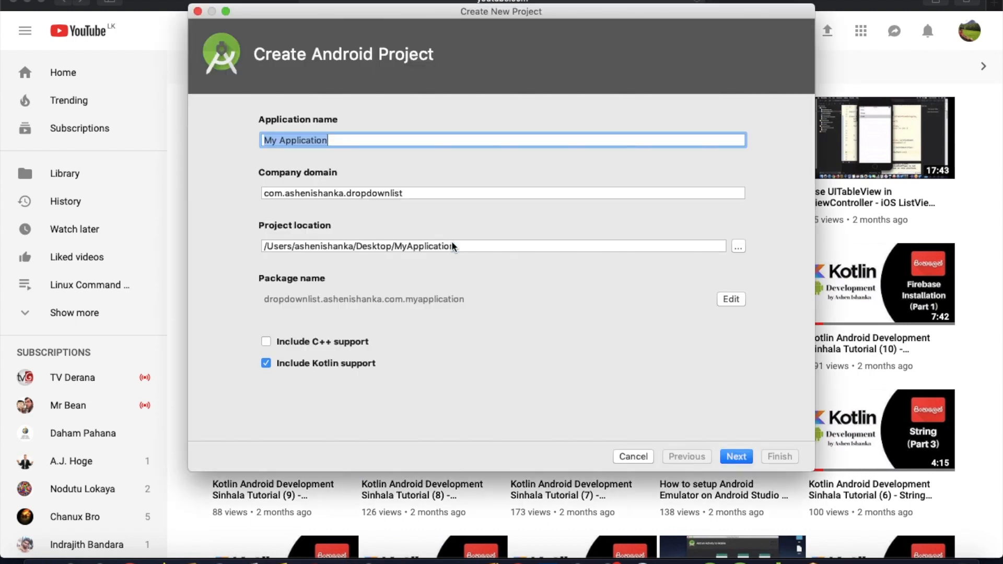
text(Spinner)
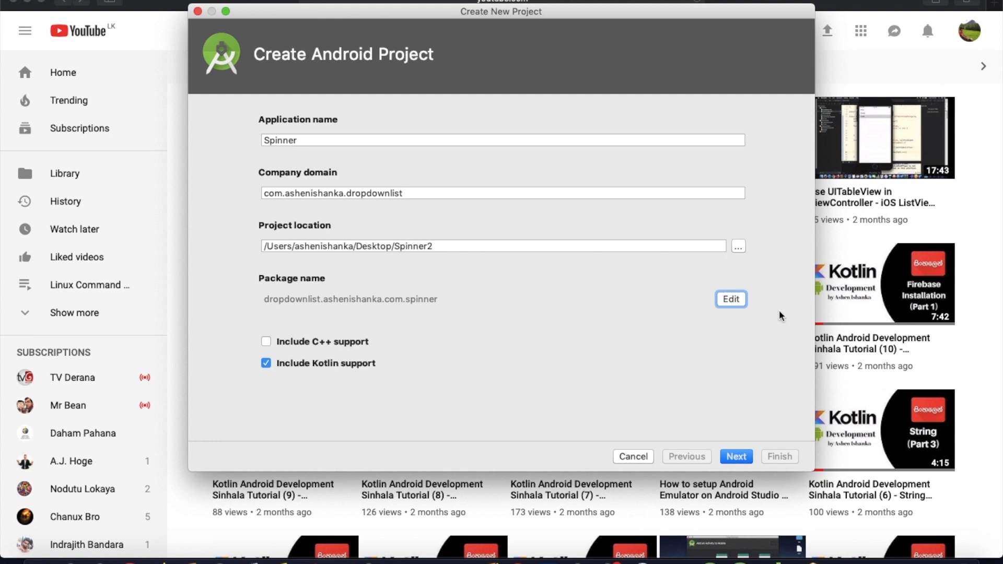
click(731, 299)
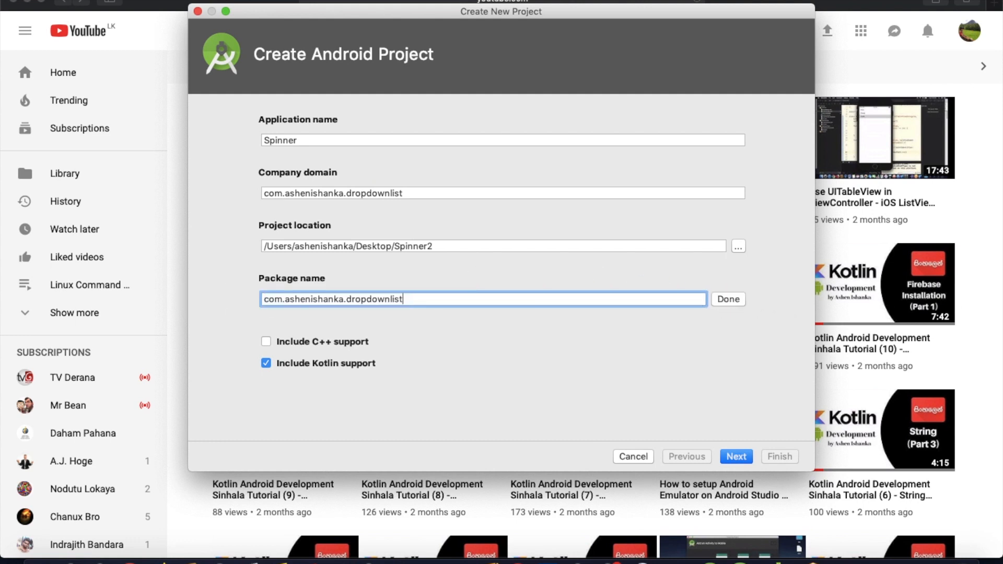
mouse_move(372, 410)
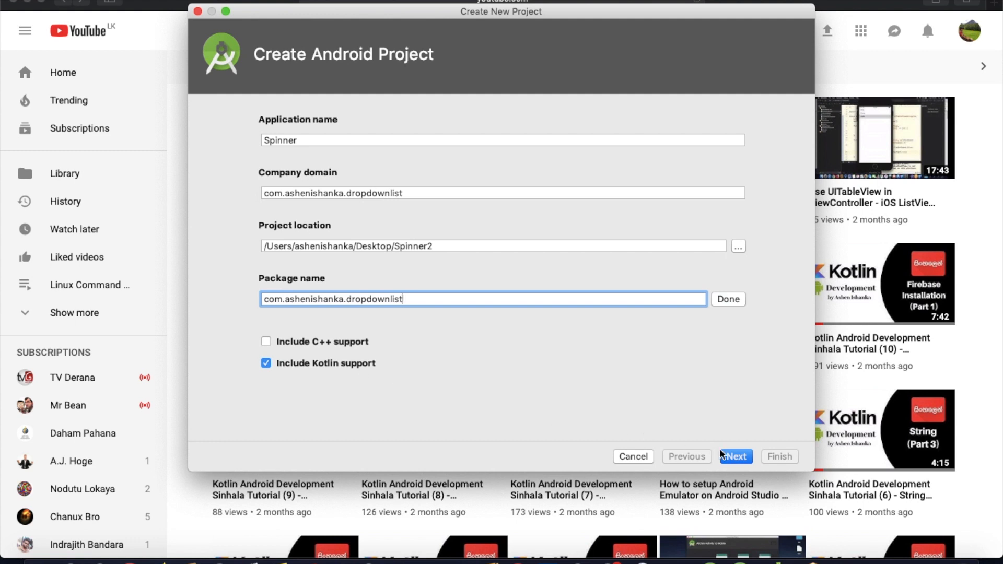
Step: Keep the default minimum SDK and finish with an empty MainActivity
click(735, 457)
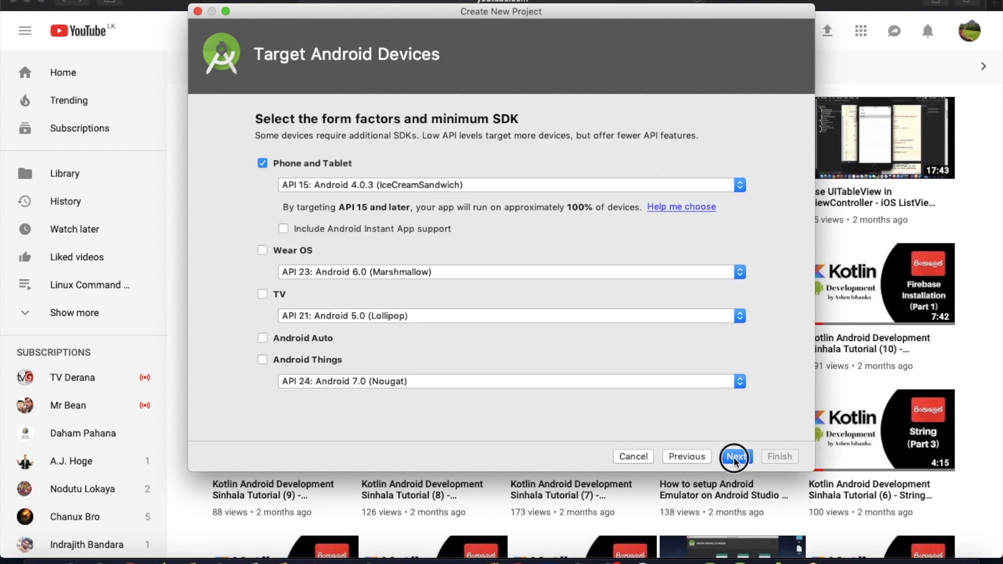
click(735, 459)
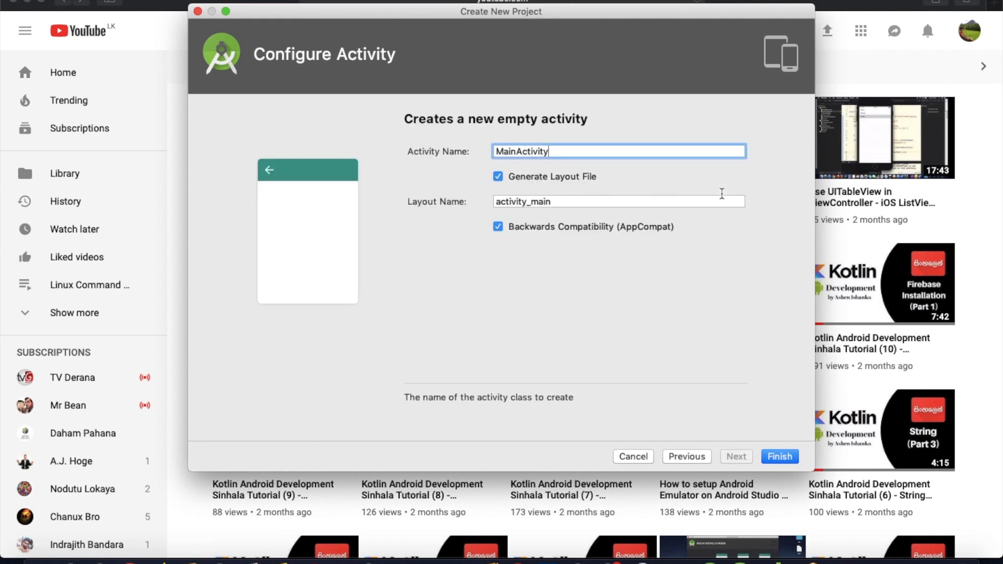
mouse_move(811, 433)
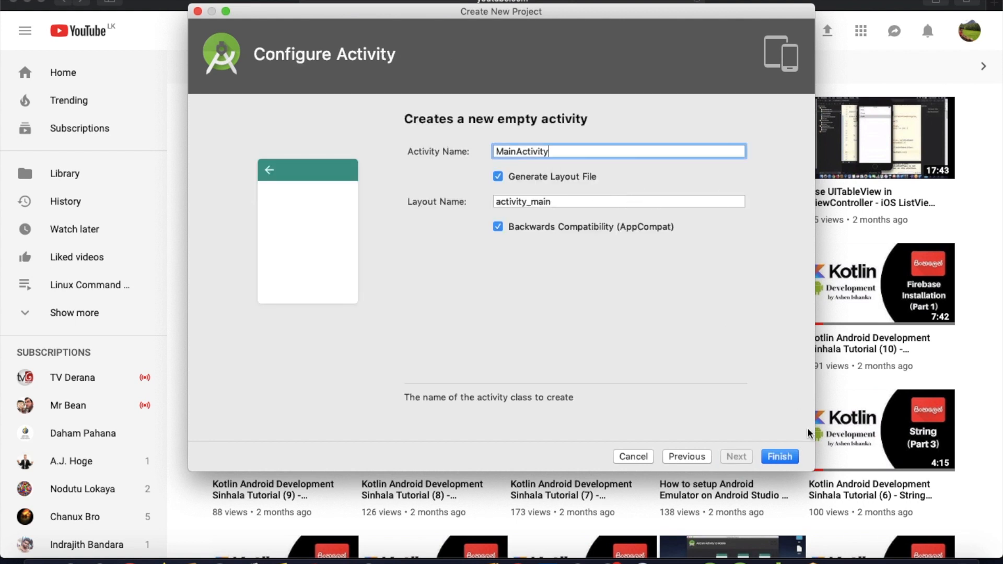
mouse_move(535, 208)
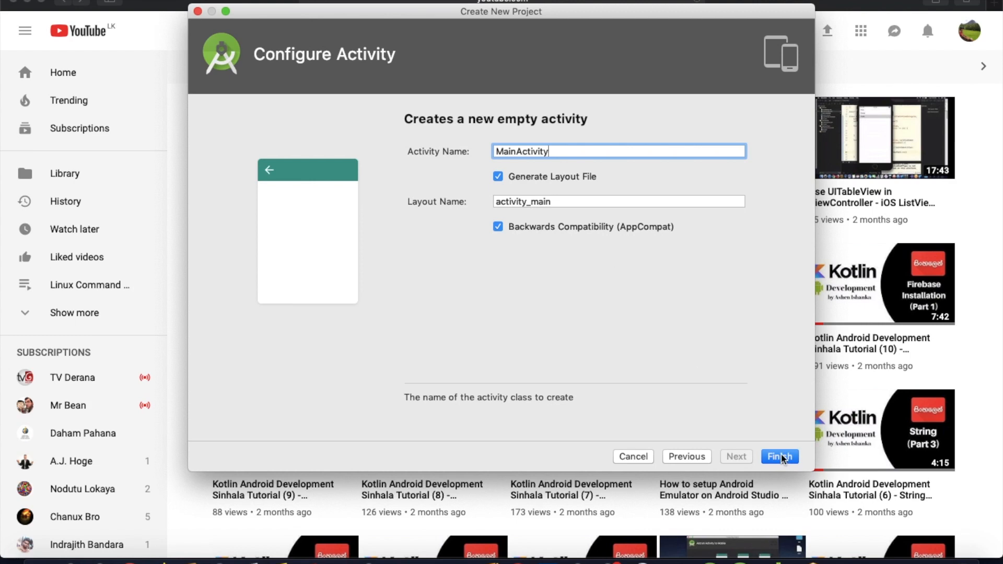
click(779, 457)
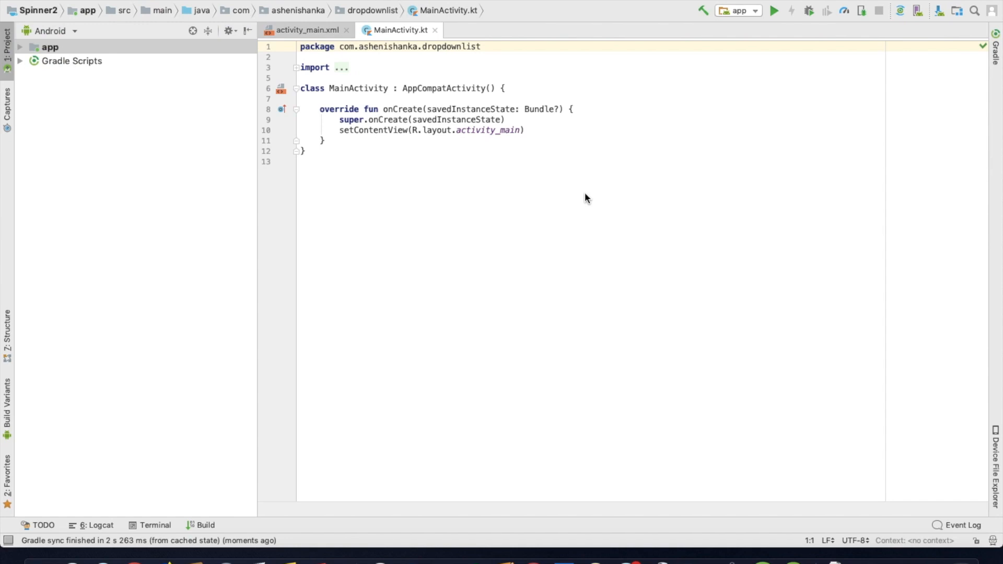
mouse_move(109, 65)
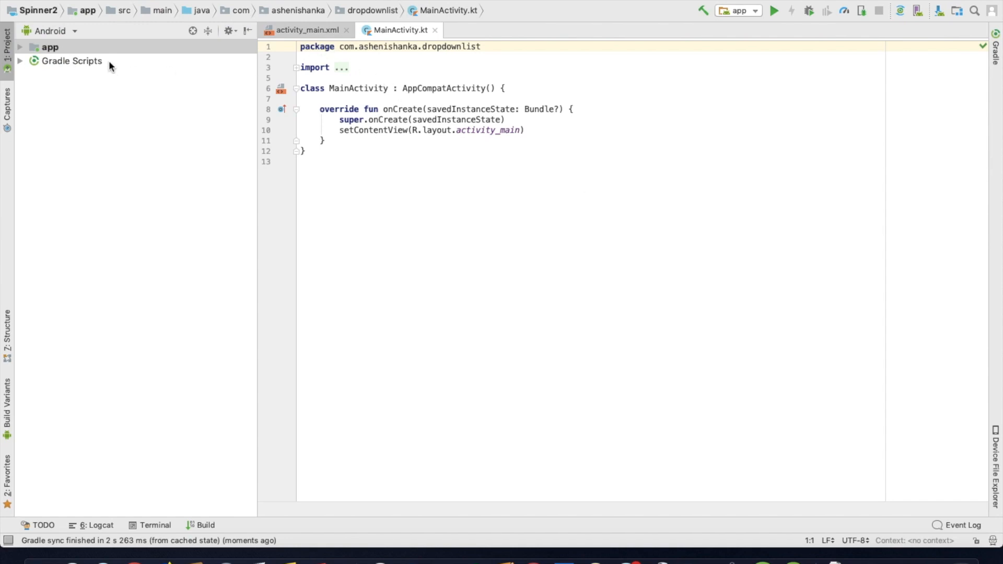
Step: Expand app > res > layout in the Project panel to reach activity_main.xml
click(20, 47)
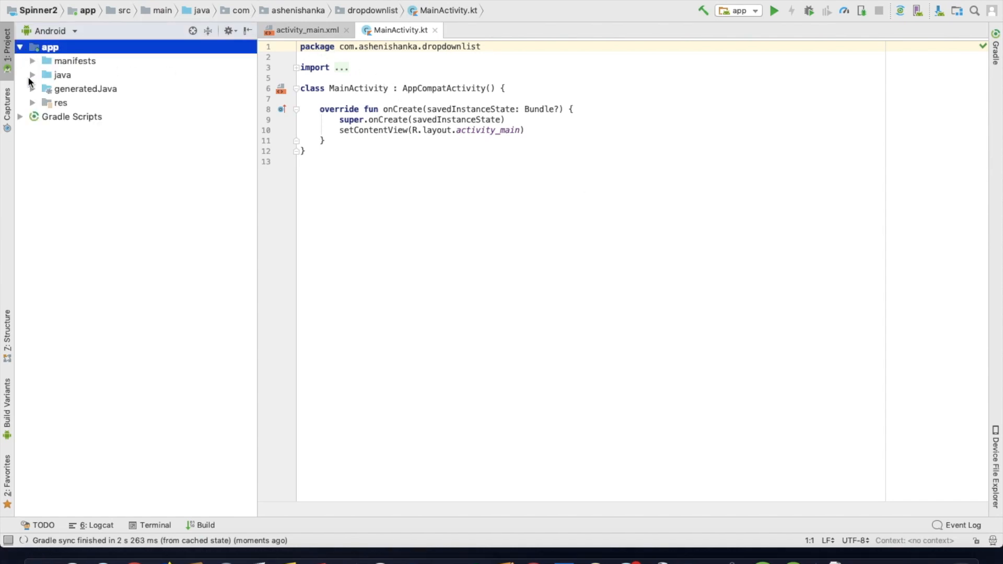
click(32, 103)
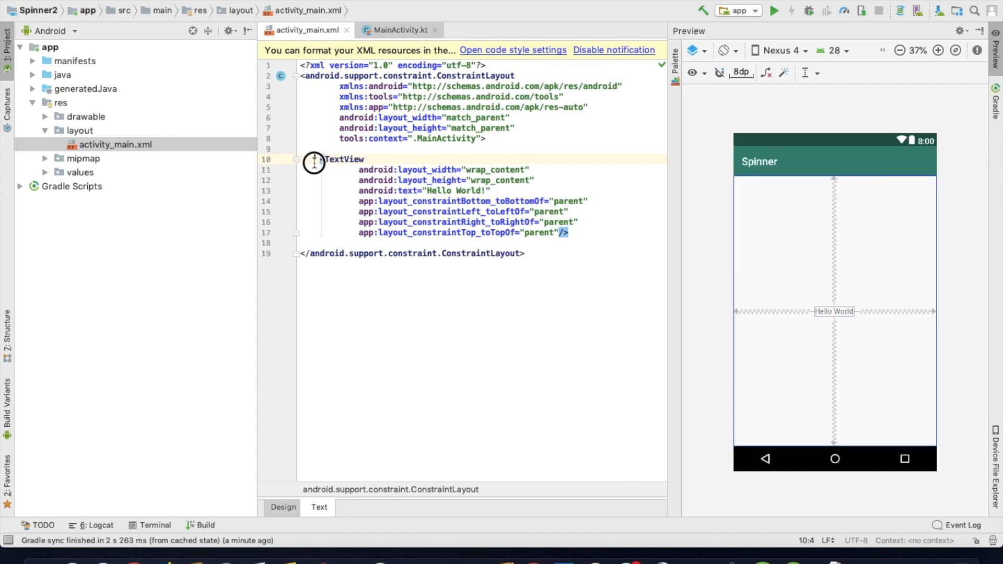
Step: Delete the Hello World TextView and change the root tag to RelativeLayout
drag(313, 159, 568, 232)
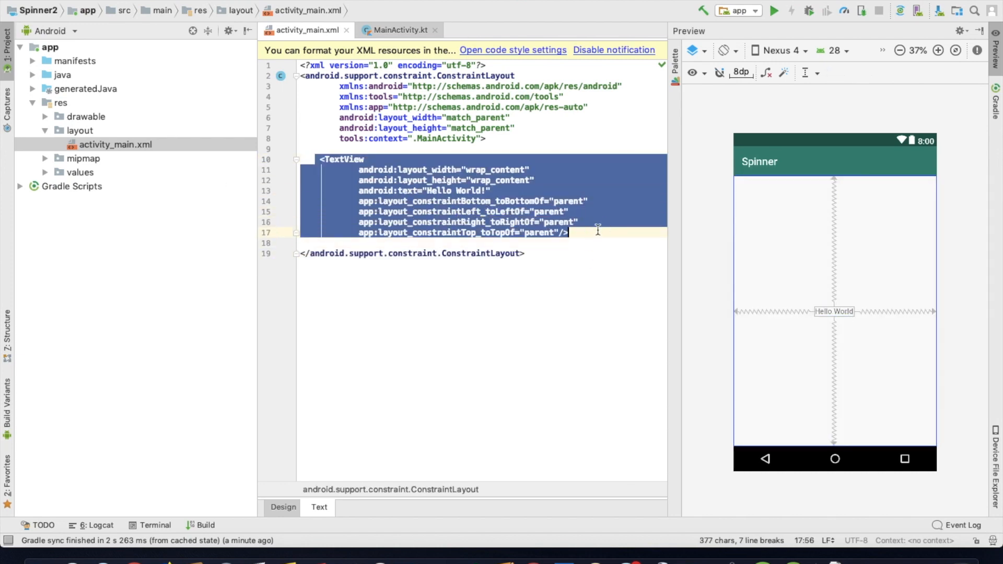
key(Delete)
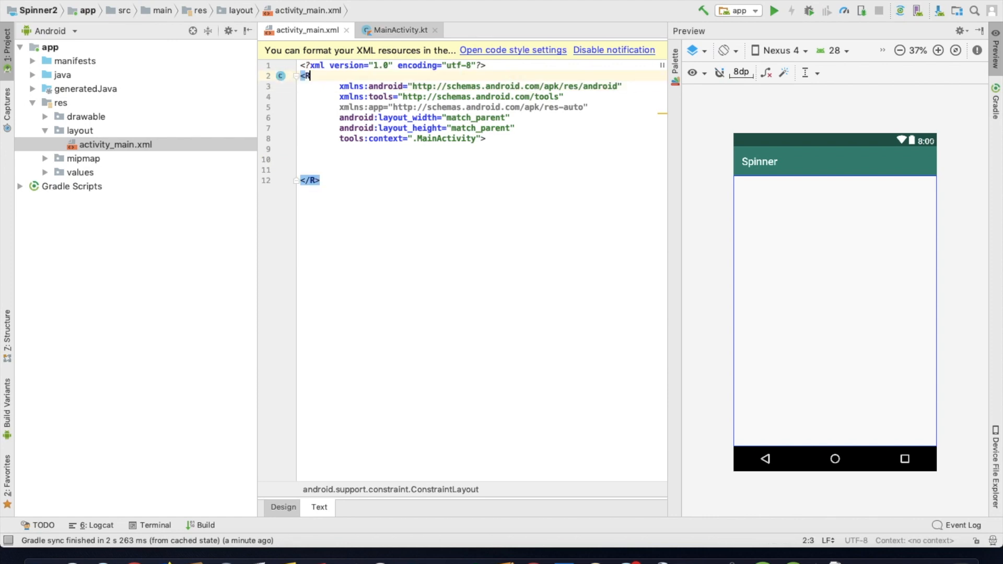
text(el)
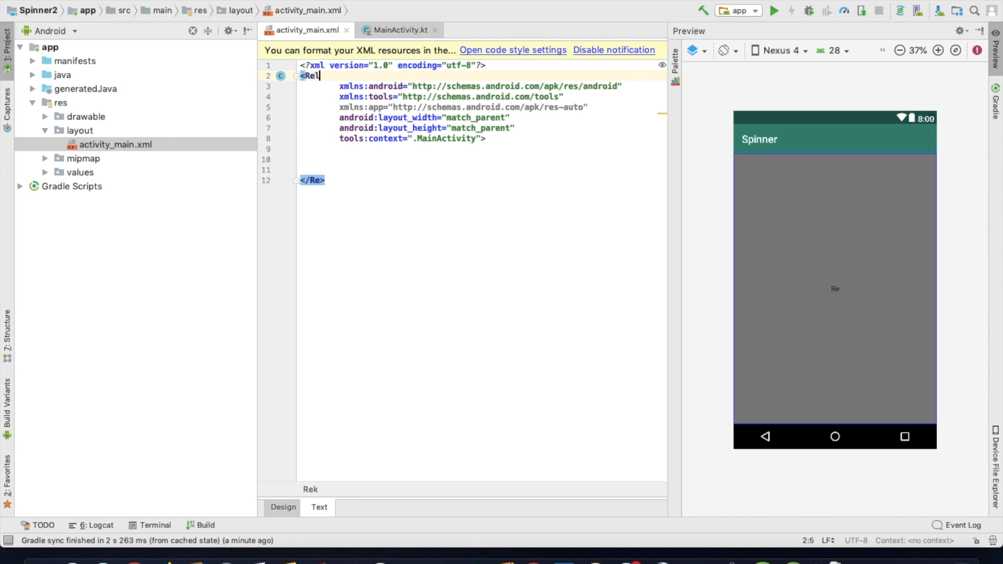
text(ativeLa)
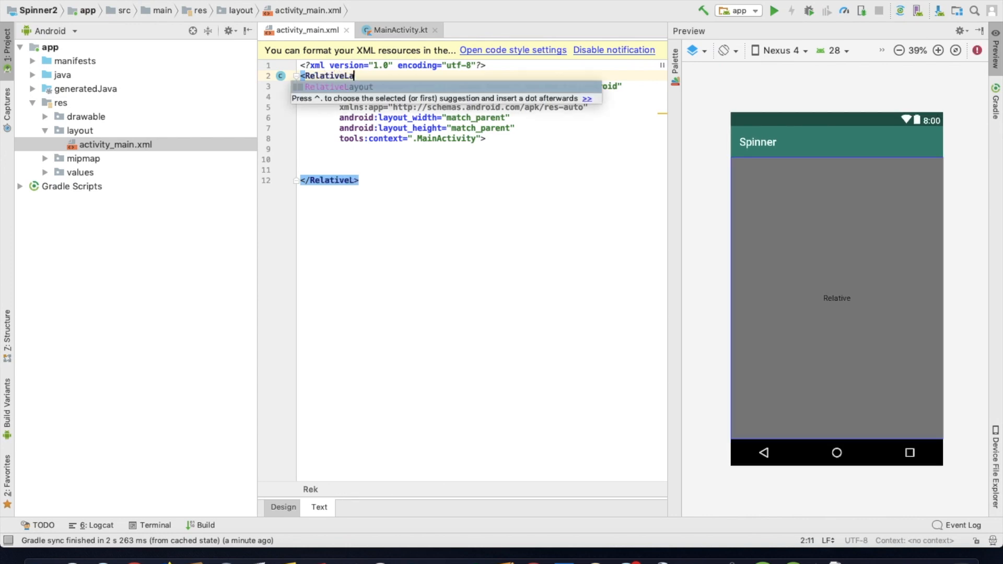
key(Tab)
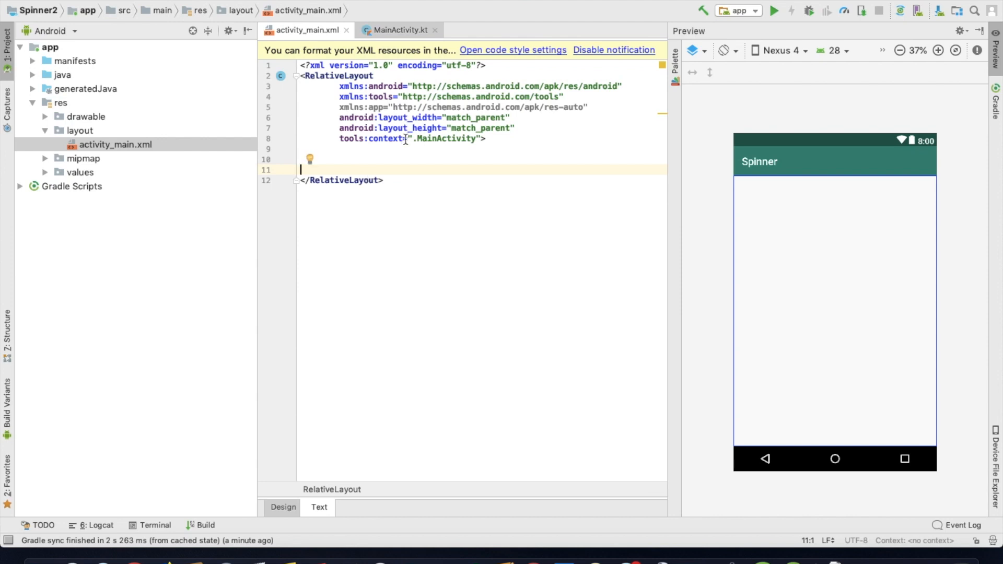
mouse_move(296, 506)
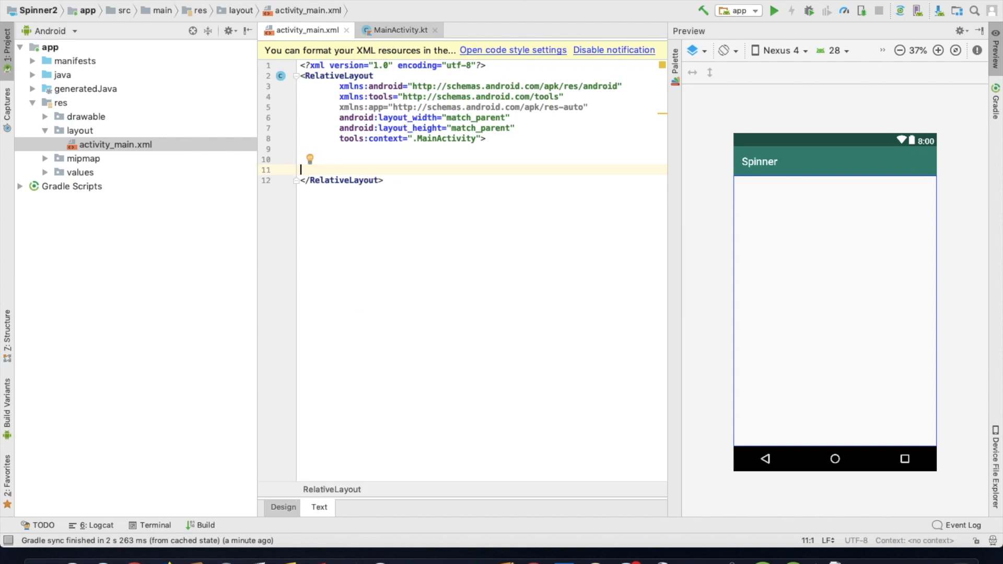
Step: Add a full-width Spinner tag with layout_width and layout_height attributes
text(<)
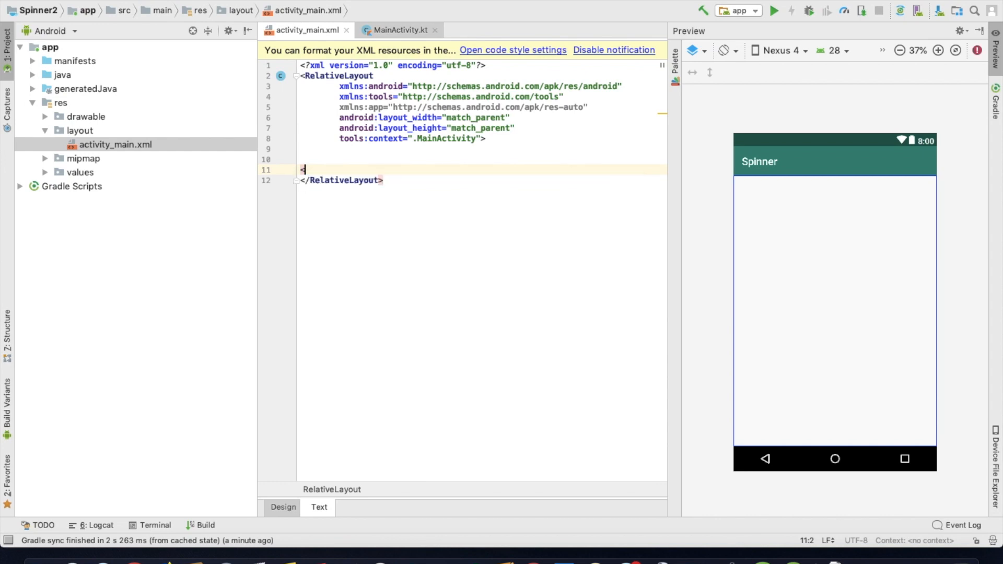
text(<Spinner android:layout_width="" android:layout_height=""></Spinner>)
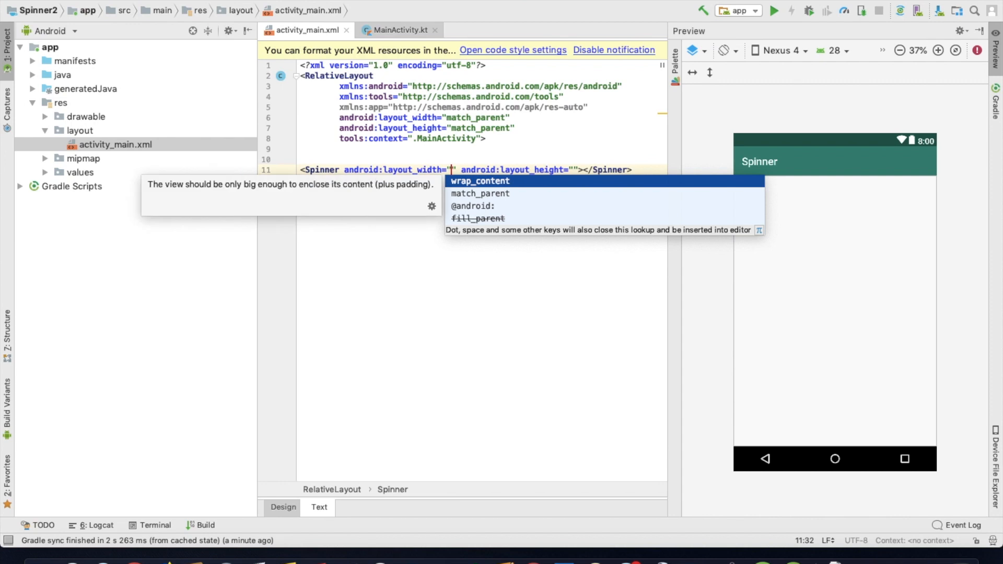
key(down)
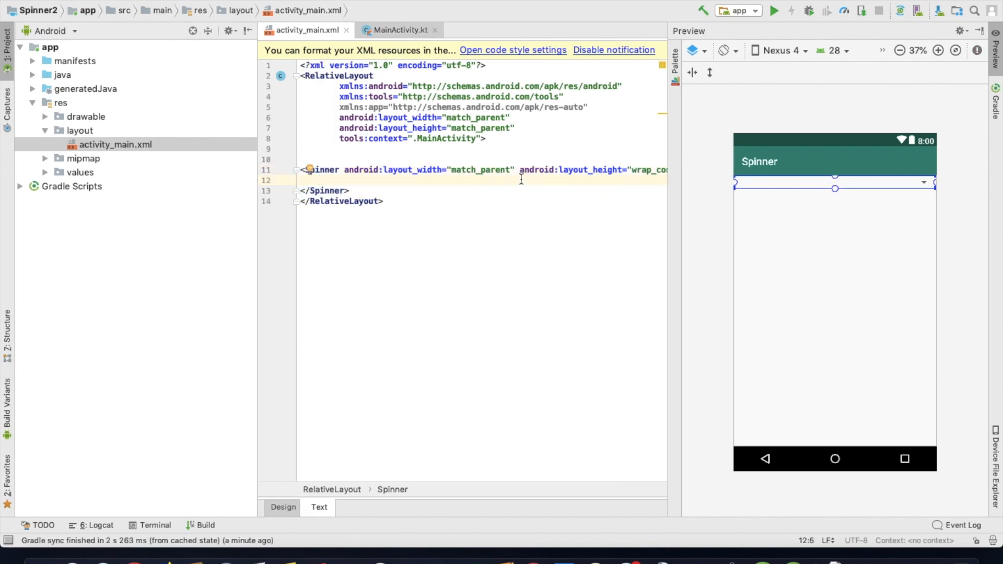
key(Enter)
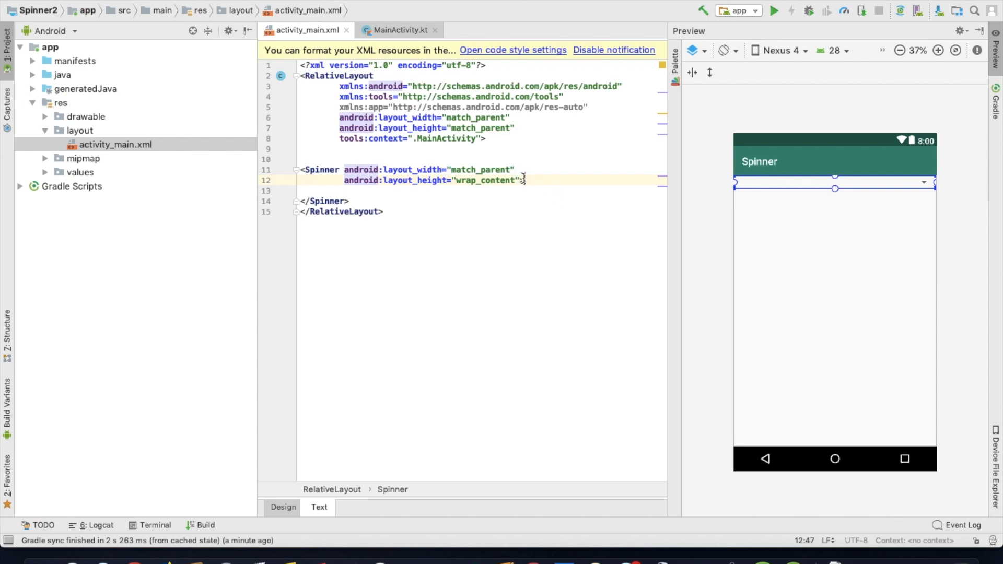
key(enter)
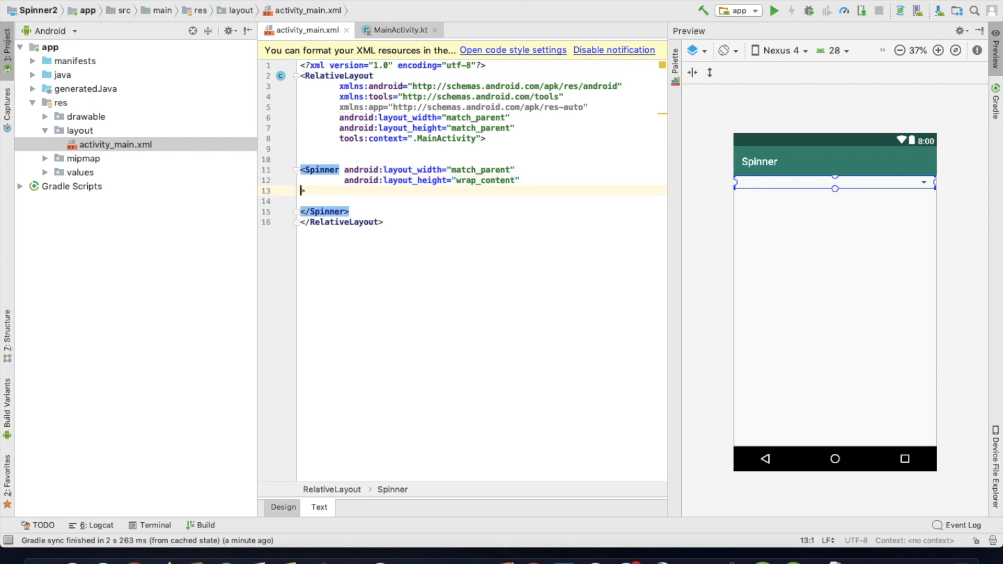
Step: Give the Spinner android:id="@+id/spinnerHome"
text(a)
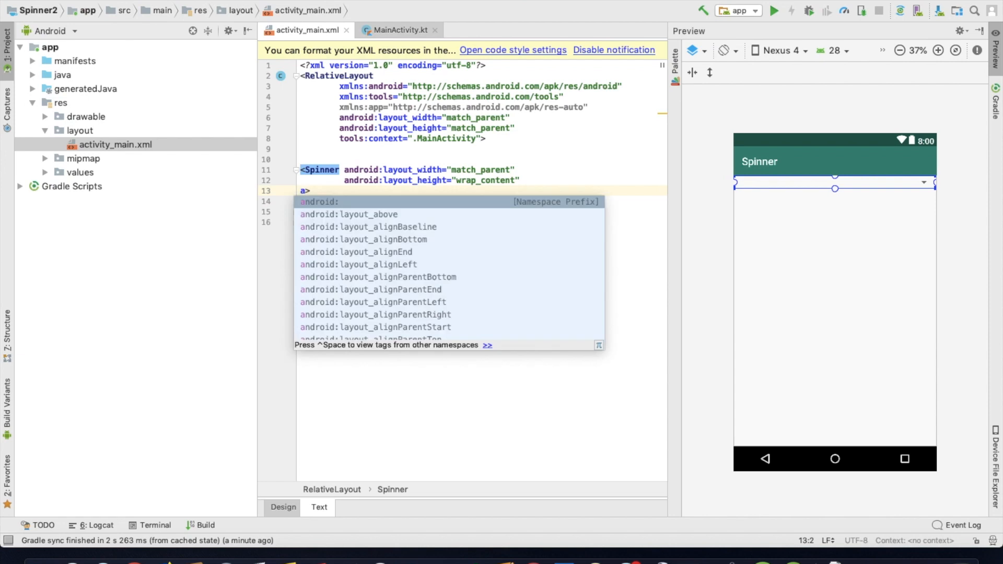
text(android:id=")
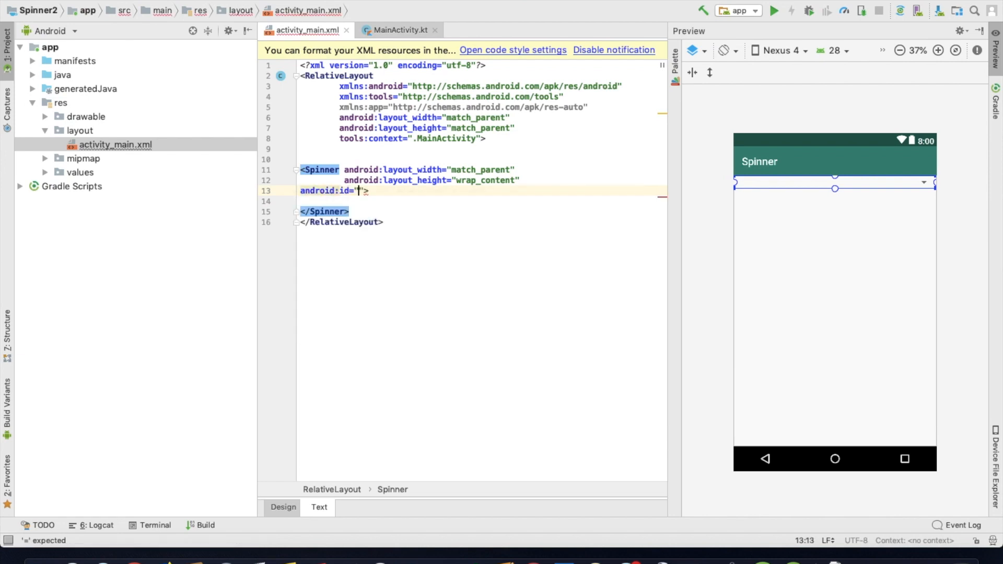
text(")
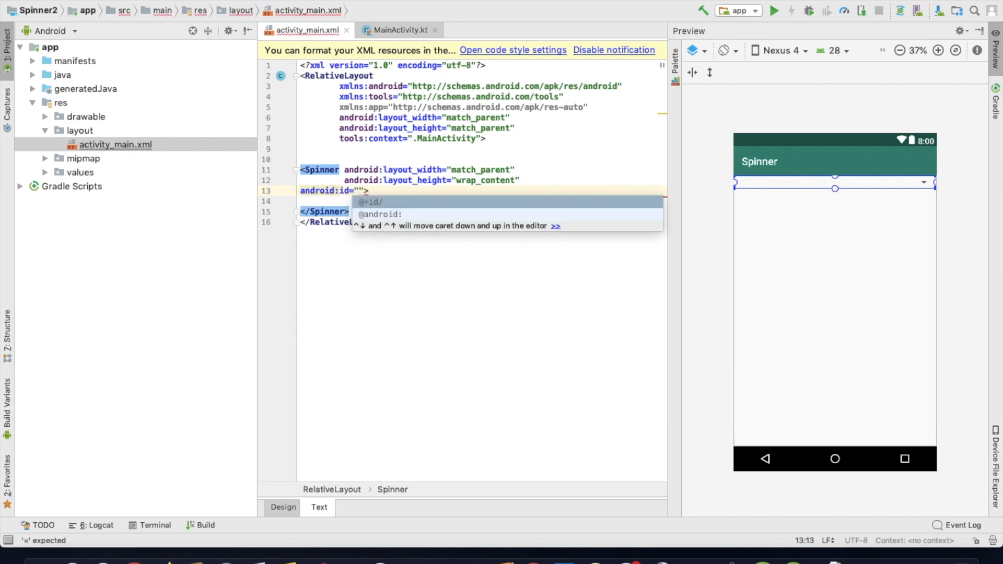
text(d)
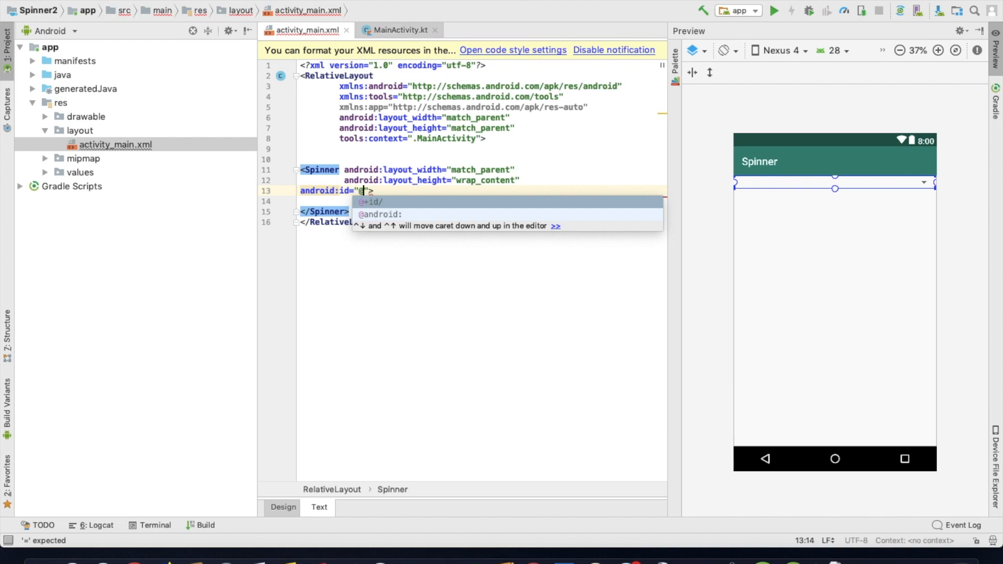
text(+id/)
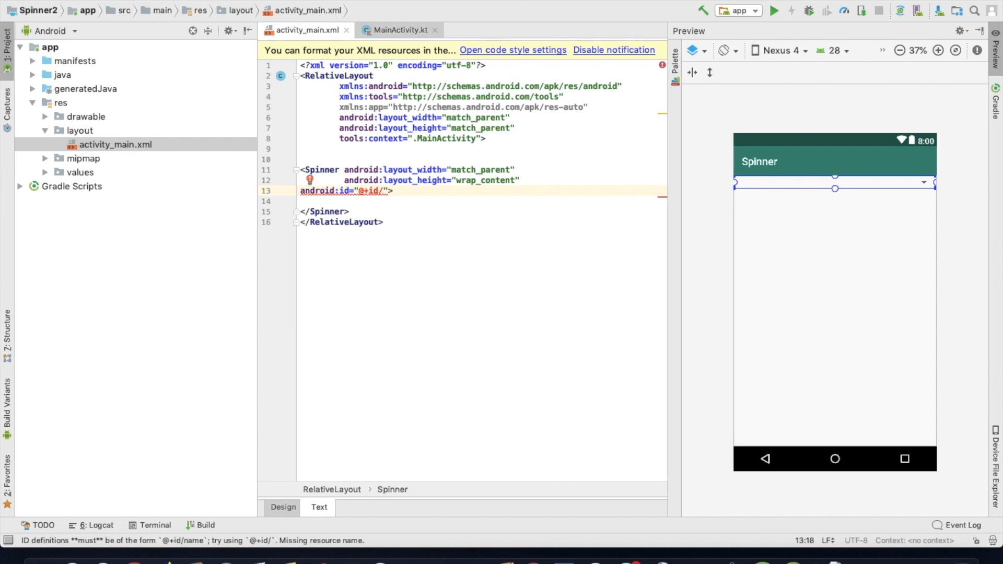
text(s)
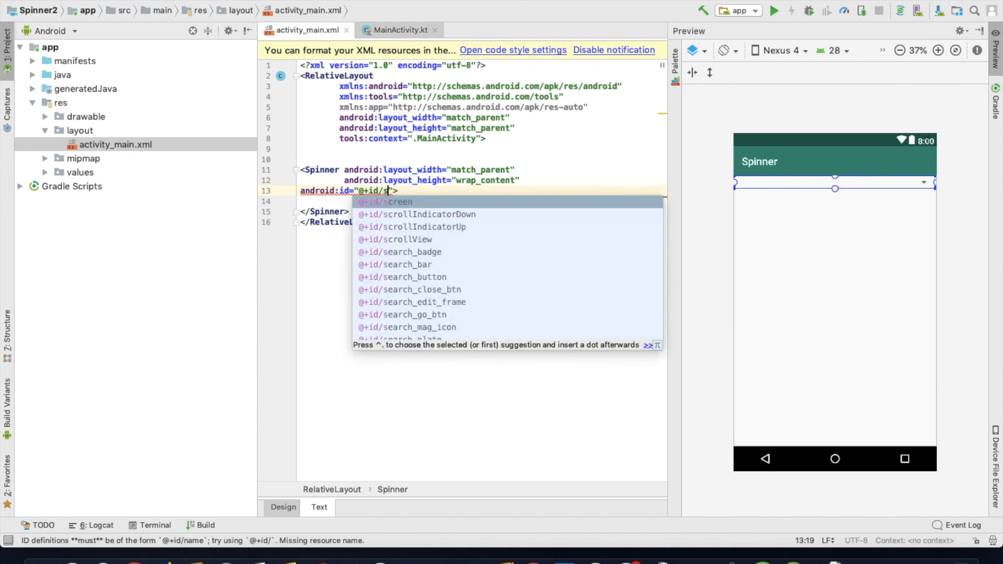
text(pinner)
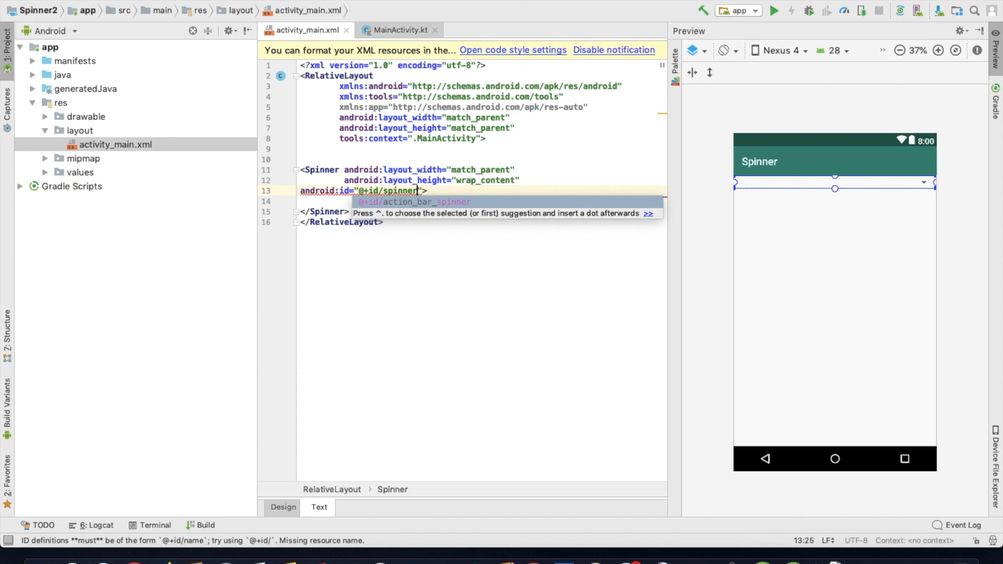
text(Home)
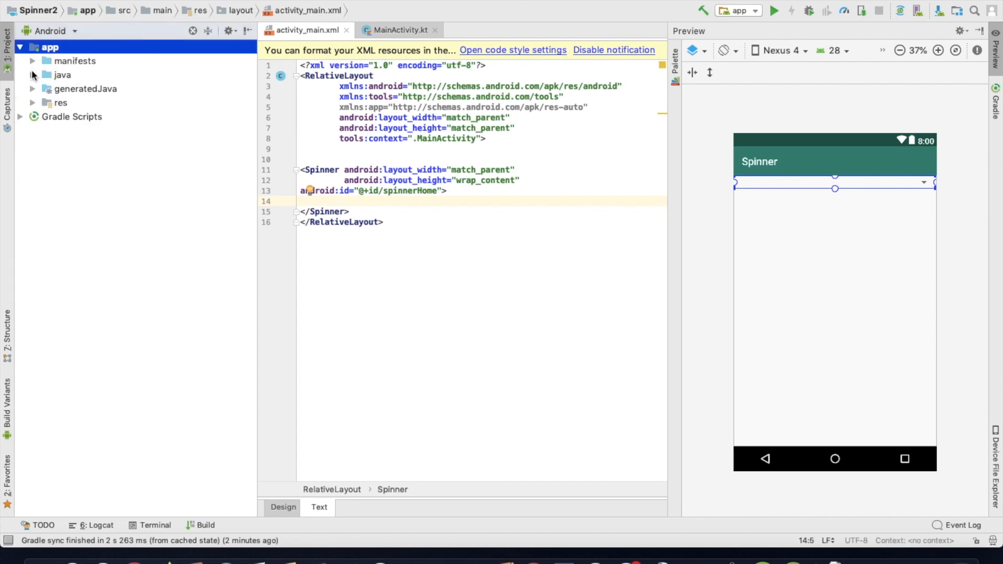
Step: Expand the java package and switch to MainActivity.kt with its onCreate
click(33, 75)
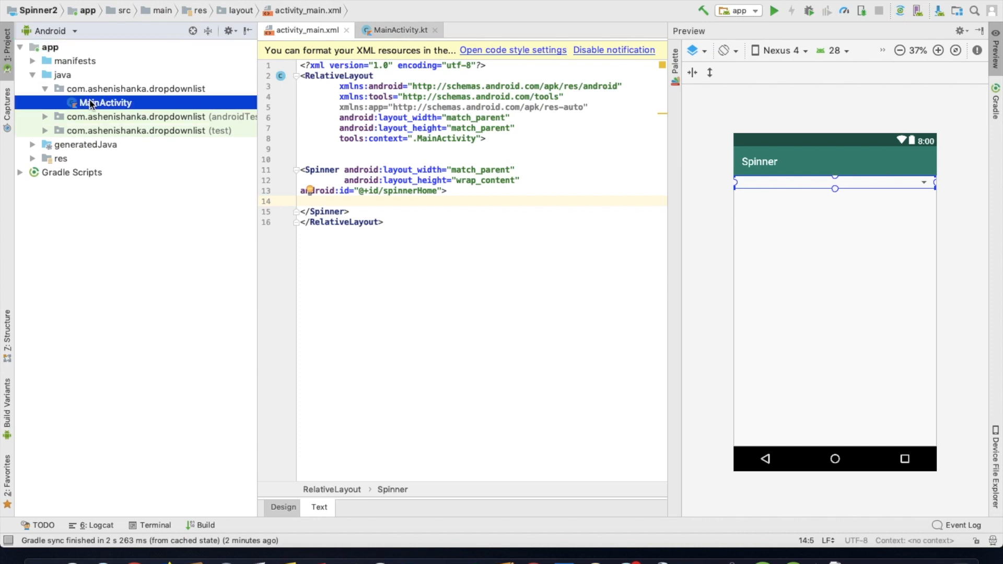
click(397, 30)
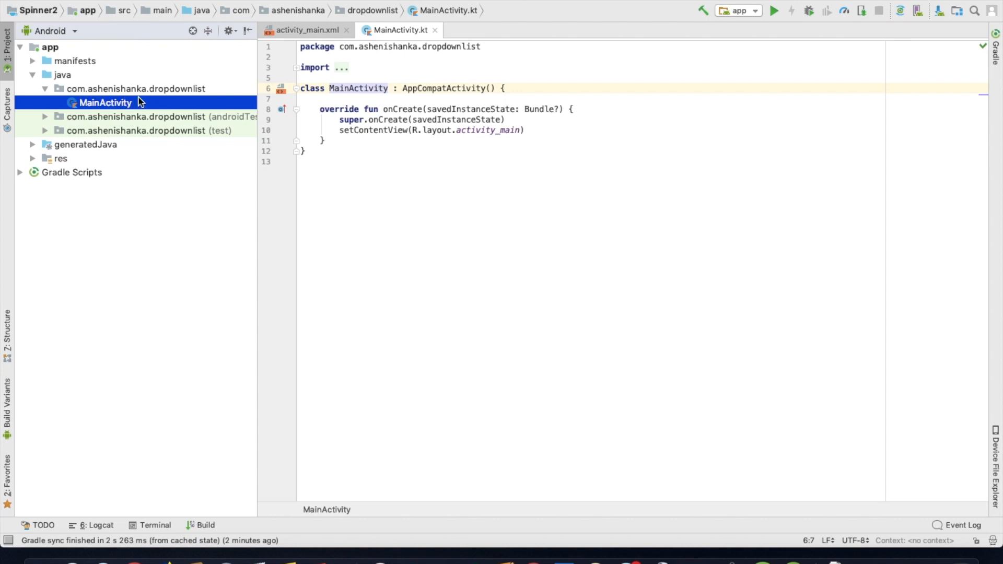
mouse_move(404, 44)
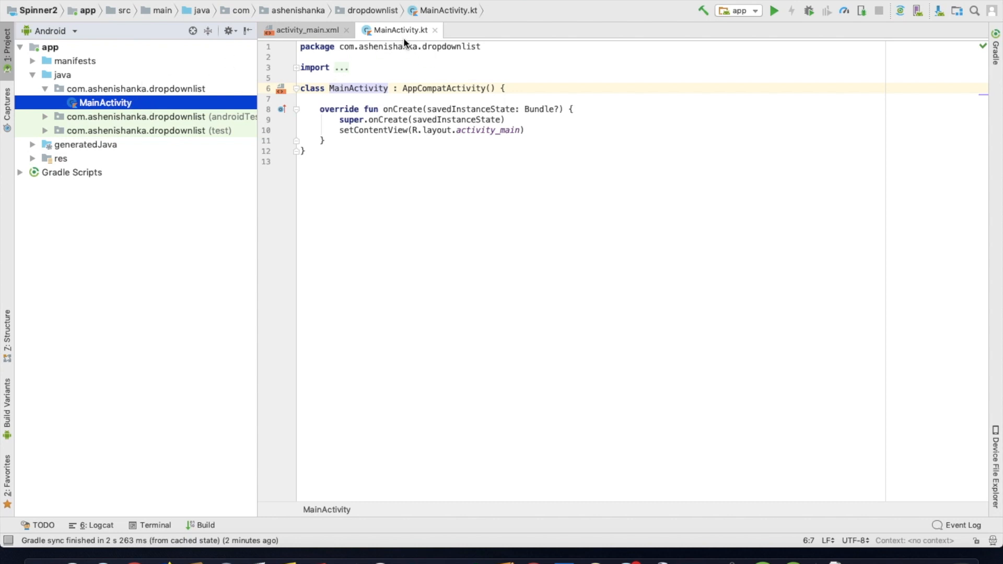
mouse_move(367, 24)
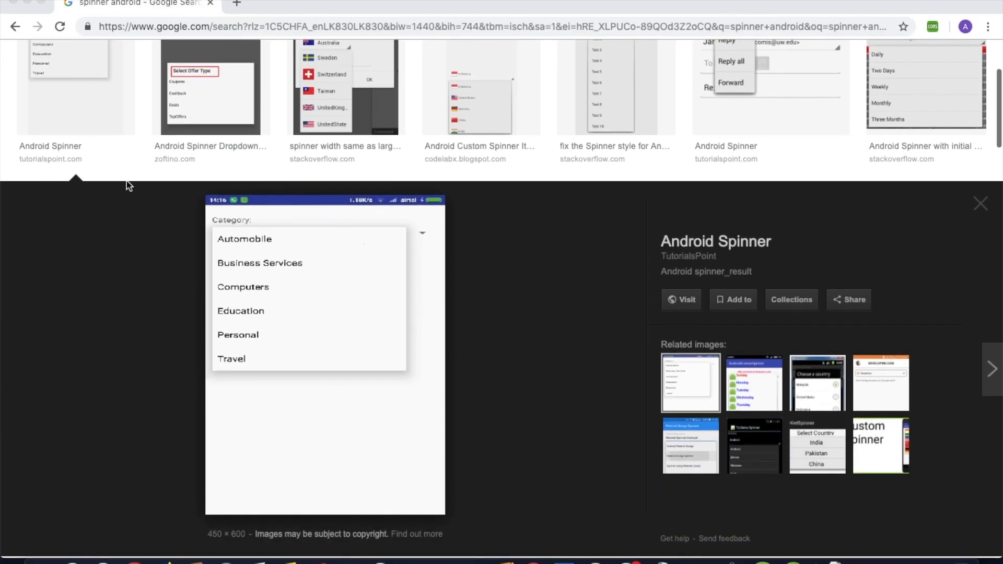
scroll(down, 3)
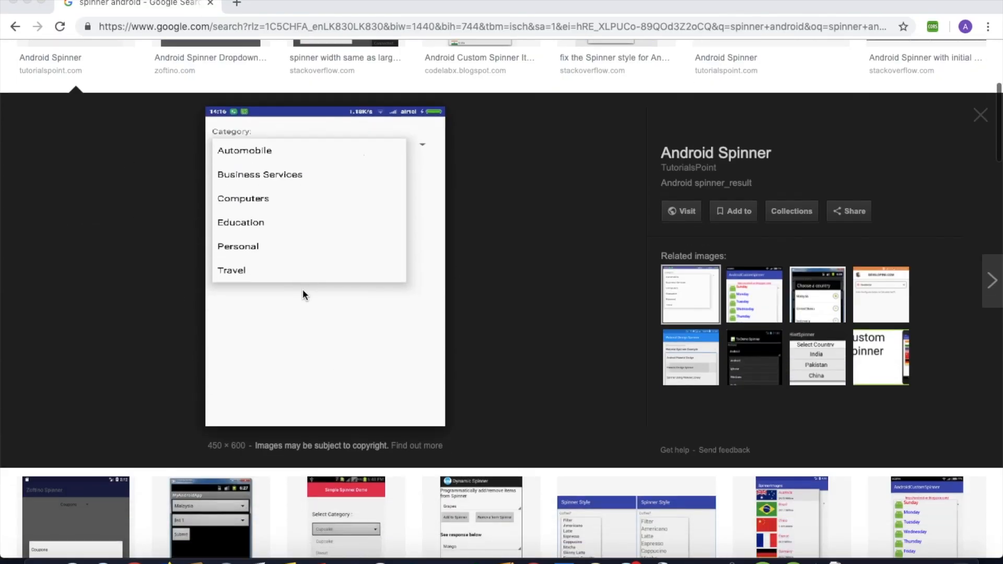
scroll(down, 3)
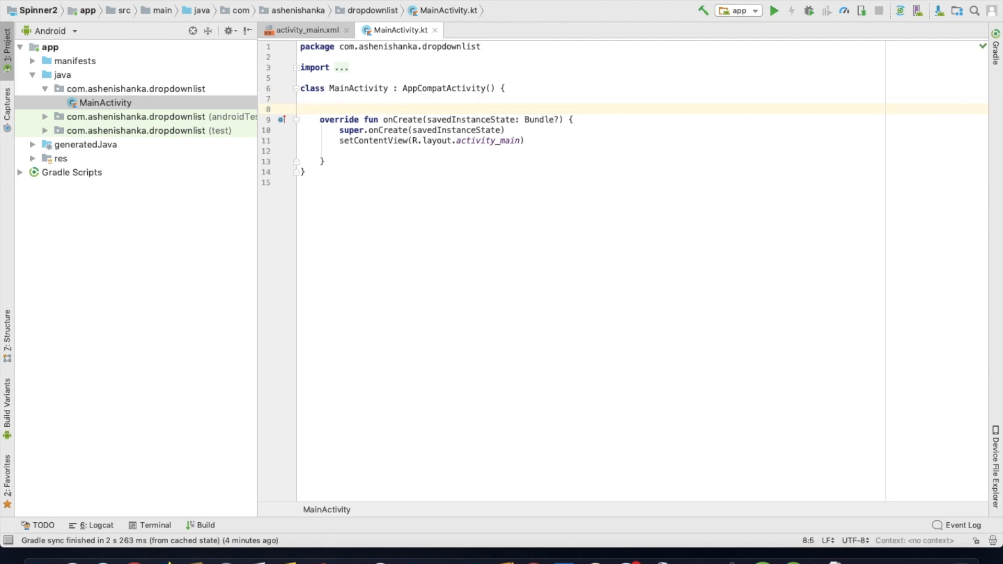
Step: Declare var arrData = arrayOf(...) with empty string slots above onCreate
text(var)
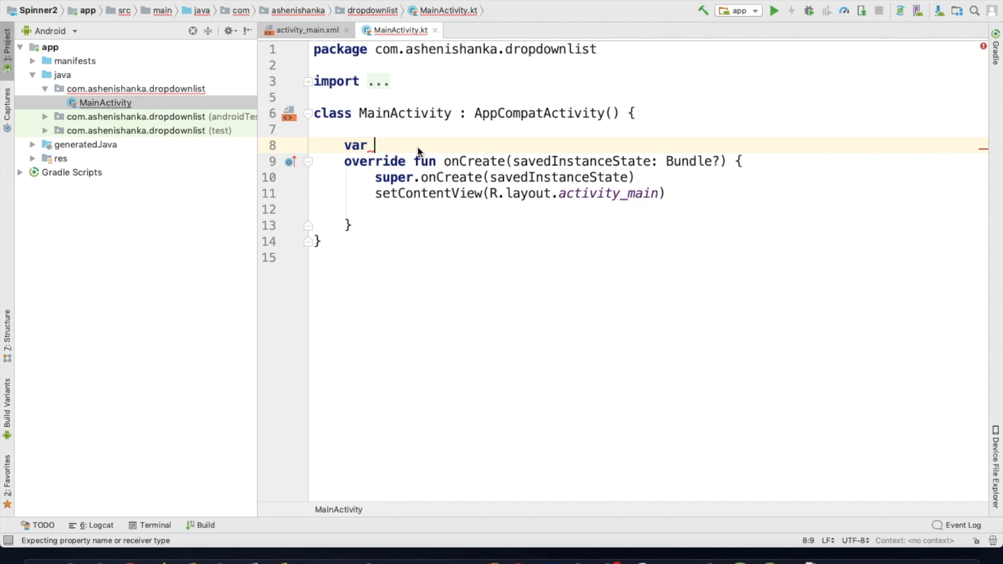
text(arr)
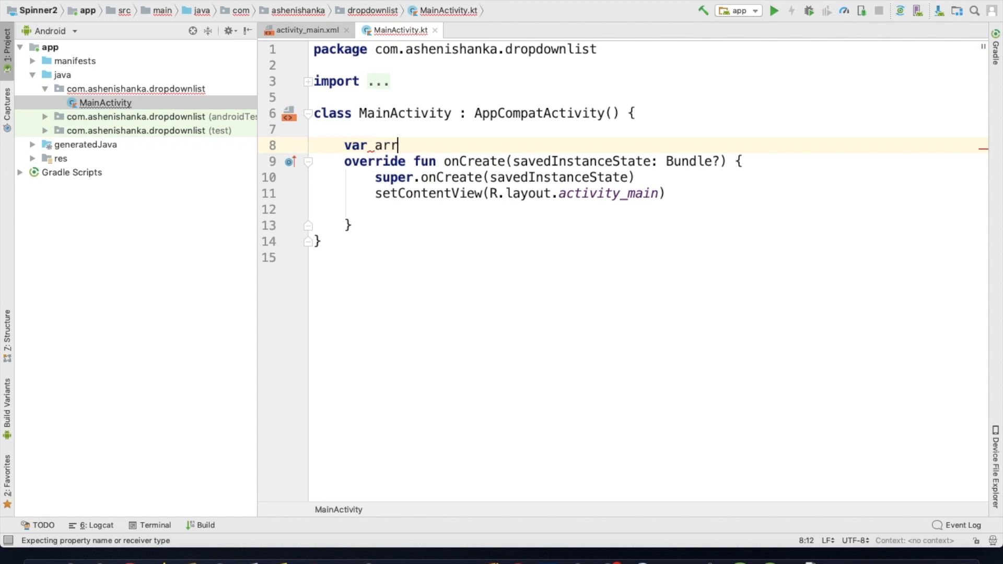
text(Data =)
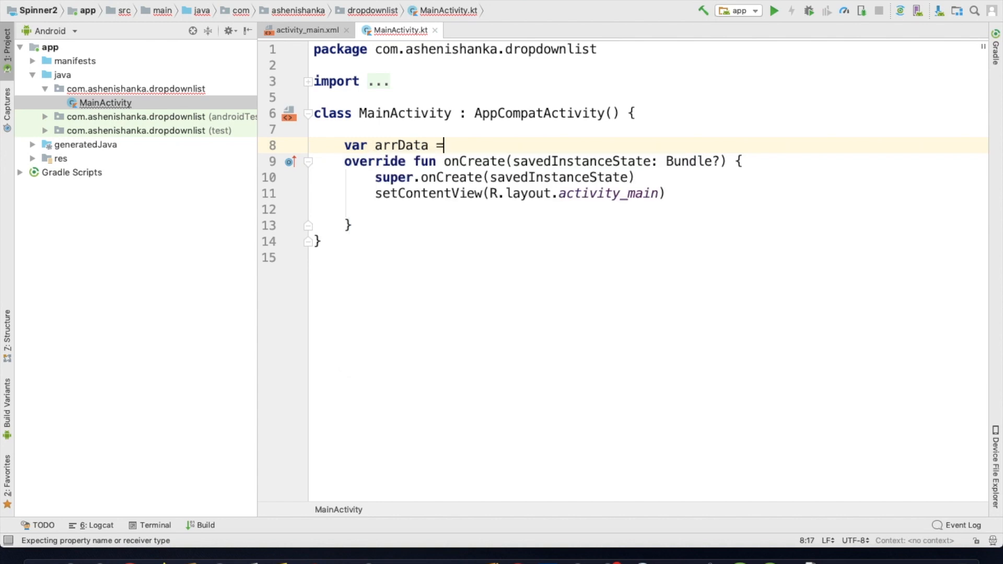
text(arr)
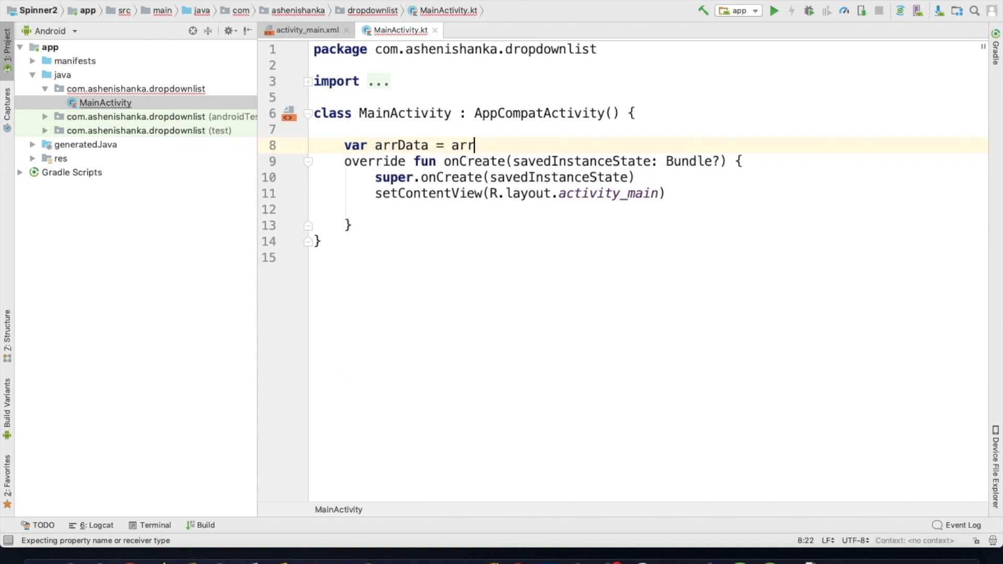
text(a)
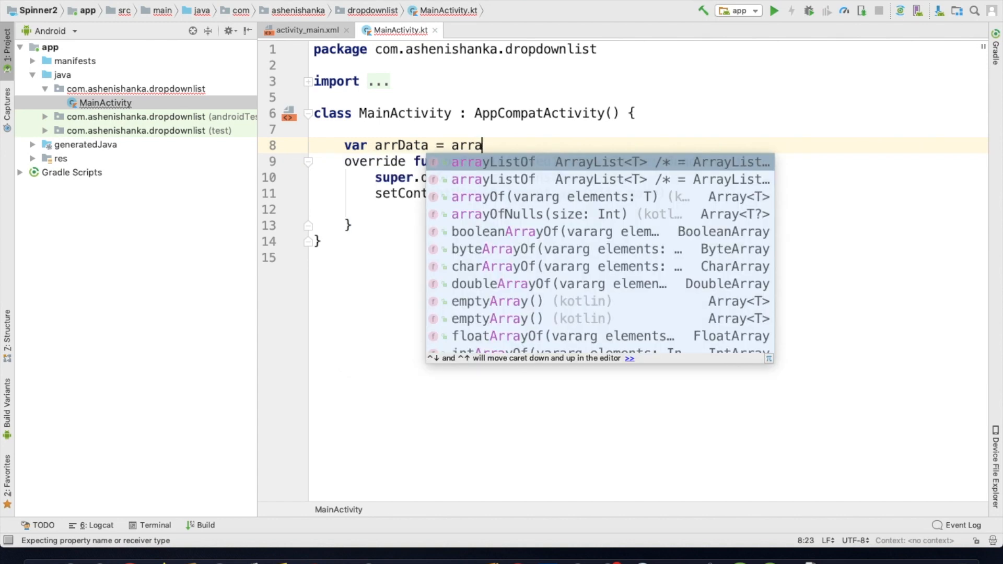
text(yOf()
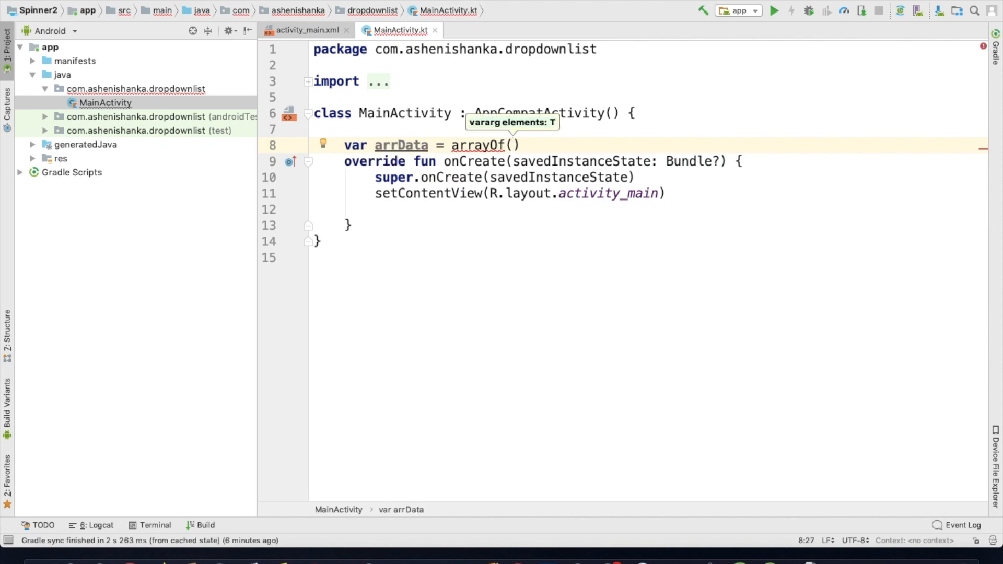
text("")
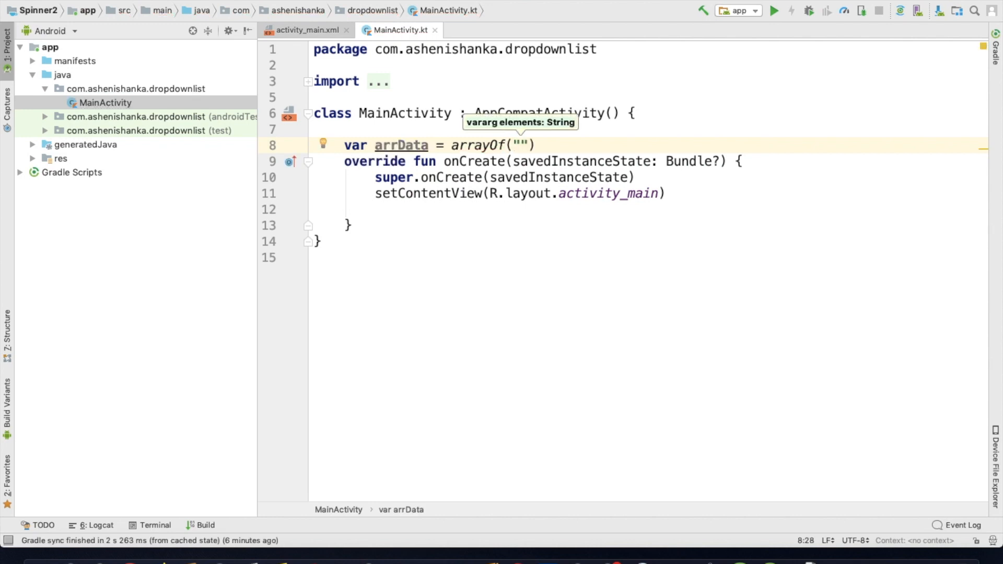
text(,"","",")
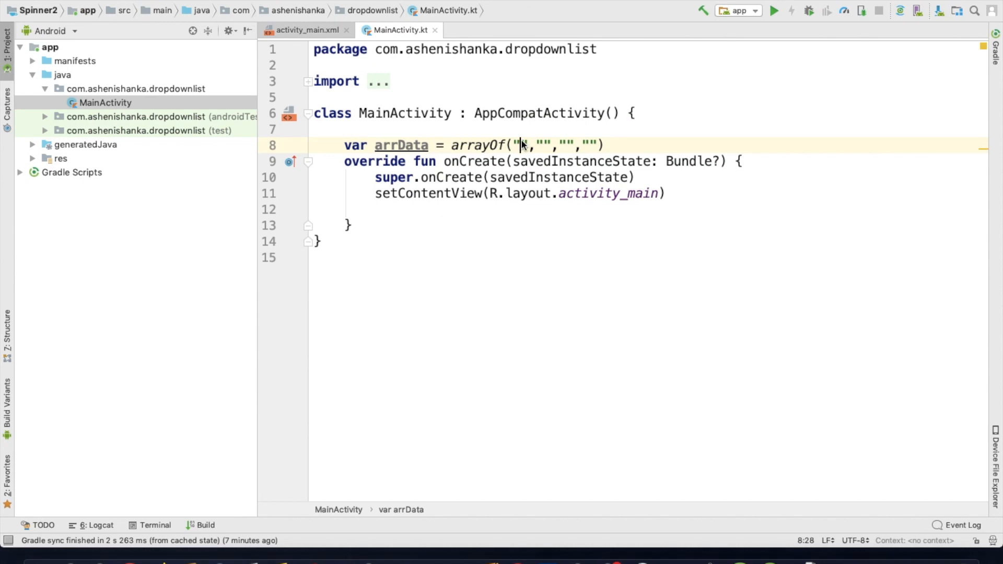
Step: Fill arrData with "Dominos", "PizzaHut", "KFC" and "Burger"
text(Dom)
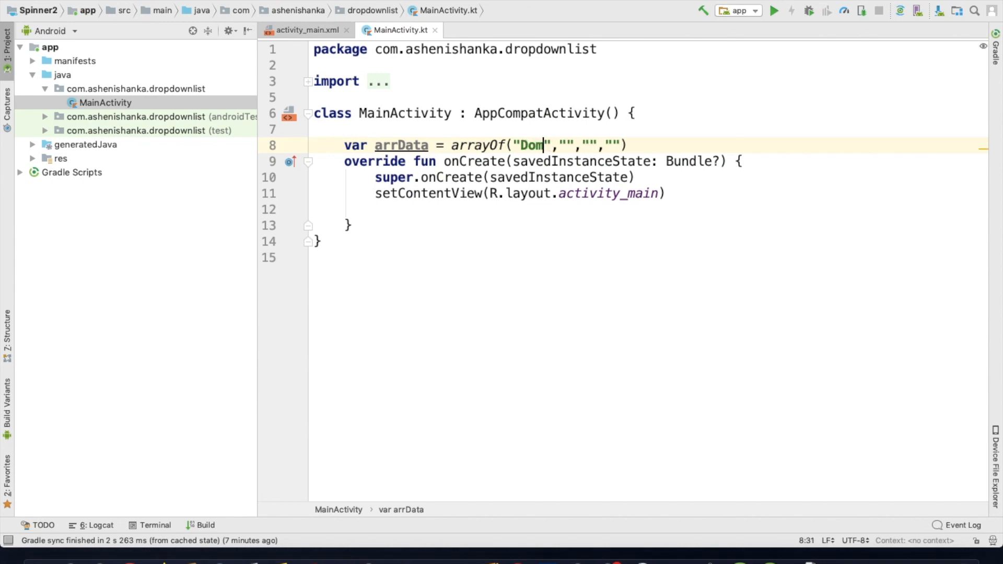
text(inos)
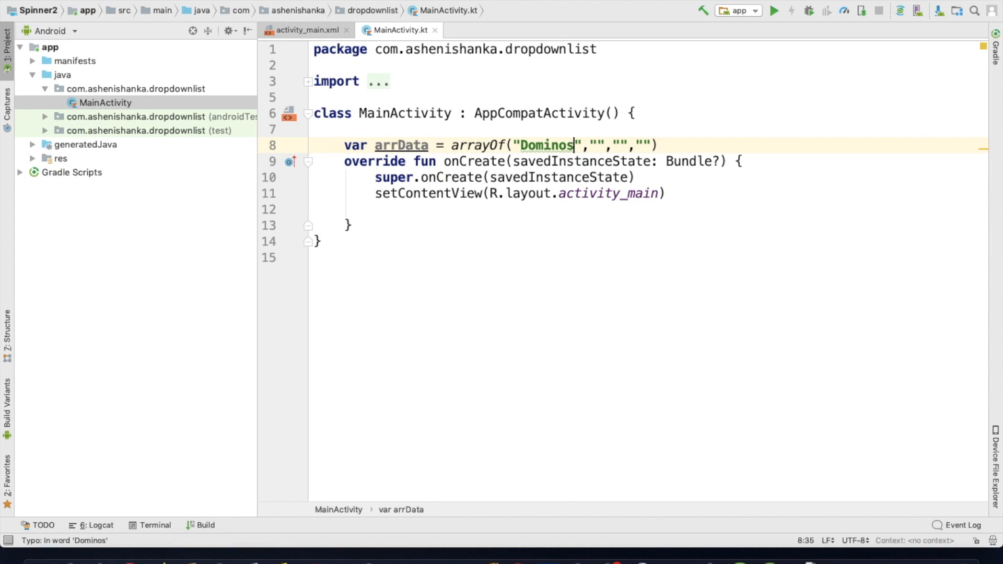
text(Pix)
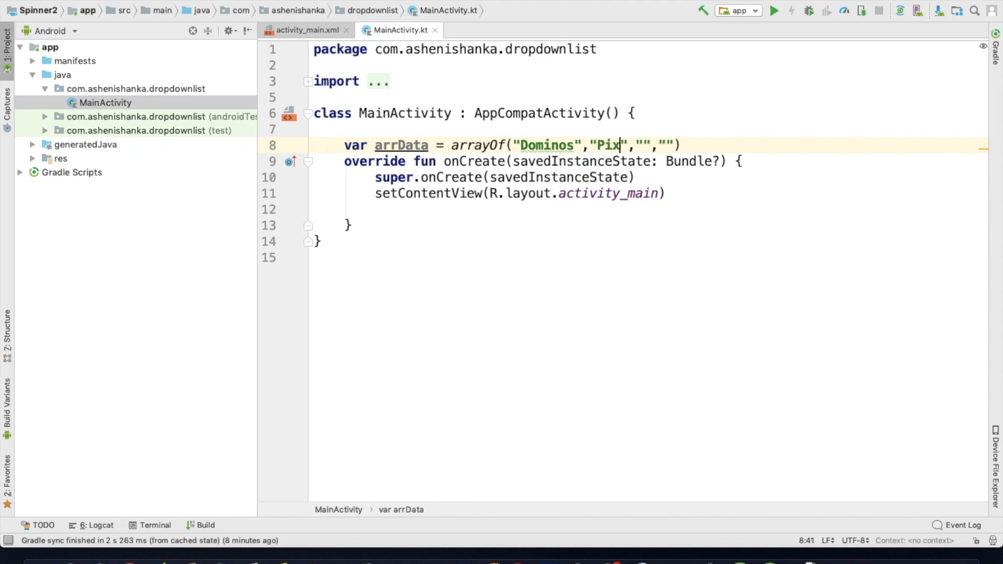
text(zaHut)
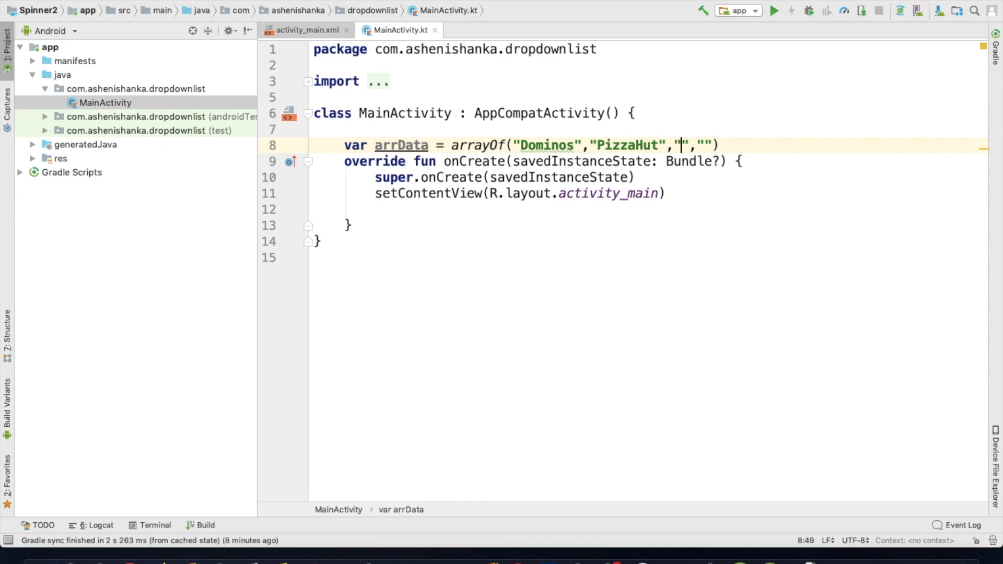
text(KFC)
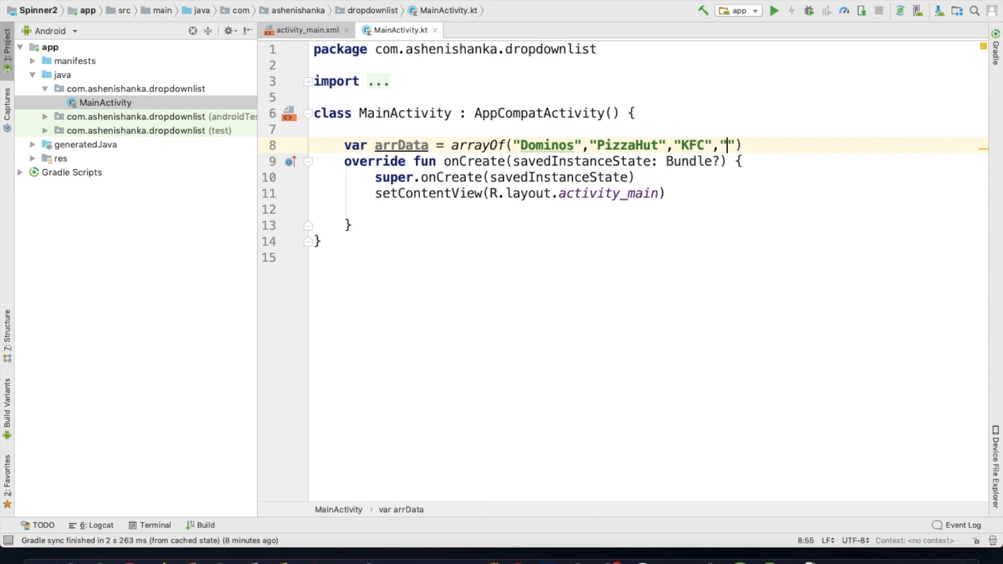
text(B)
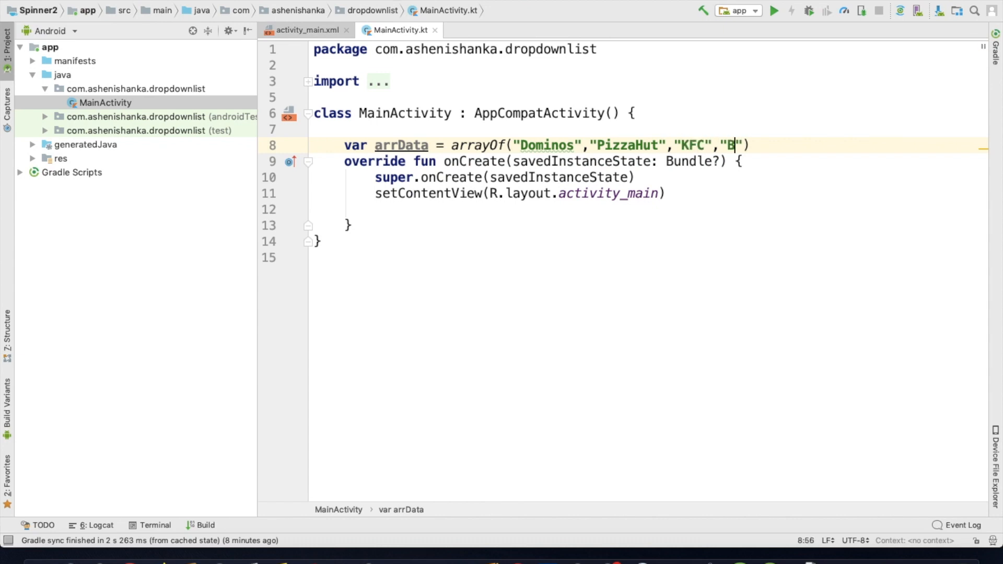
text(urger)
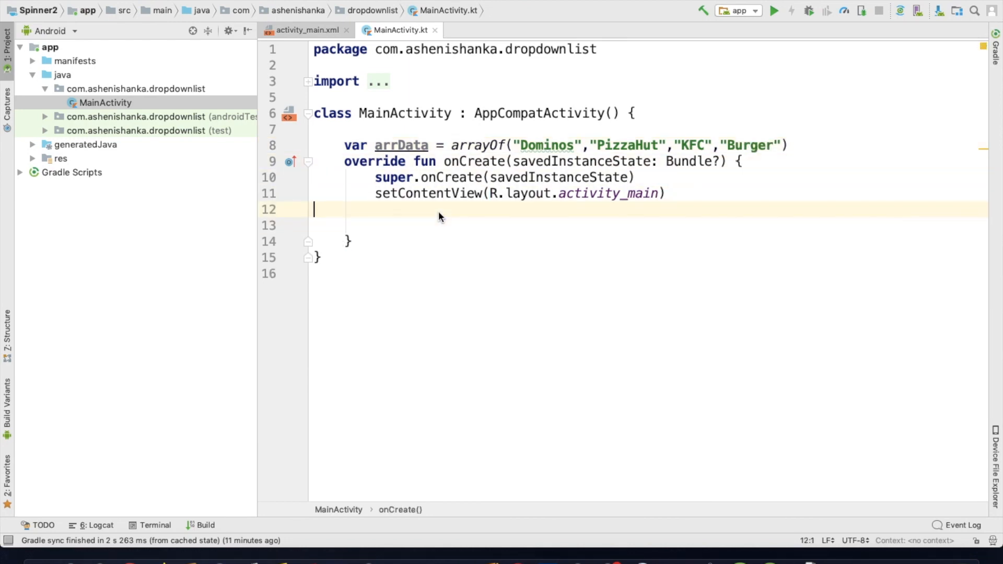
Step: Write val arrAdapter = ArrayAdapter(this ...) inside onCreate
text(va)
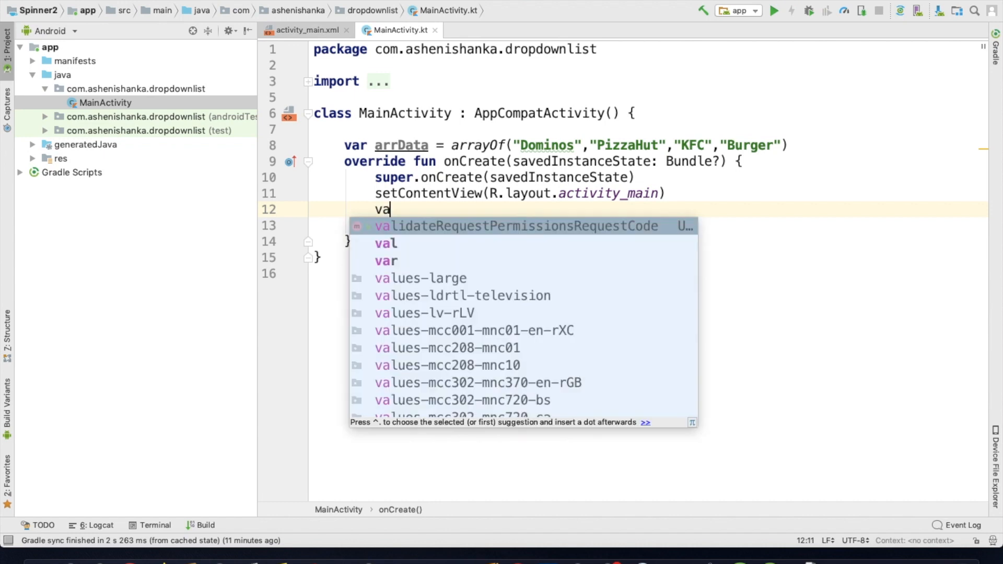
text(l_arr)
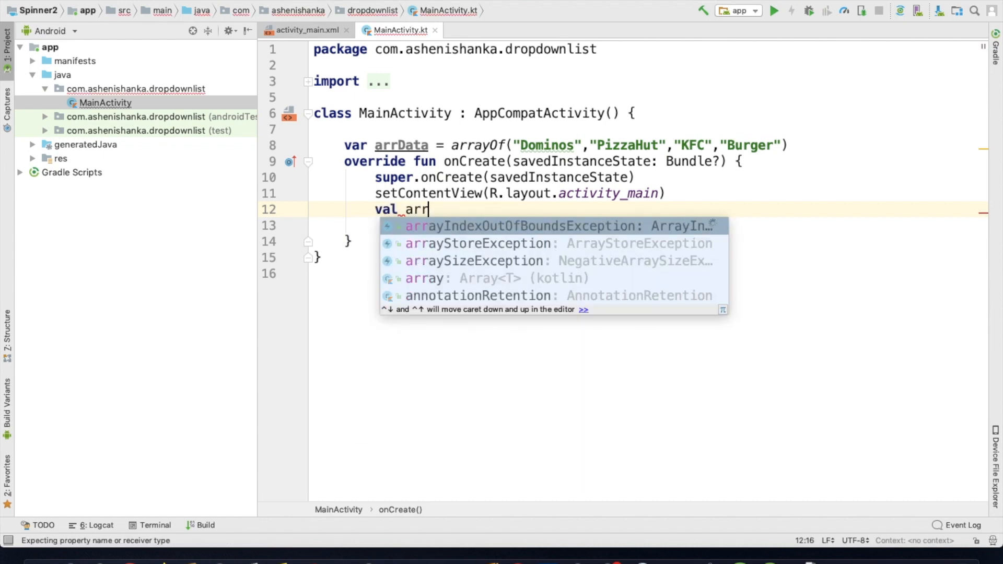
text(Adapter =)
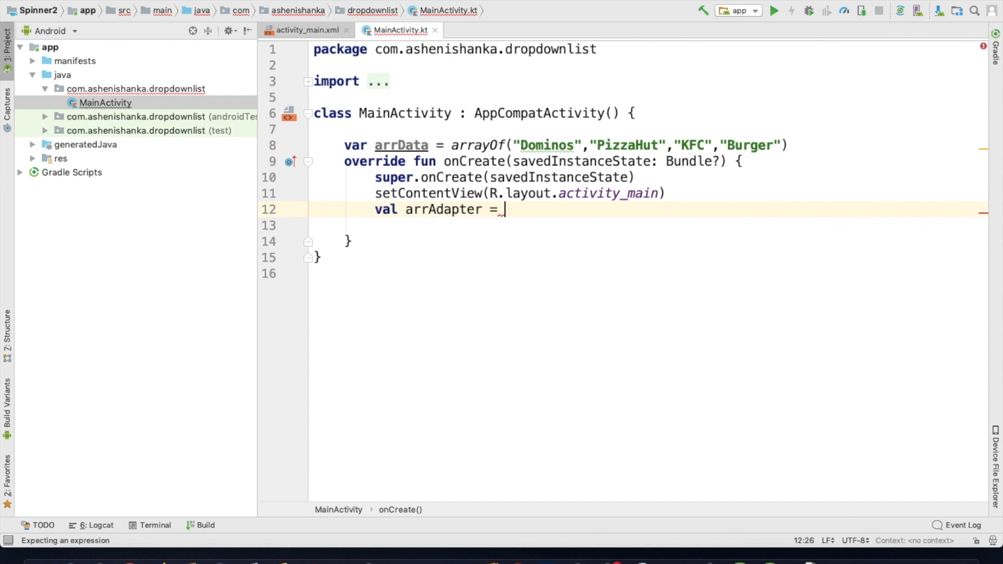
text(A)
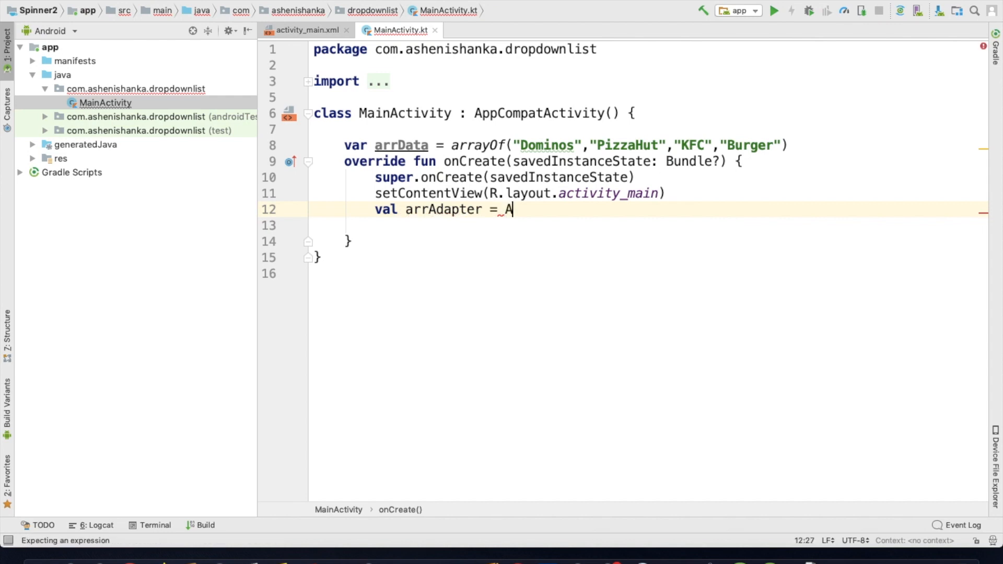
text(rray)
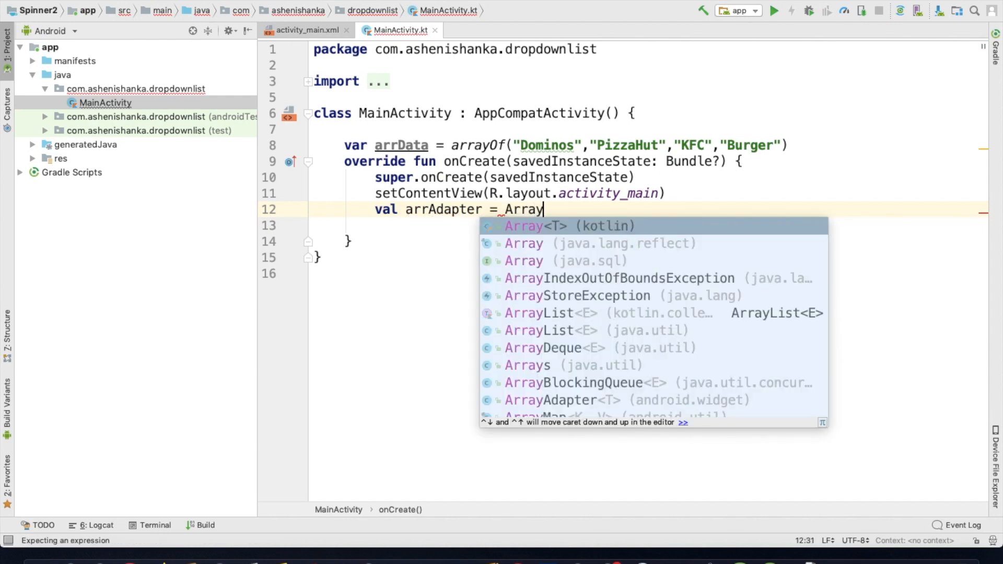
text(Adapter)
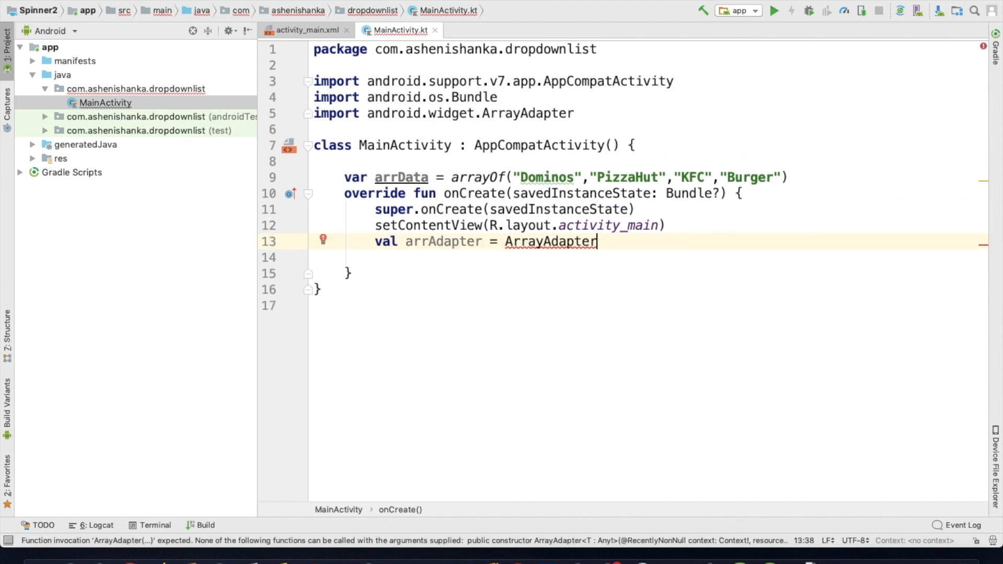
text(())
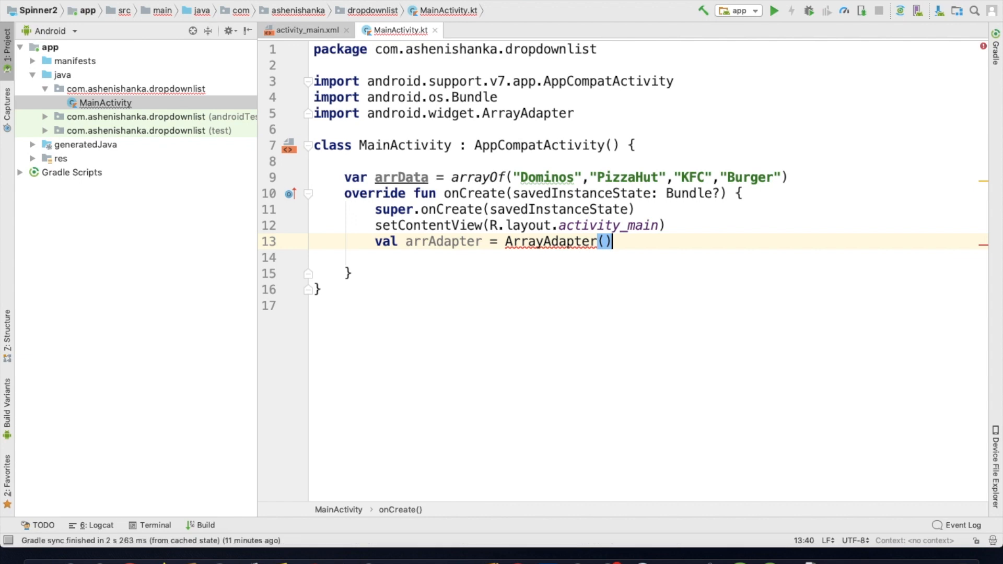
text(this,)
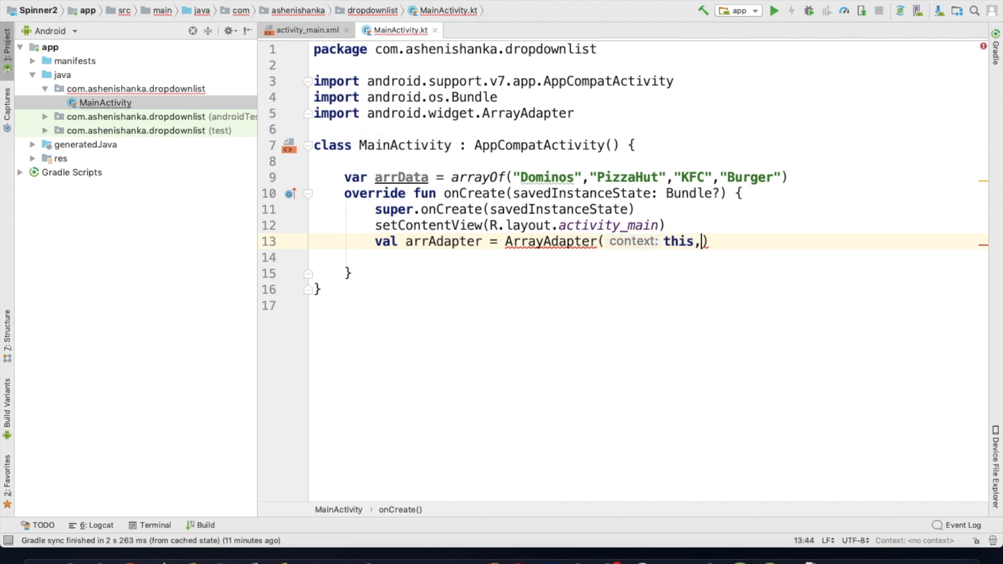
Step: Complete the adapter with android.R.layout.simple_spinner_item and arrData
text(a)
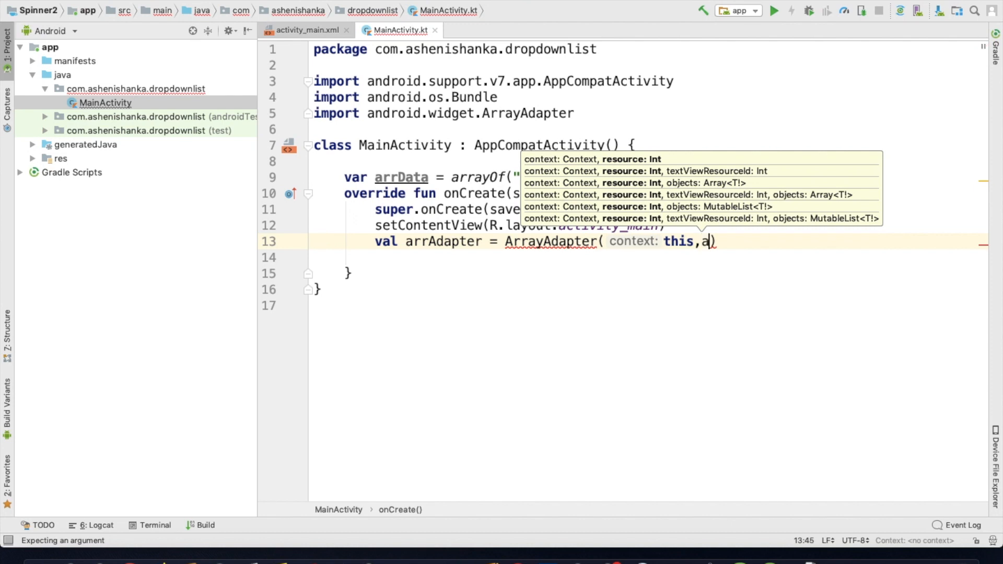
text(ndroid.)
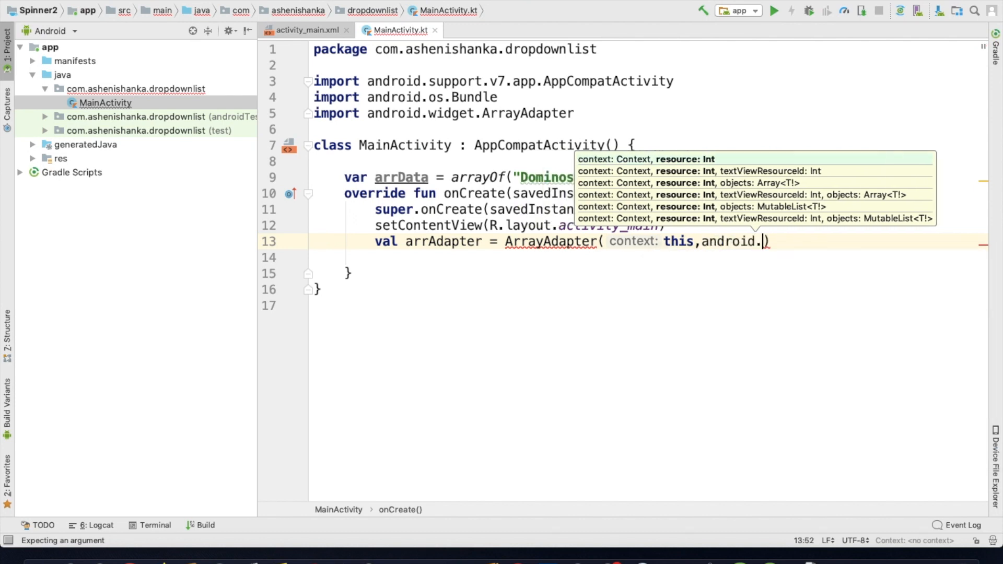
text(R)
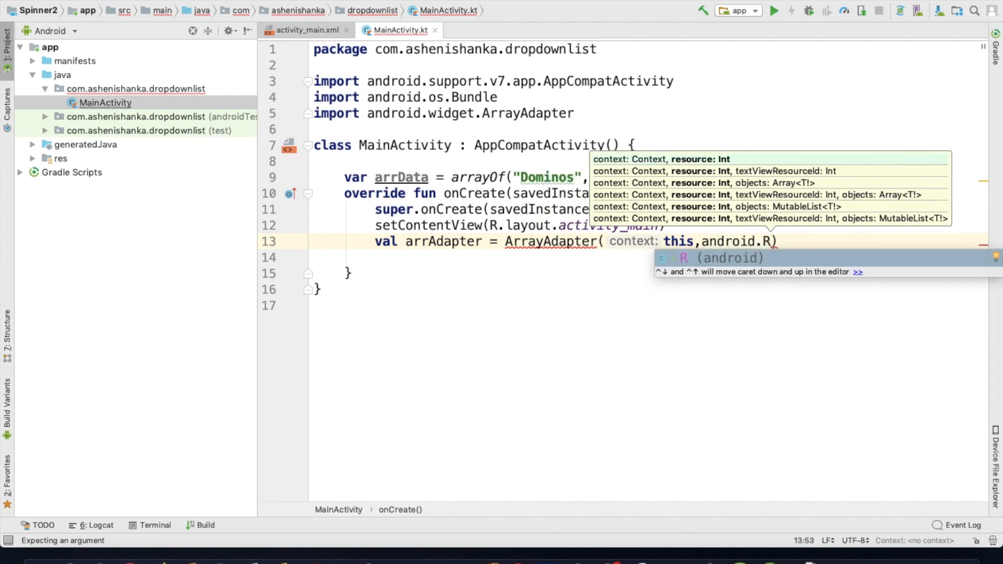
text(.layout.)
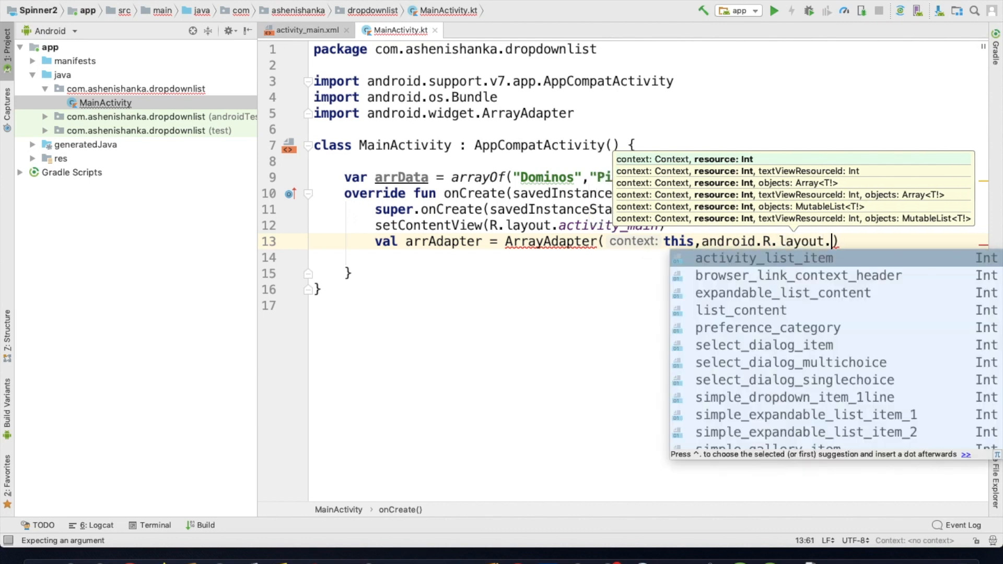
text(sim)
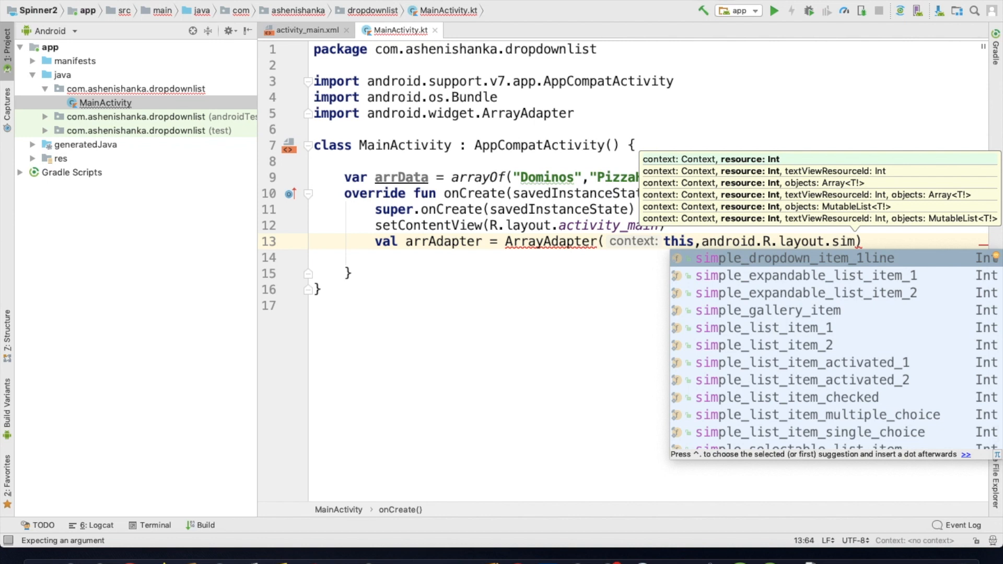
text(ple)
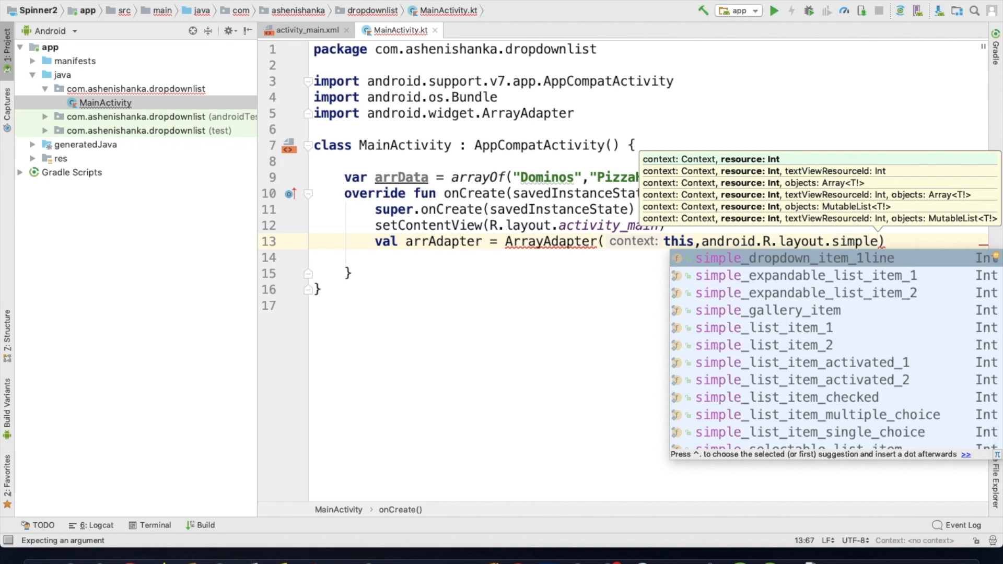
text(s)
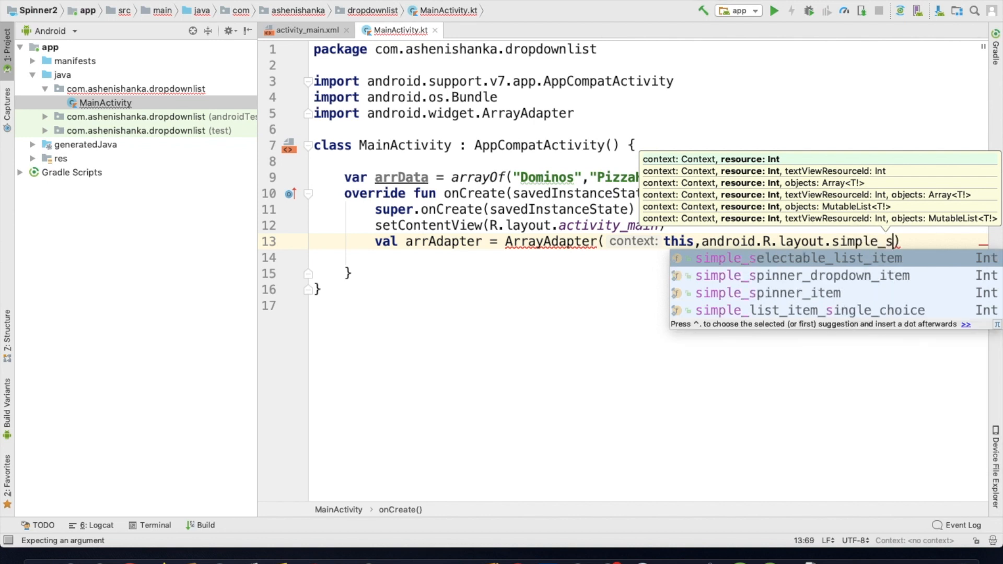
text(pinner_item,)
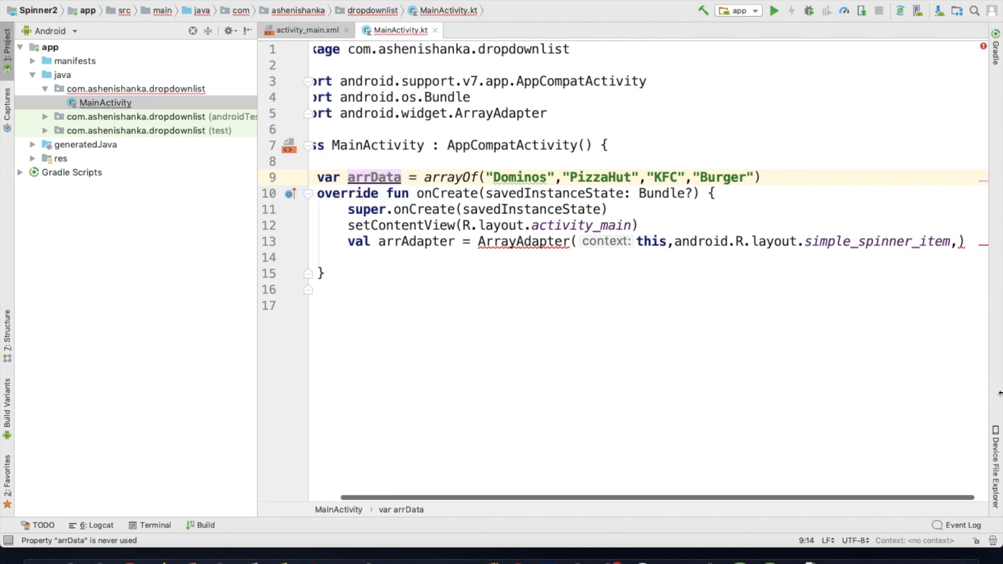
text(a)
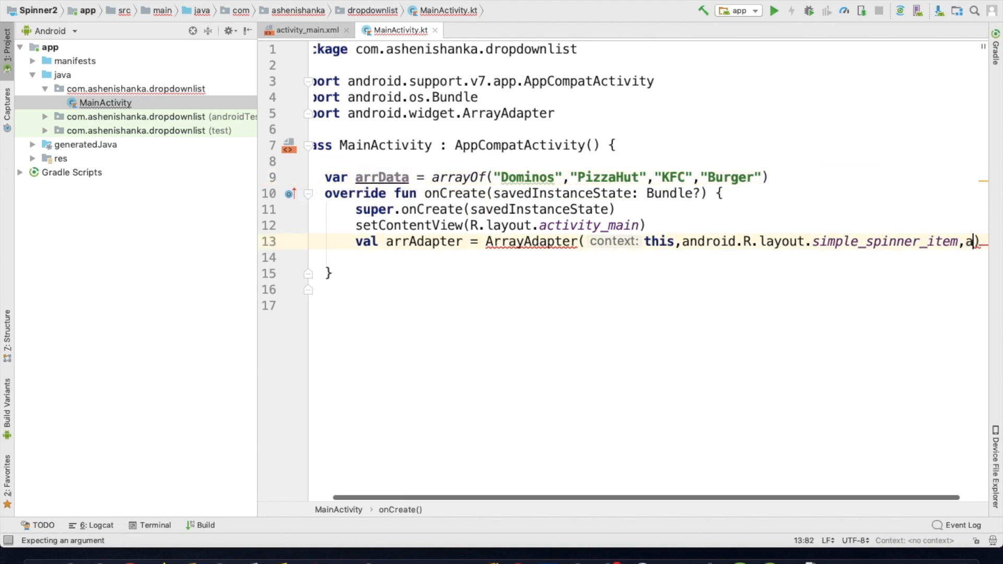
text(rr)
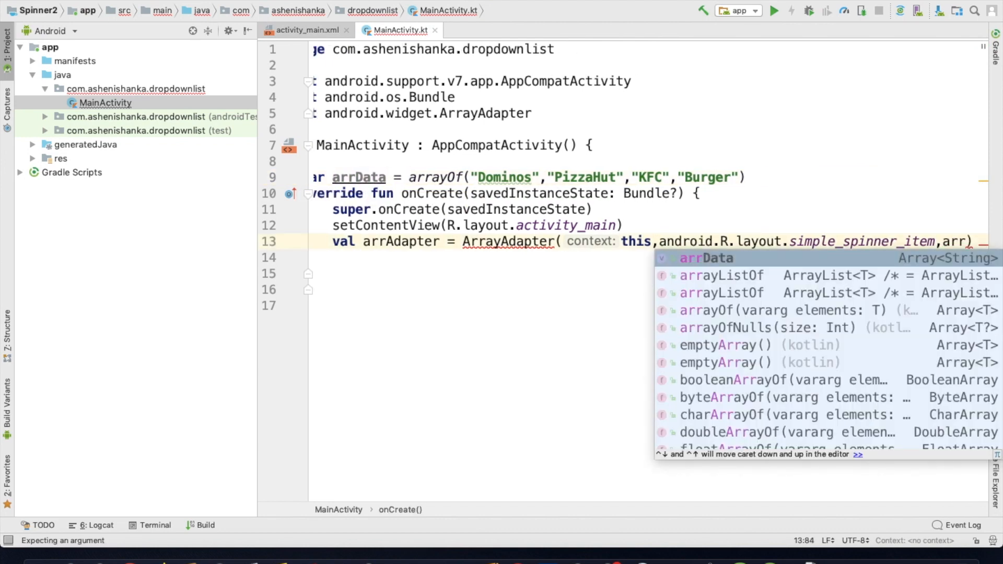
key(Enter)
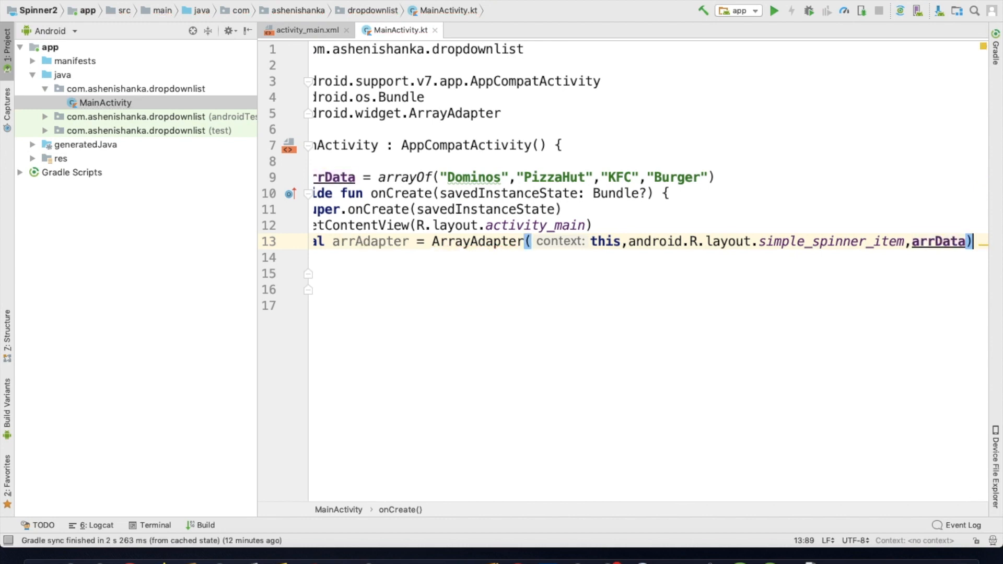
scroll(left, 3)
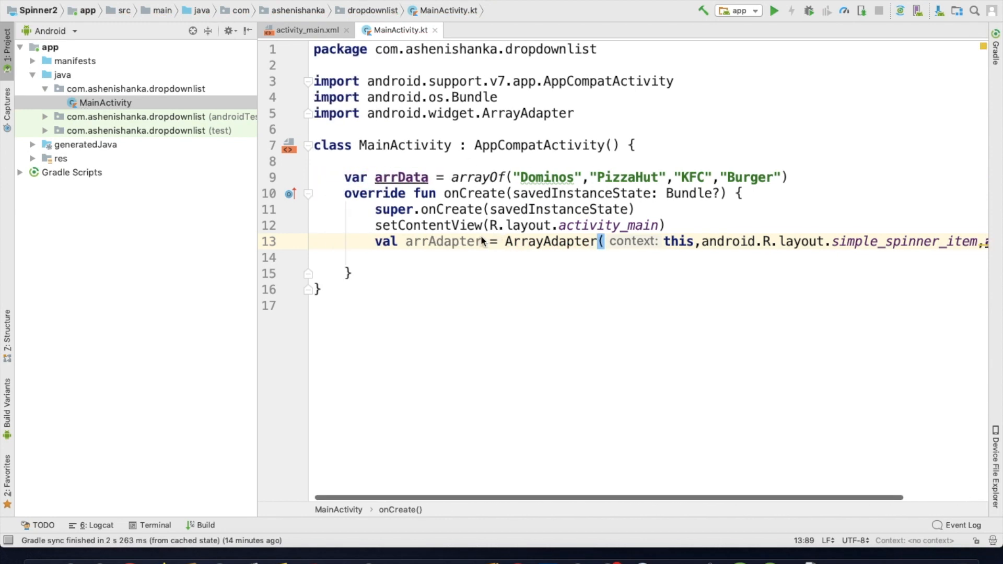
Step: Check the spinner's id in activity_main.xml and return to MainActivity.kt
click(307, 30)
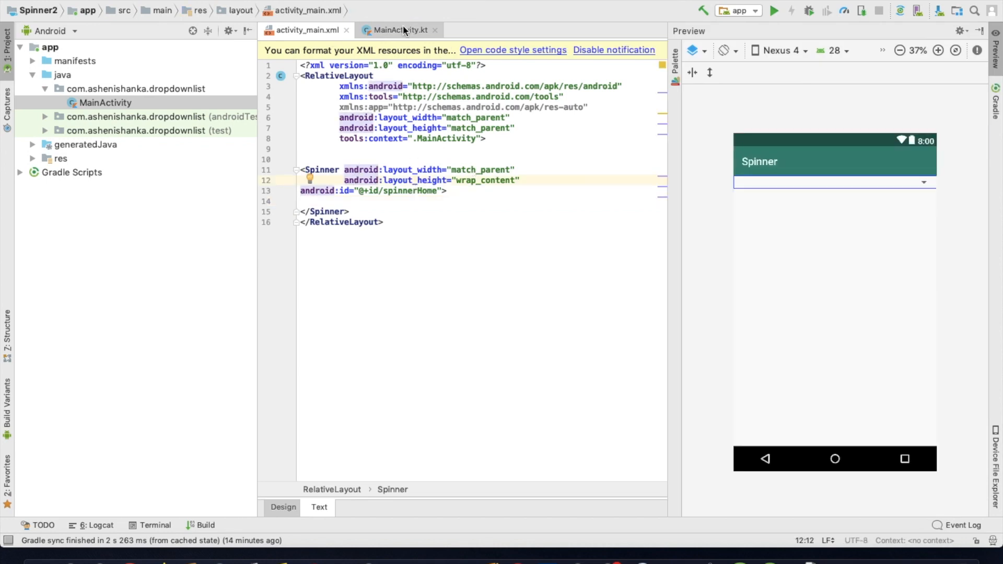
click(399, 30)
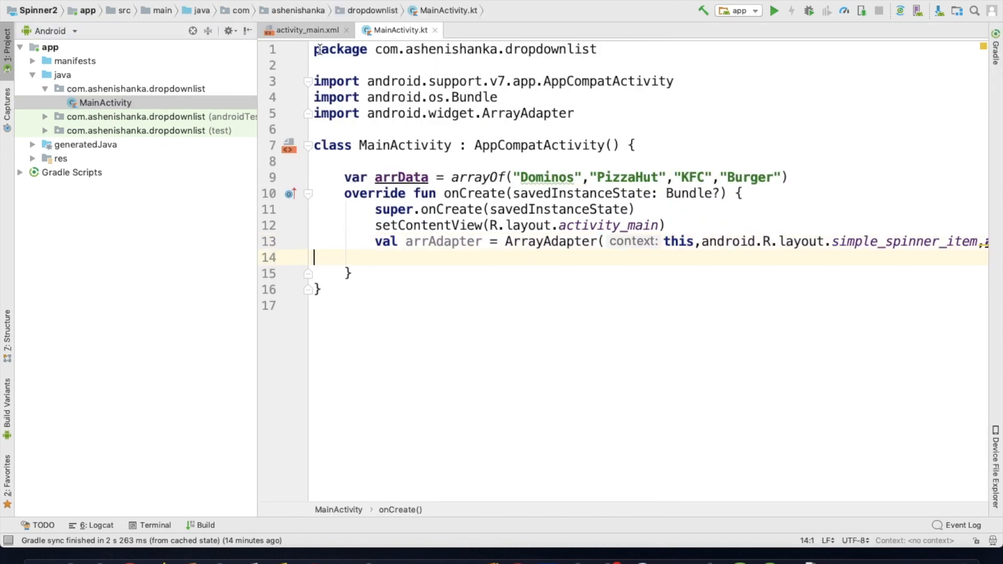
click(306, 29)
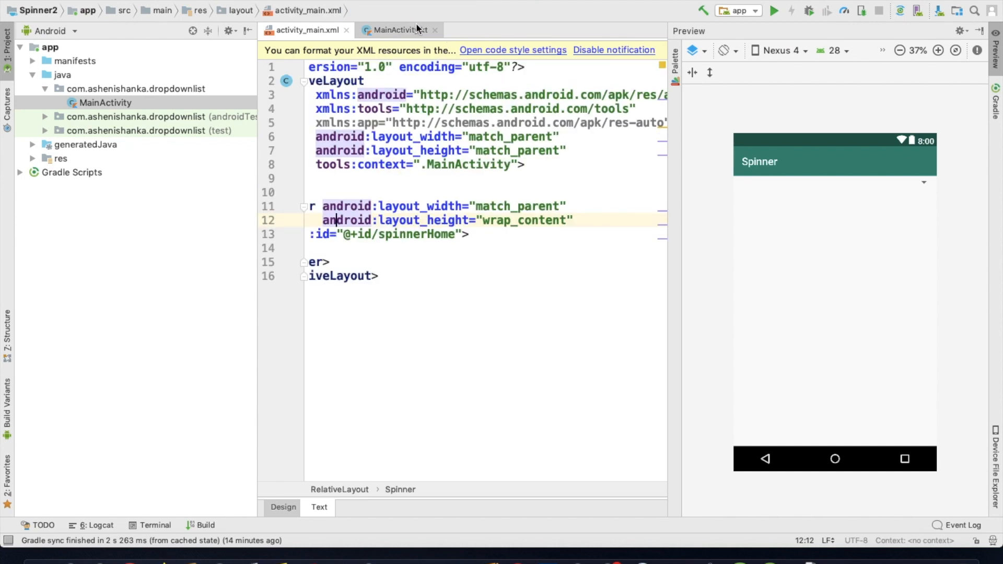
click(395, 31)
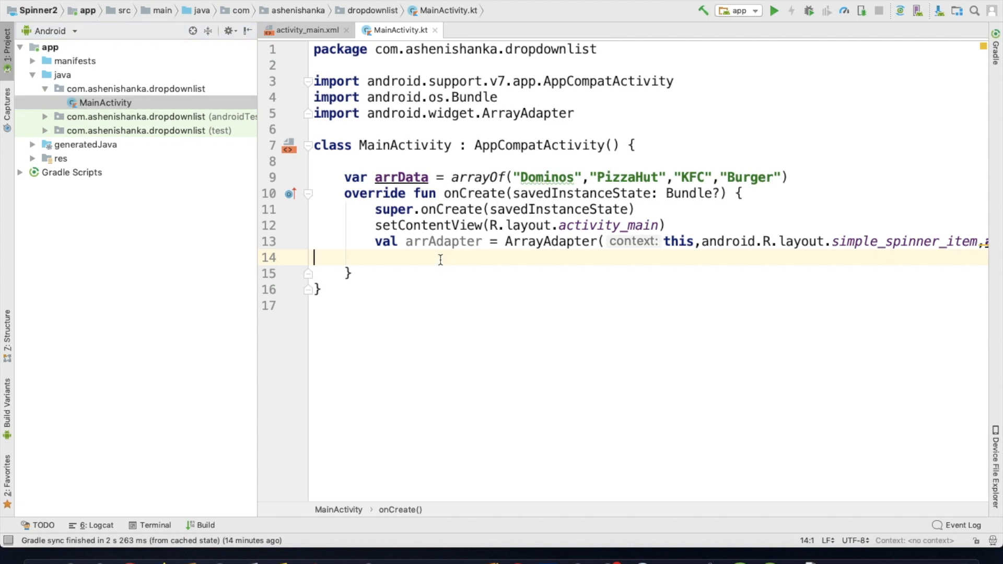
Step: Write spinnerHome.adapter = ar..., starting to assign arrAdapter
text(spin)
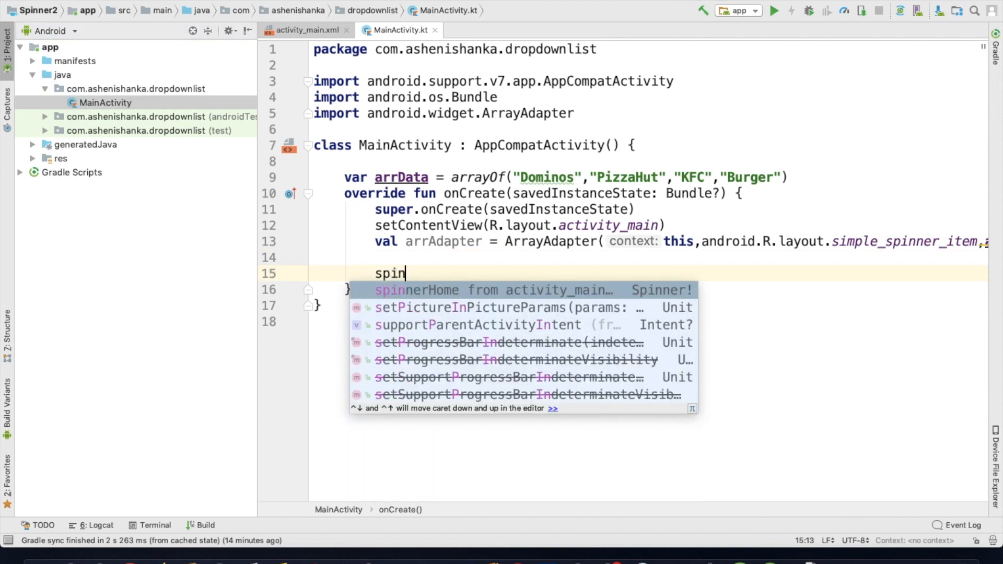
click(422, 290)
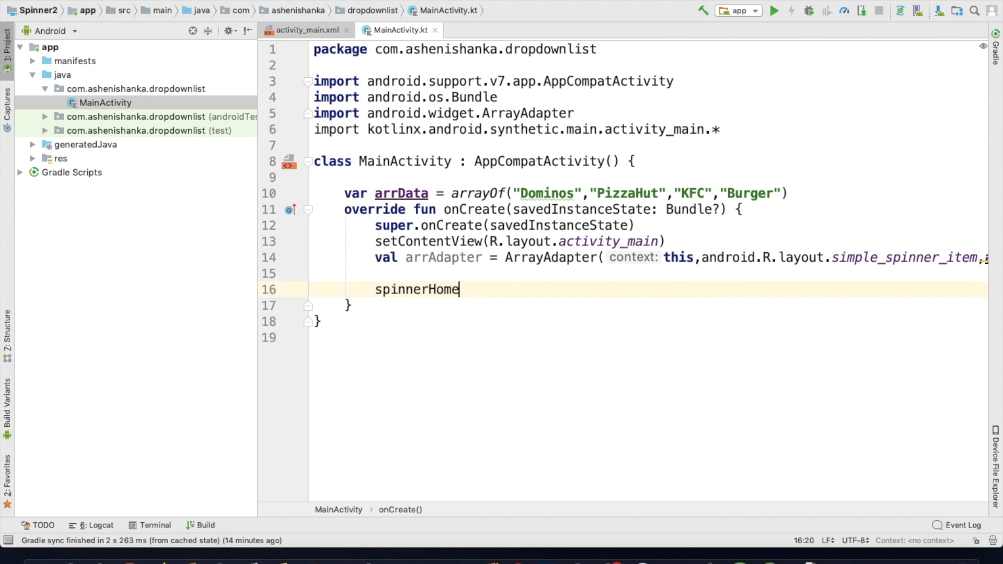
text(.a)
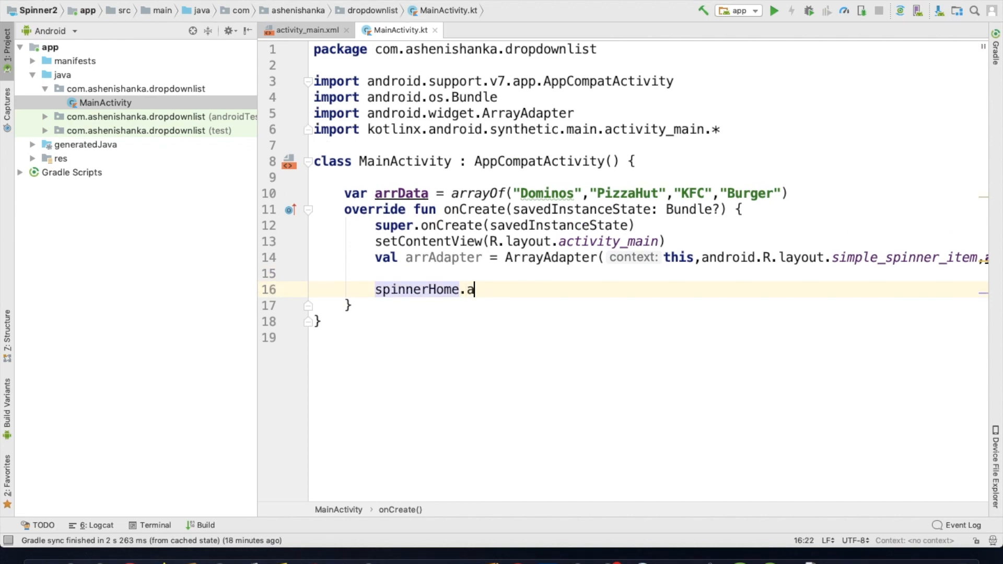
text(dapter =)
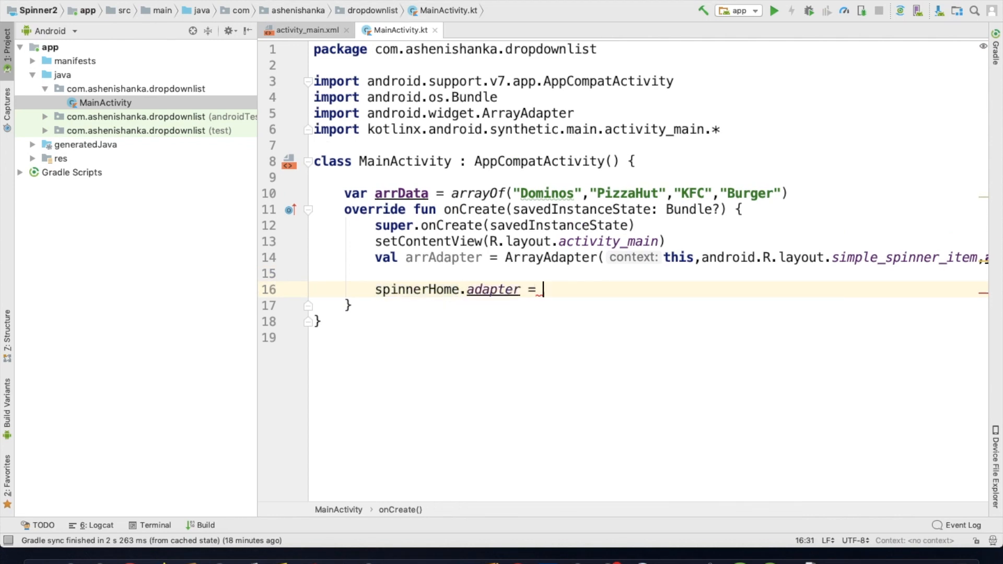
text(ar)
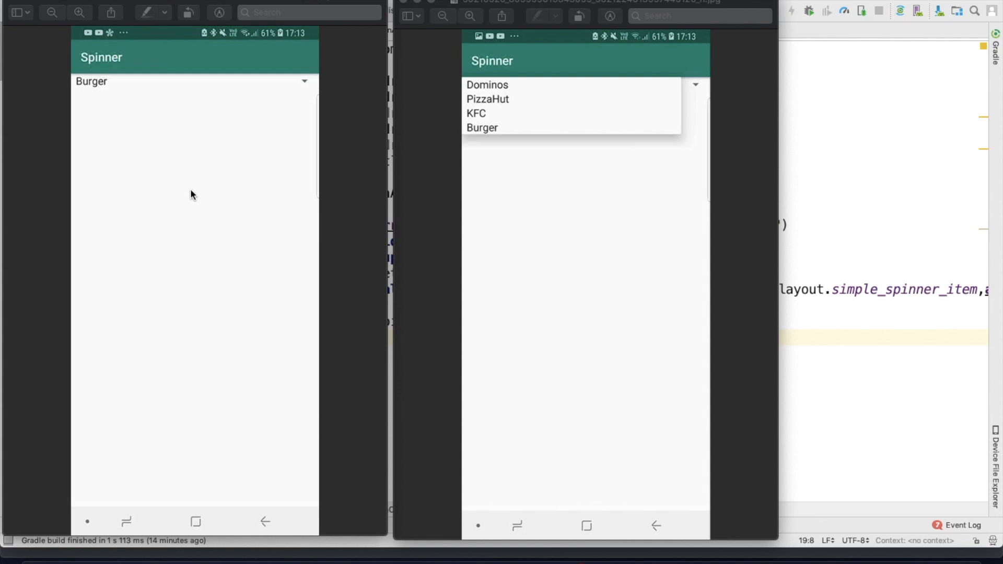
mouse_move(104, 94)
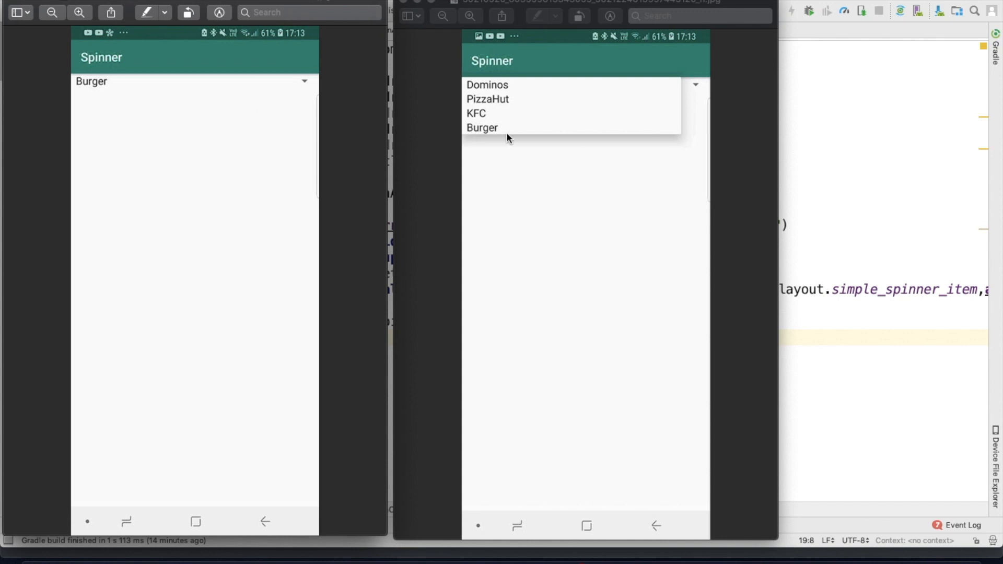
mouse_move(493, 101)
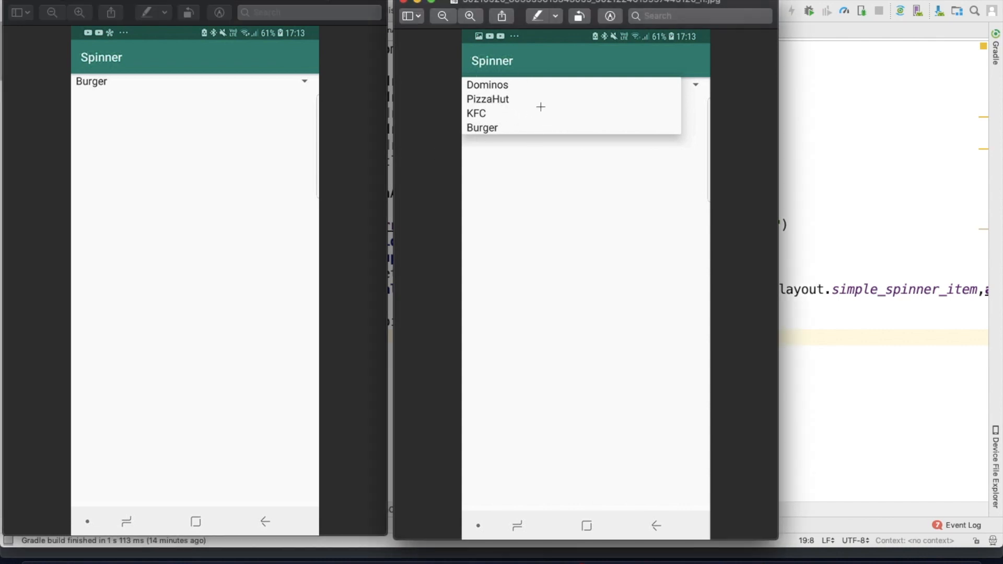
mouse_move(519, 113)
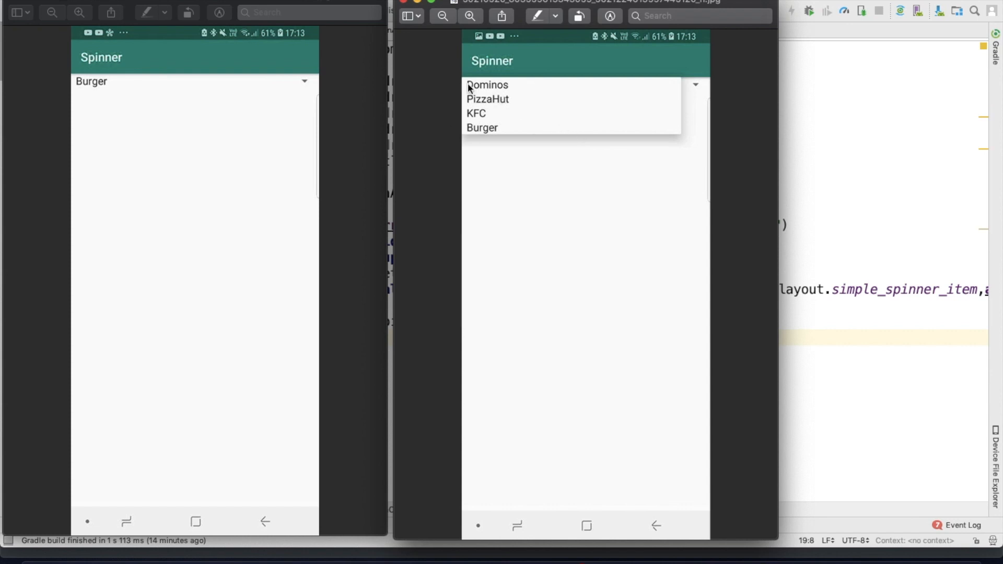
mouse_move(411, 69)
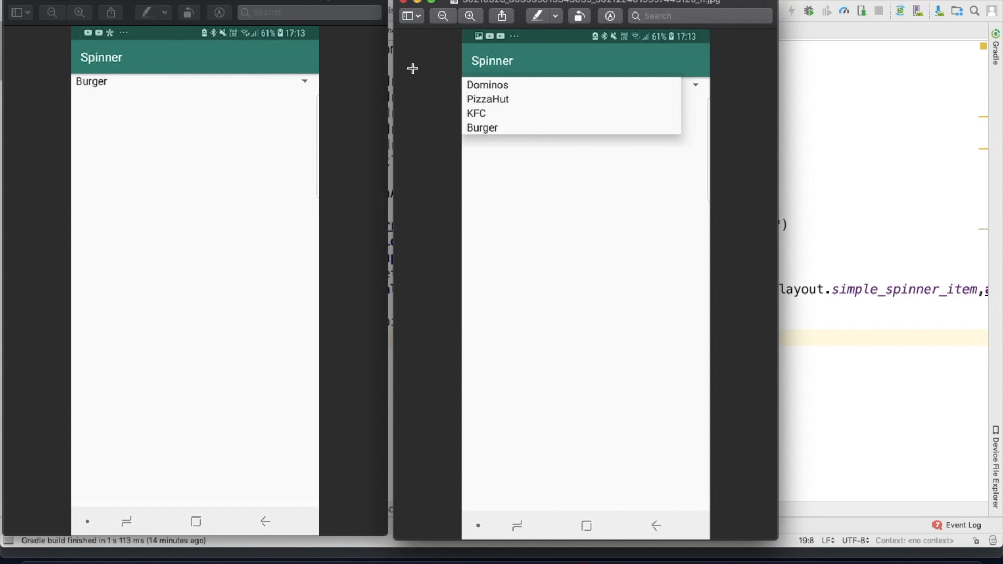
mouse_move(481, 118)
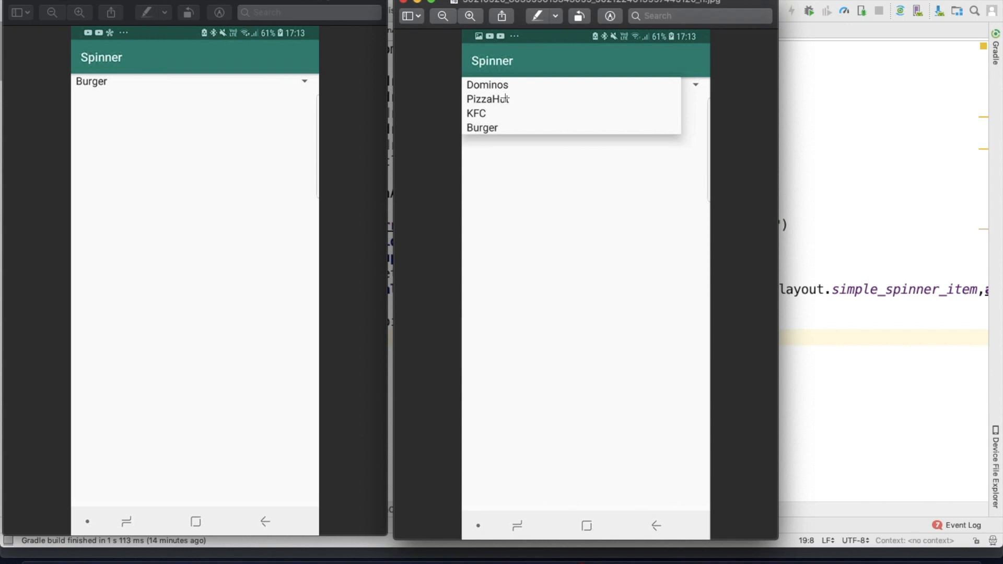
mouse_move(795, 257)
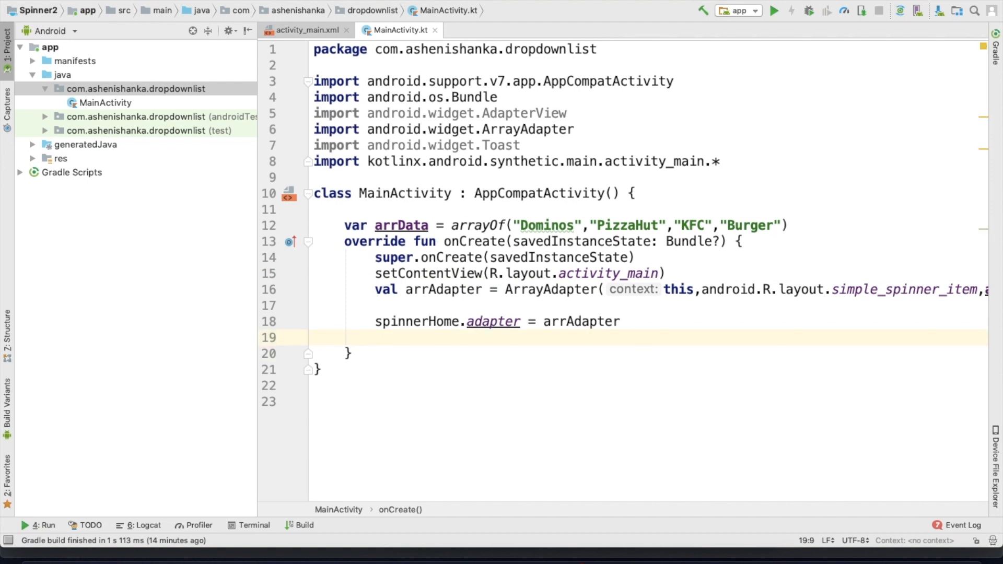
Step: Switch from the layout XML tab back to MainActivity.kt
click(303, 30)
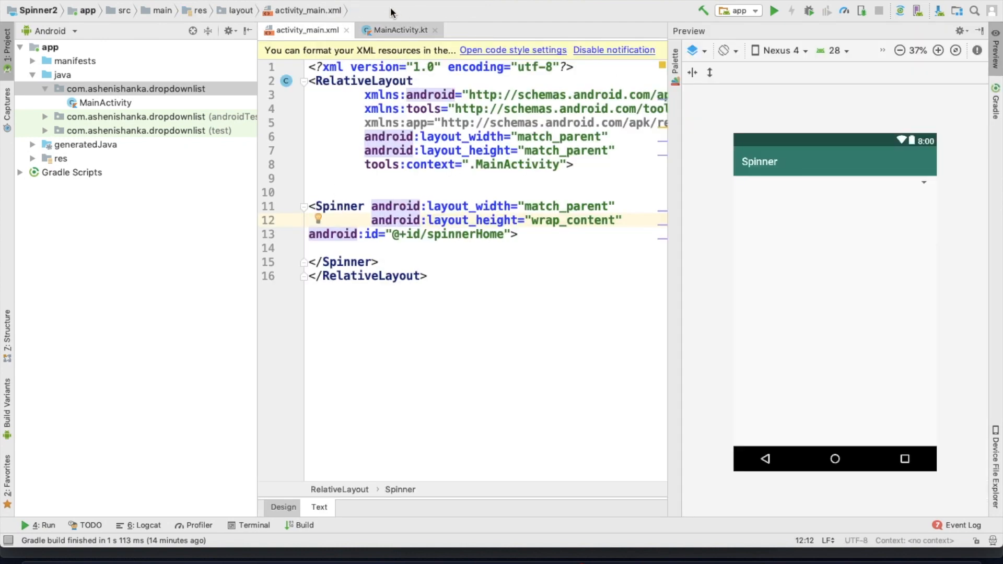
click(399, 31)
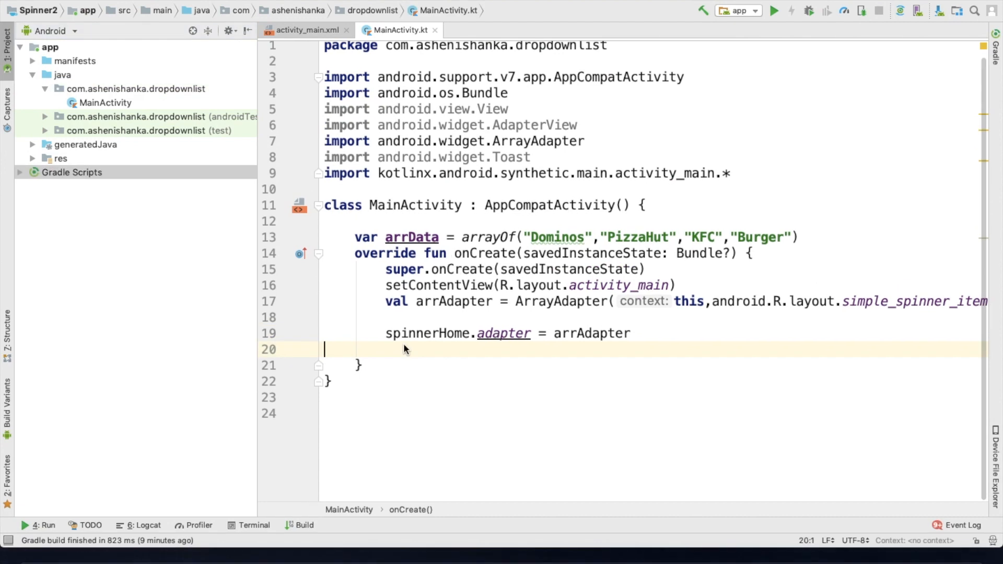
Step: Write spinnerHome.onItemSelectedListener = object : using autocomplete
text(sp)
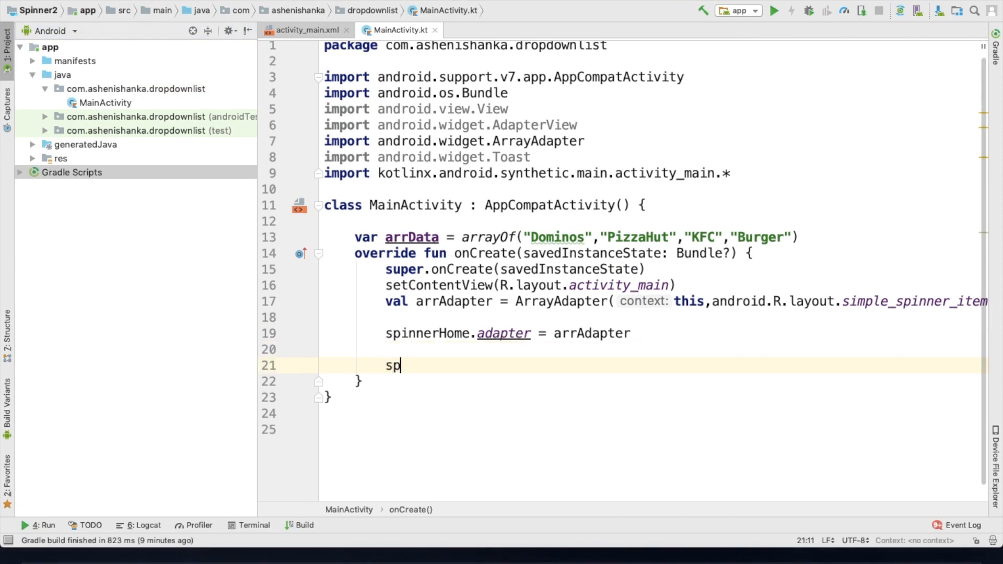
text(innerHome.)
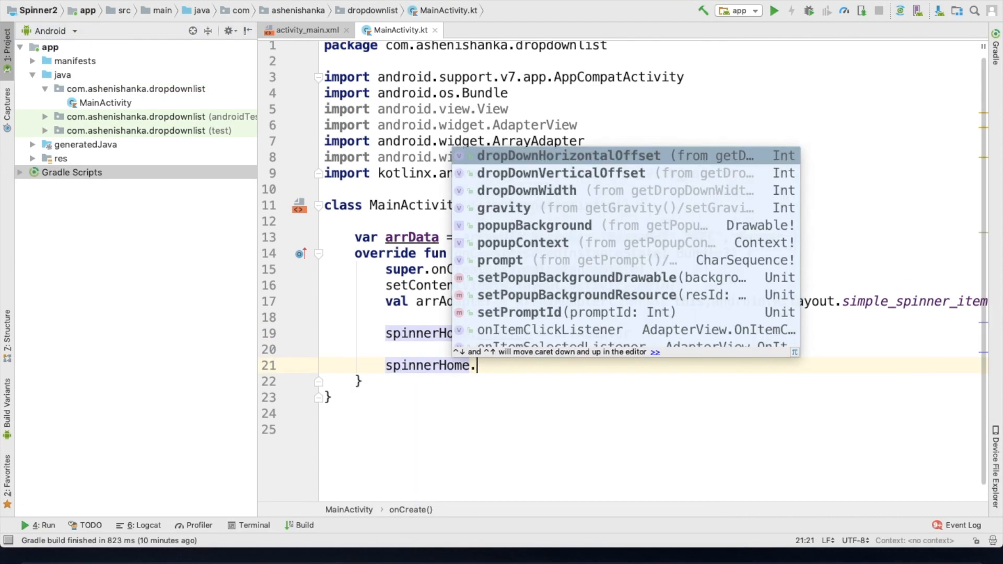
text(on)
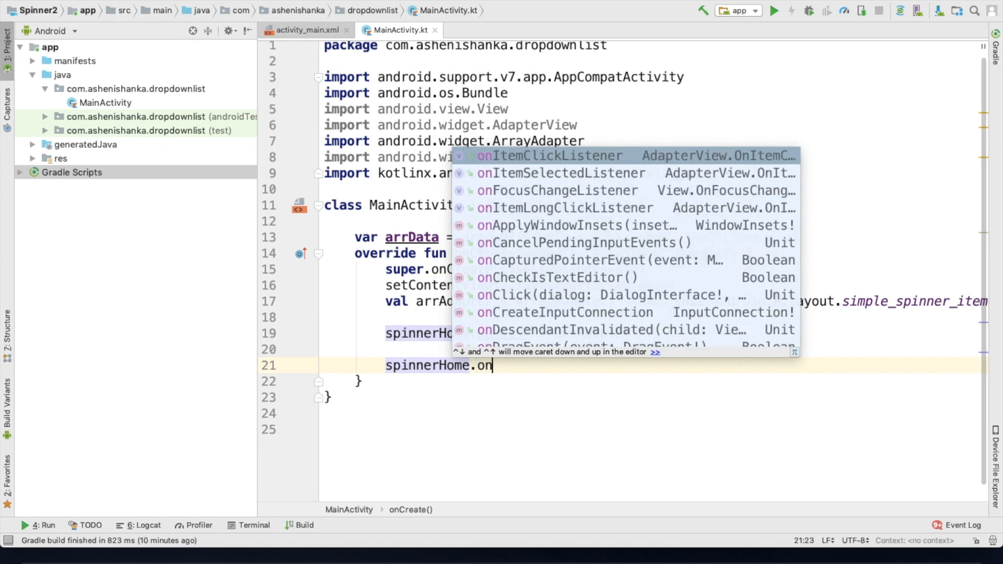
text(ItemSelectedListener =)
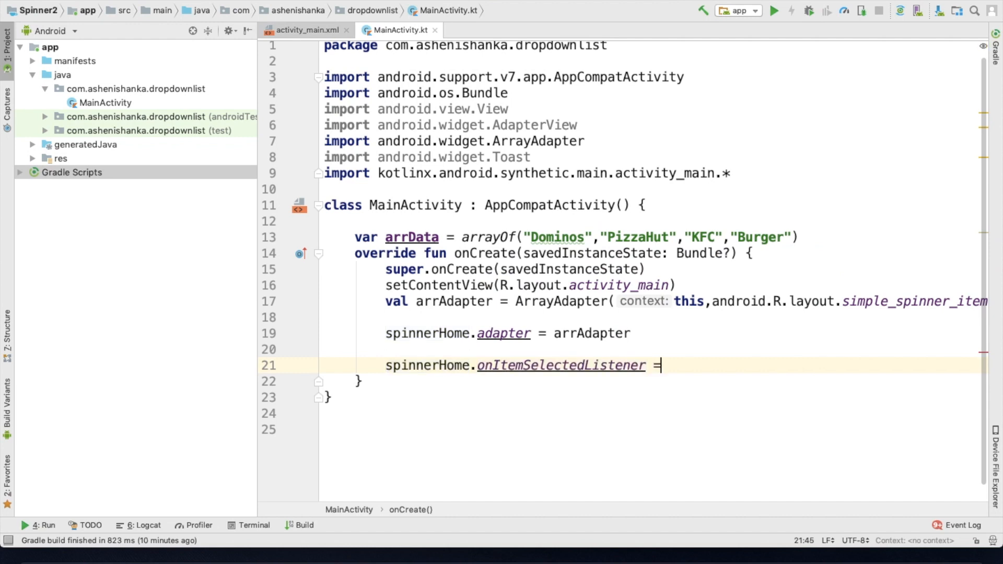
text(object :)
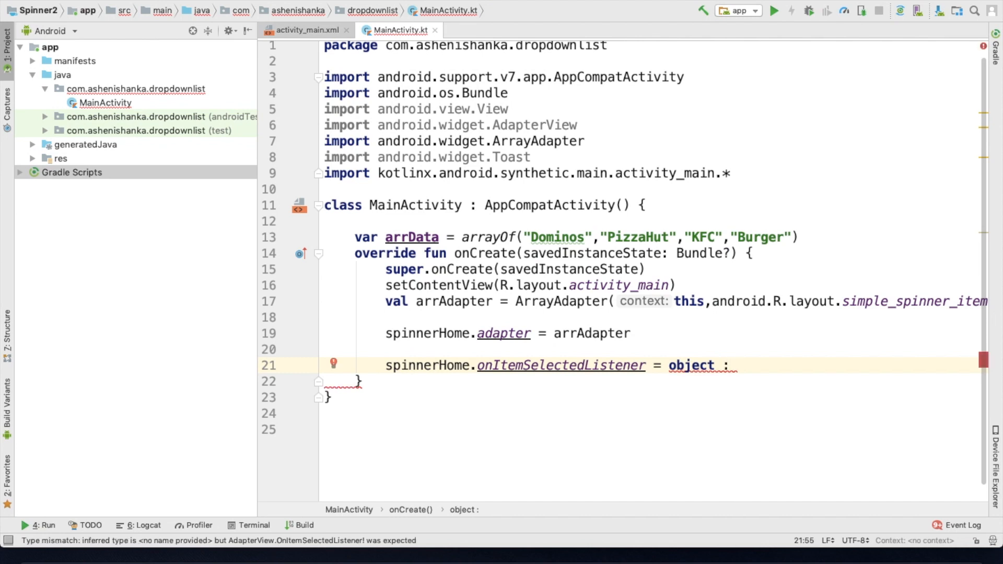
Step: Complete it as AdapterView.OnItemSelectedListener{ with an open body
text(A)
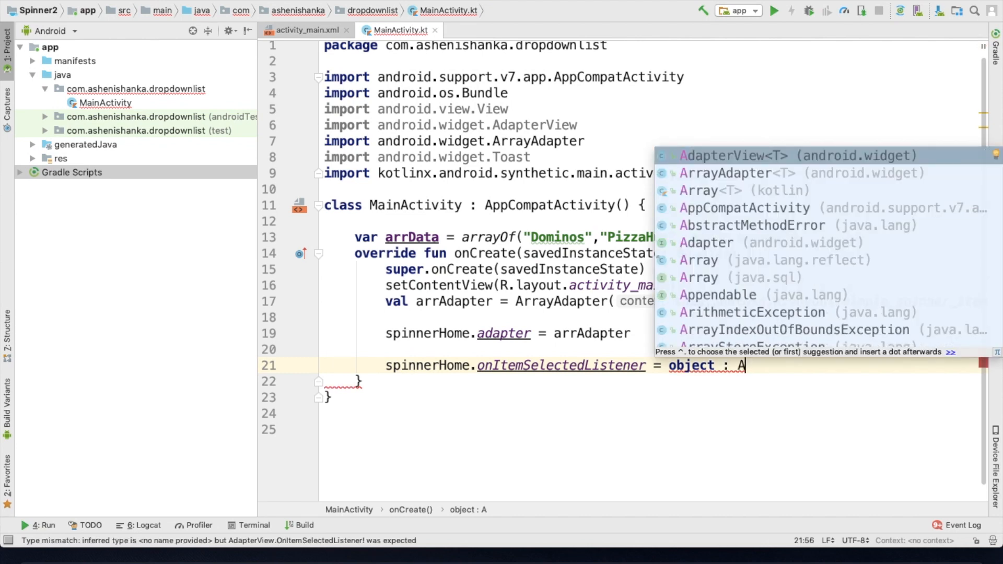
text(dapterView)
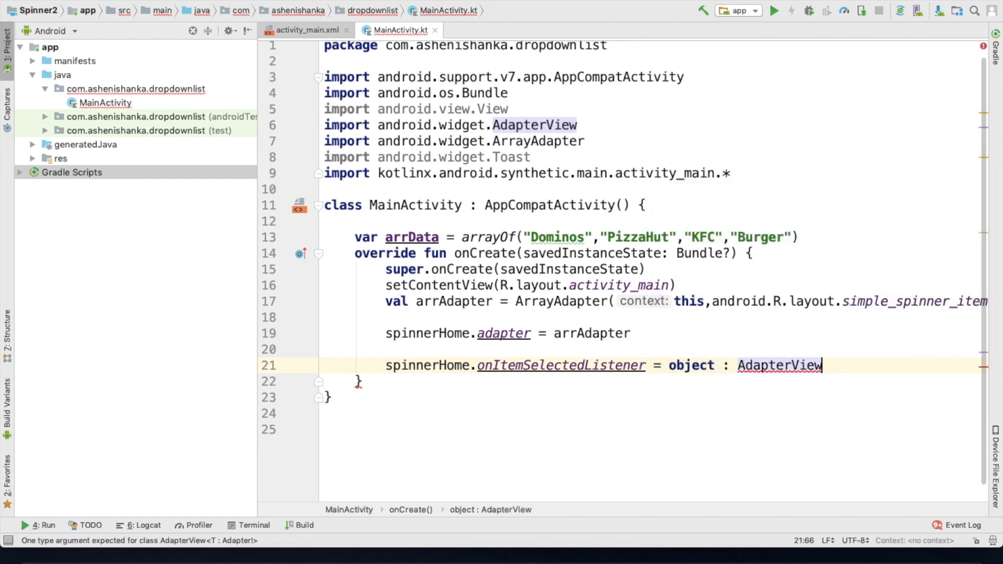
text(.O)
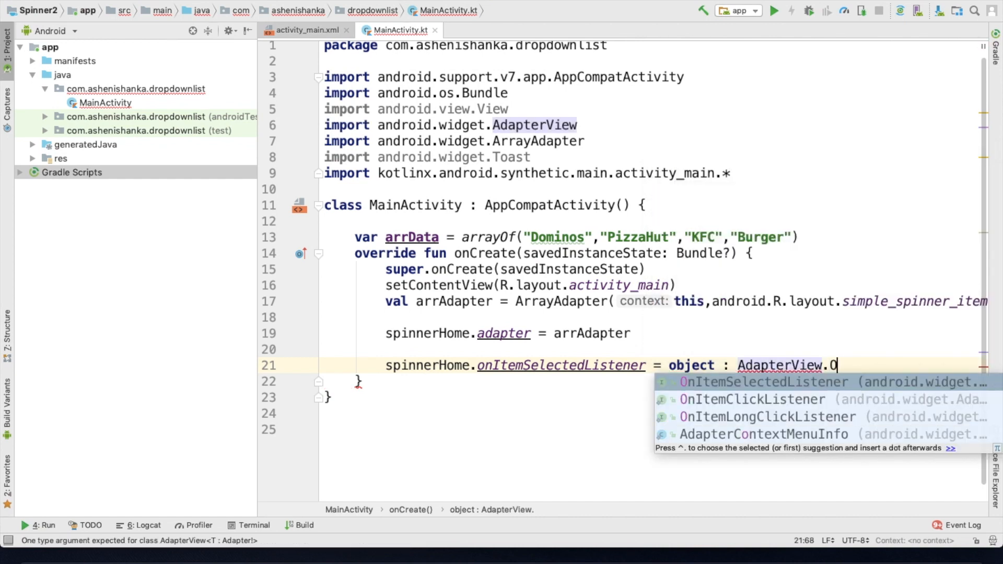
text(nItemSelectedListener)
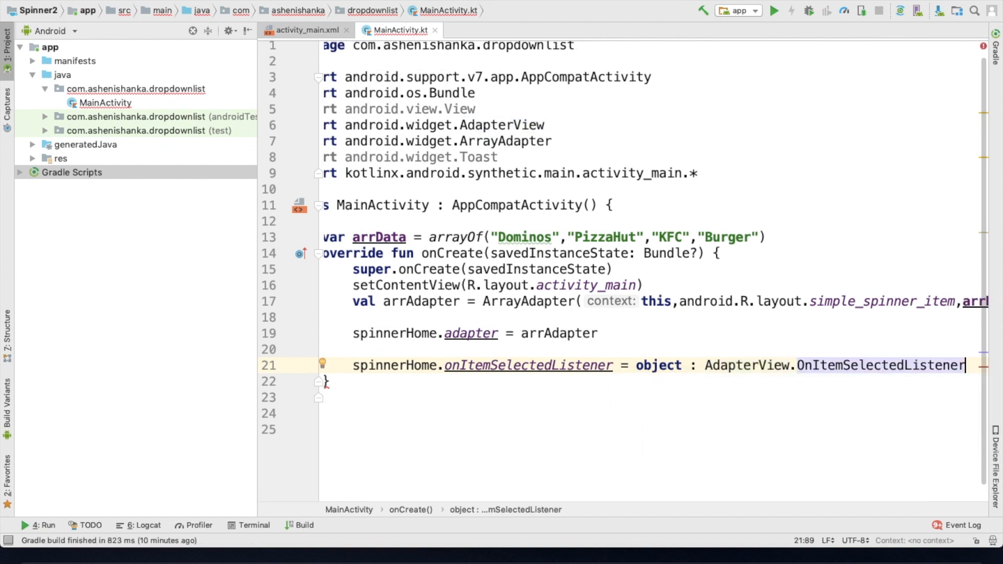
text({)
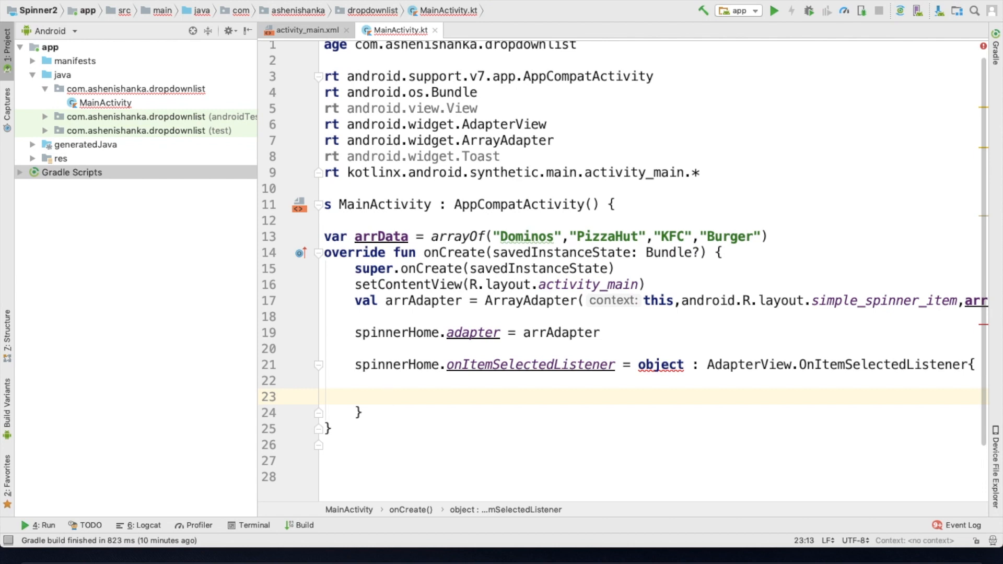
Step: Generate onItemSelected and onNothingSelected override stubs from completion and place the caret inside onItemSelected
text(on)
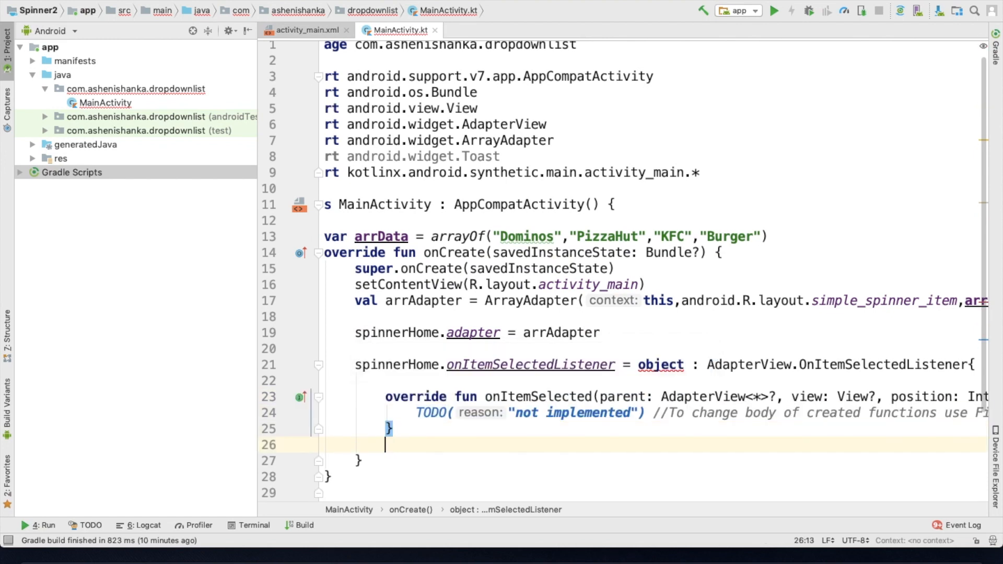
text(on)
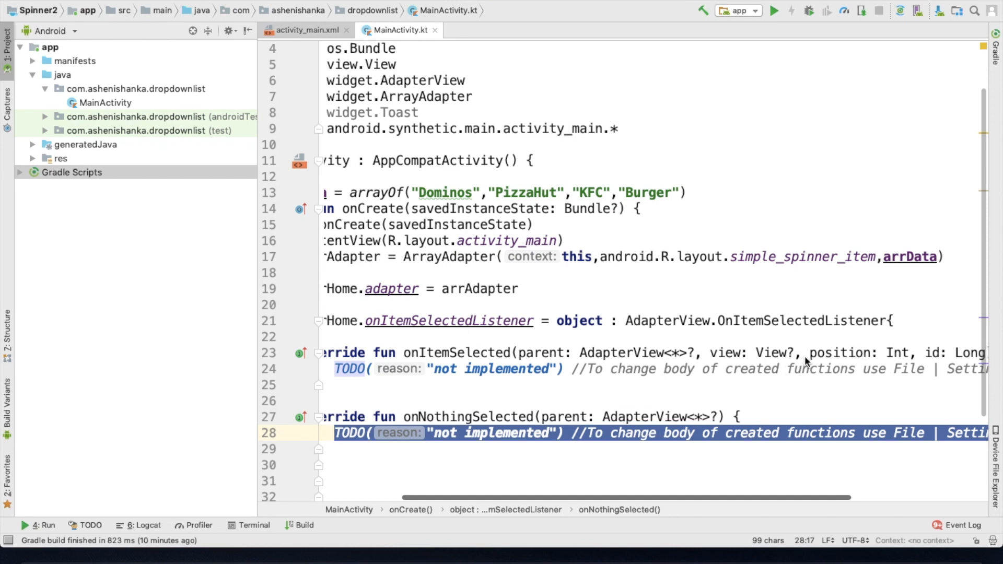
mouse_move(860, 364)
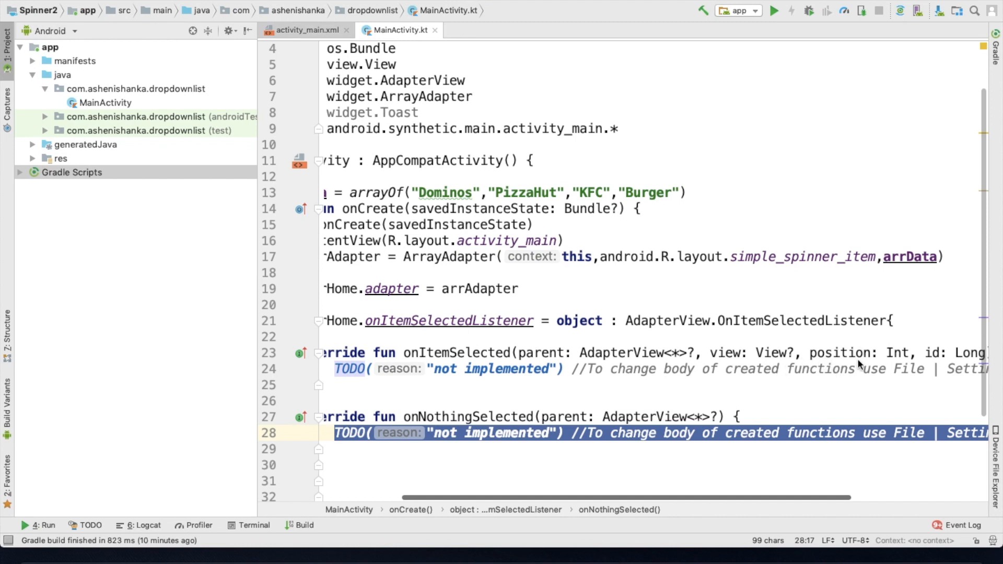
click(851, 352)
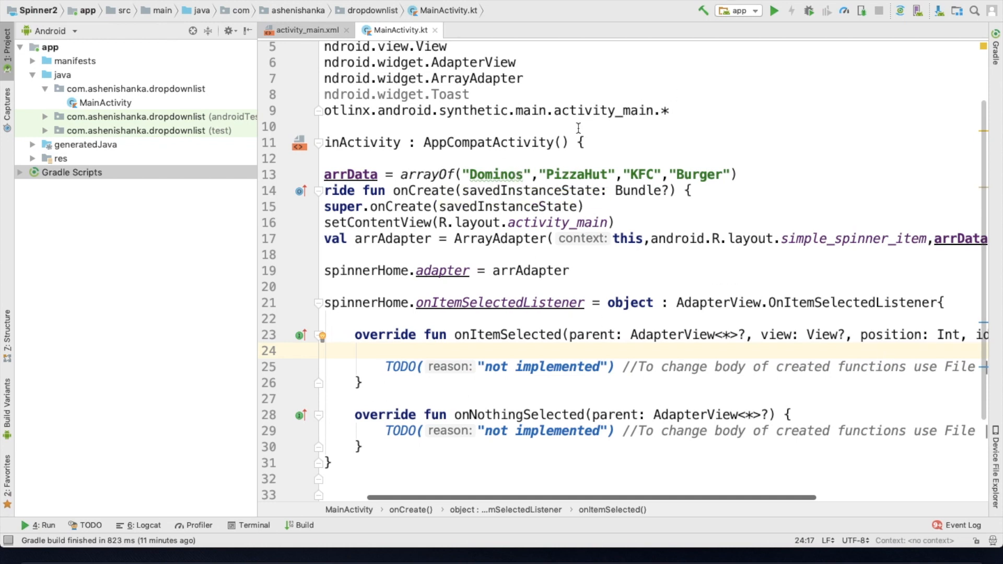
mouse_move(506, 540)
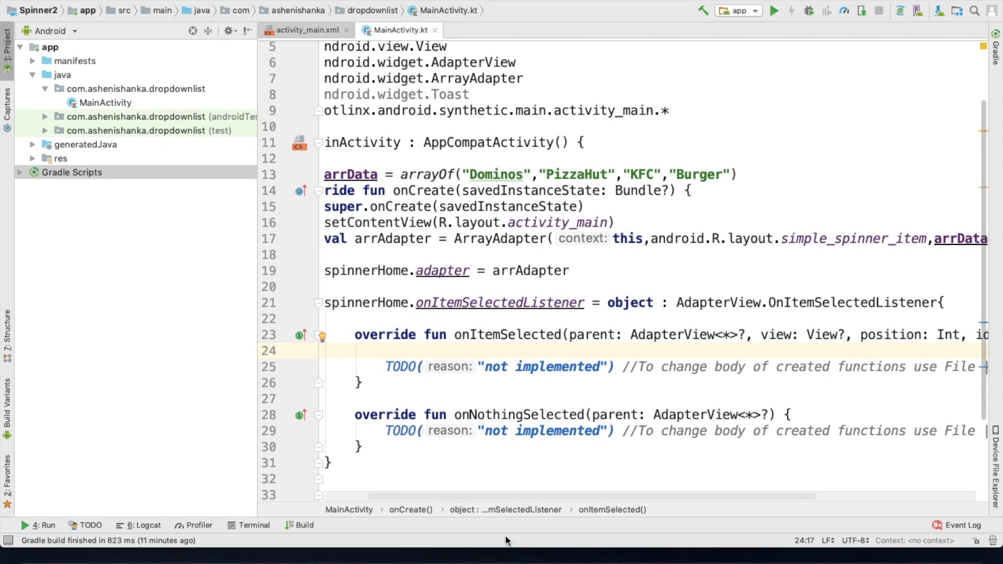
Step: Start Toast.makeText with this@MainActivity as the context argument
text(Toas)
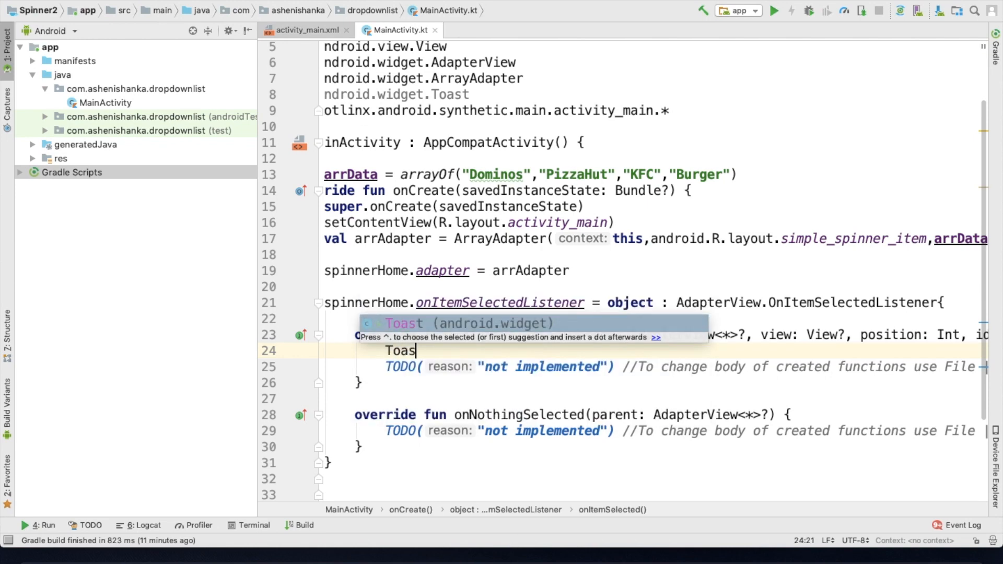
text(t.makeText()
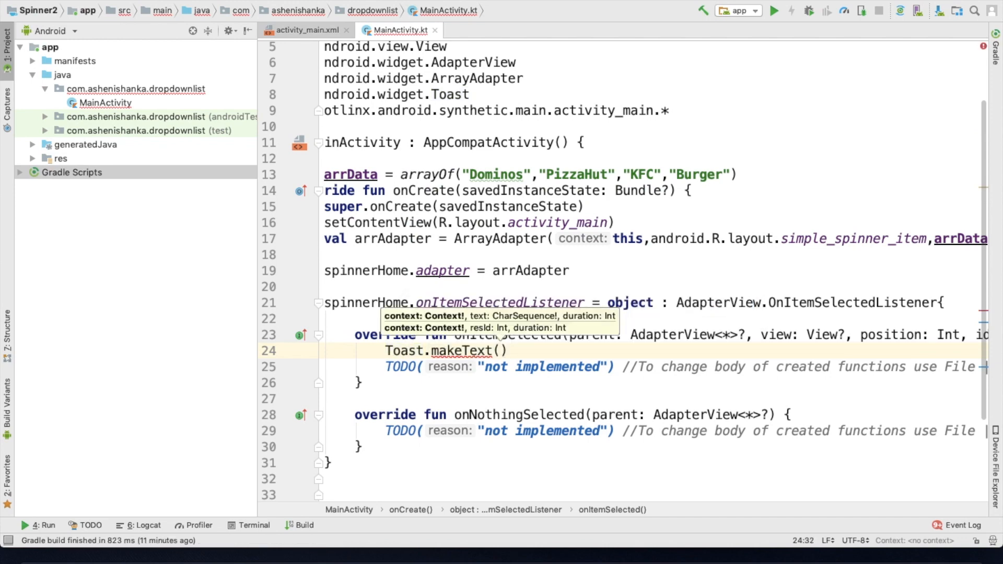
text(@)
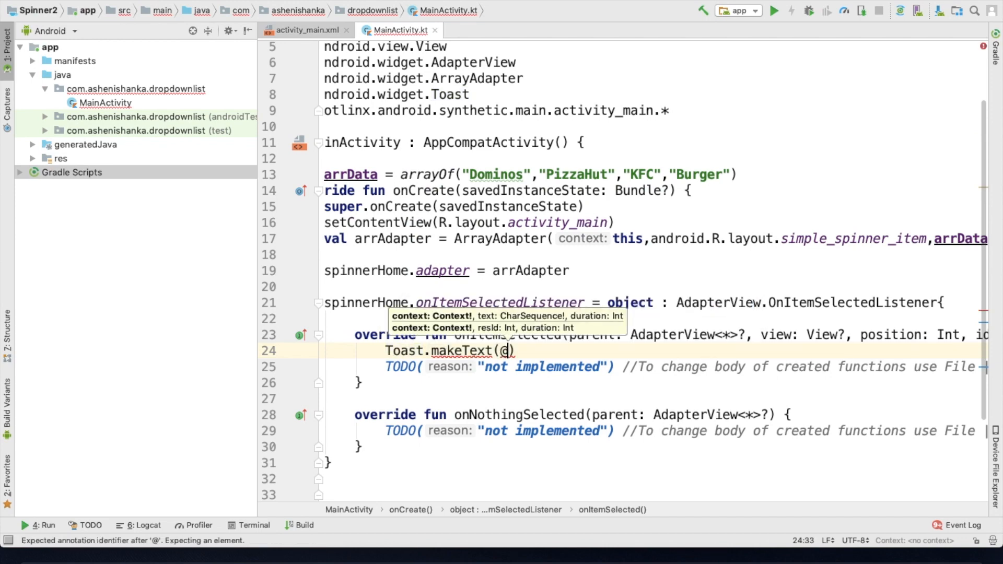
text(this)
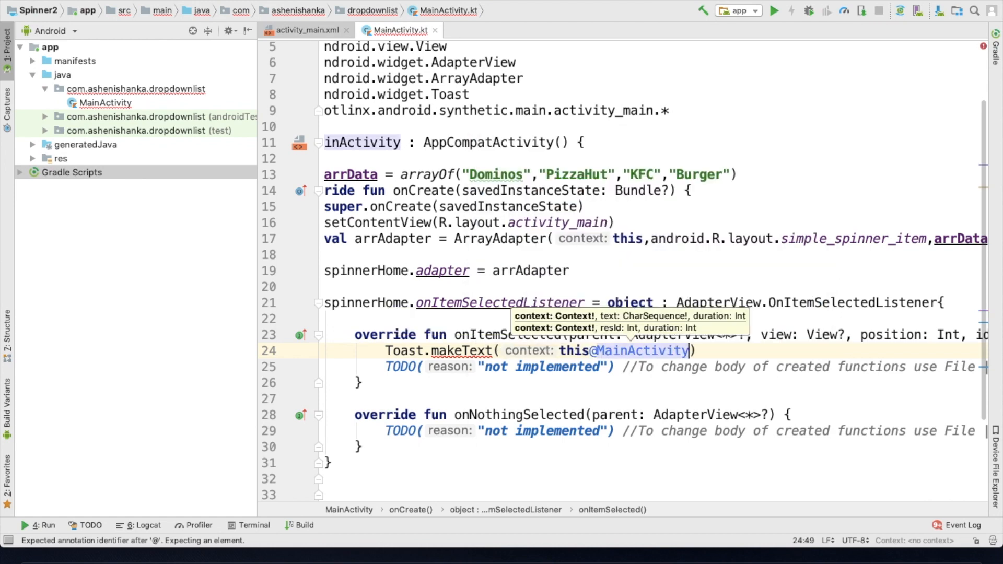
text(,)
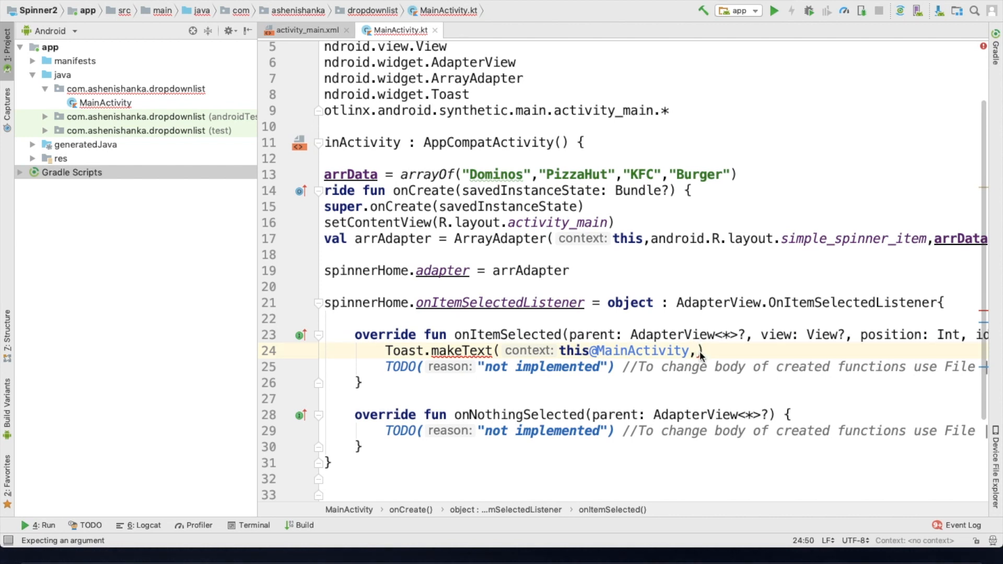
Step: Pass arrData.get(position) as the message and Toast.LENGTH_SHORT as the duration
text(a)
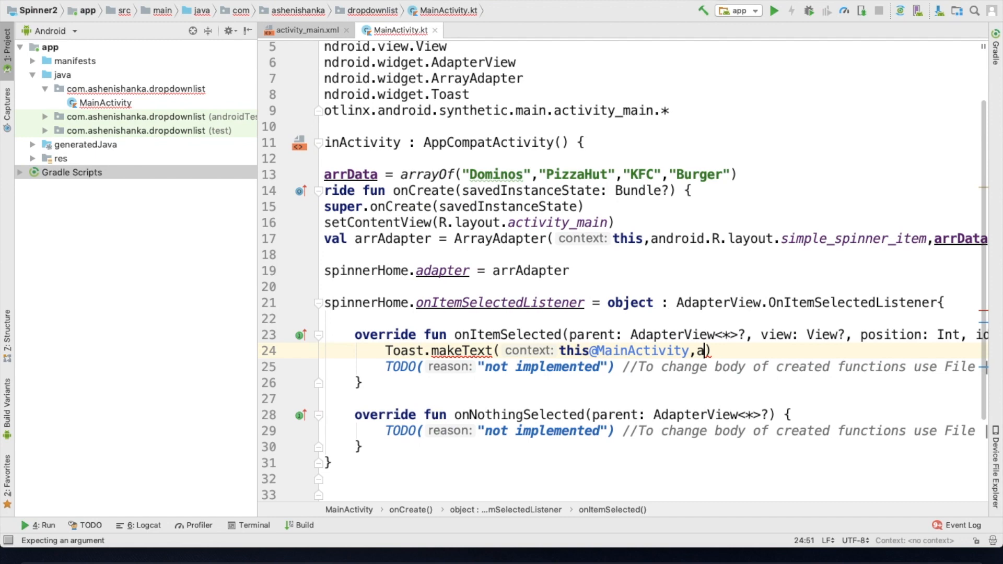
text(rrData.get()
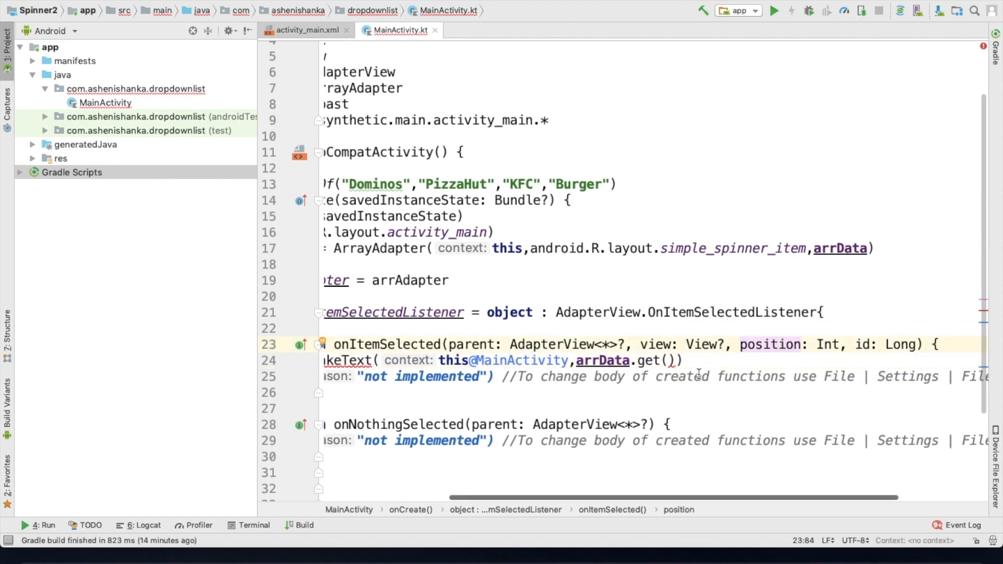
text(po)
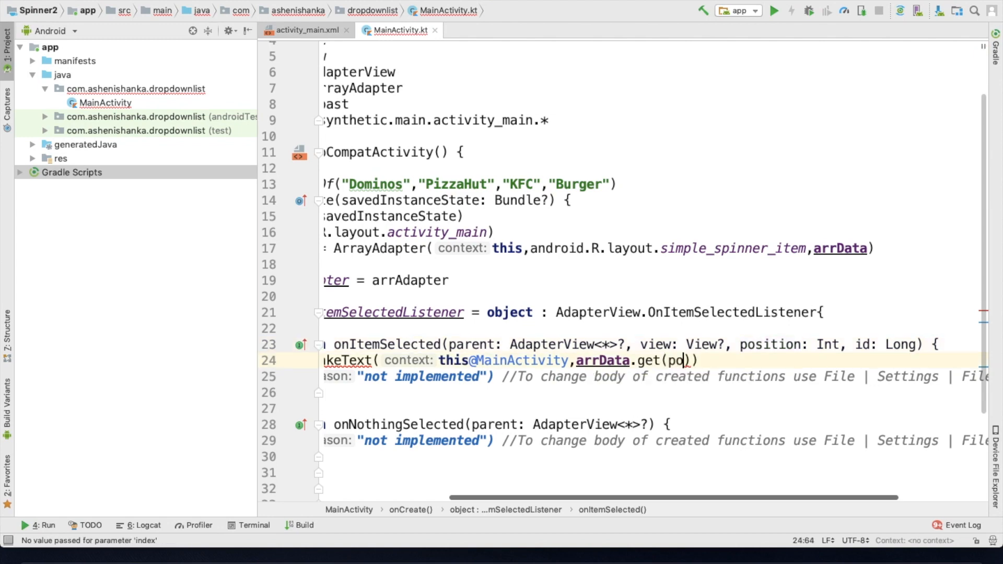
text(sition)
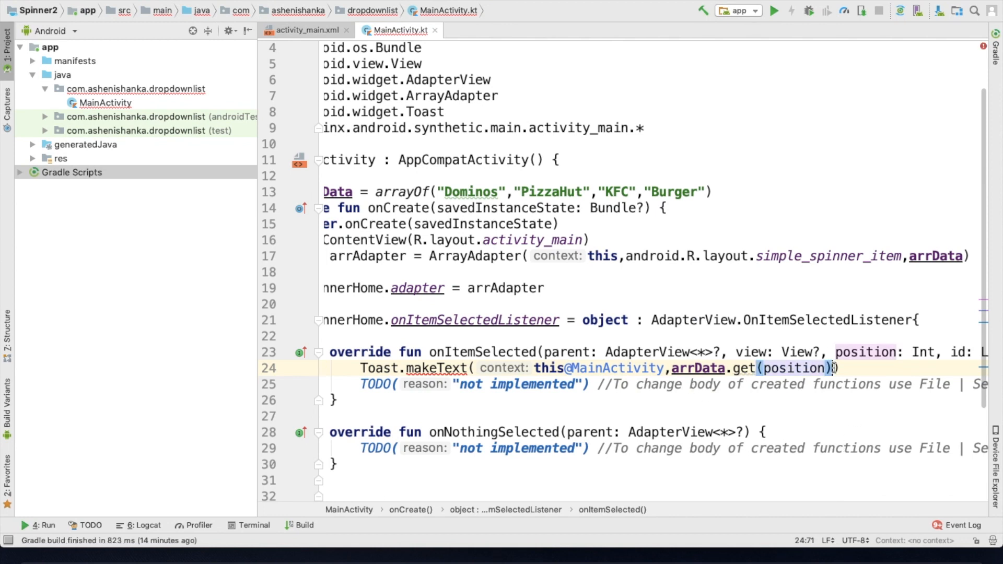
text(,)
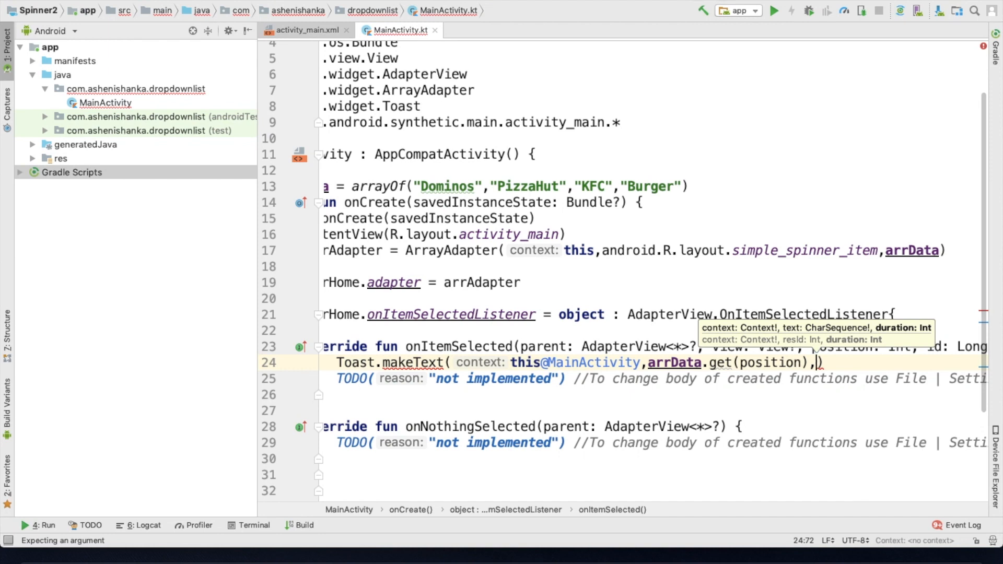
text(Toast.LEN)
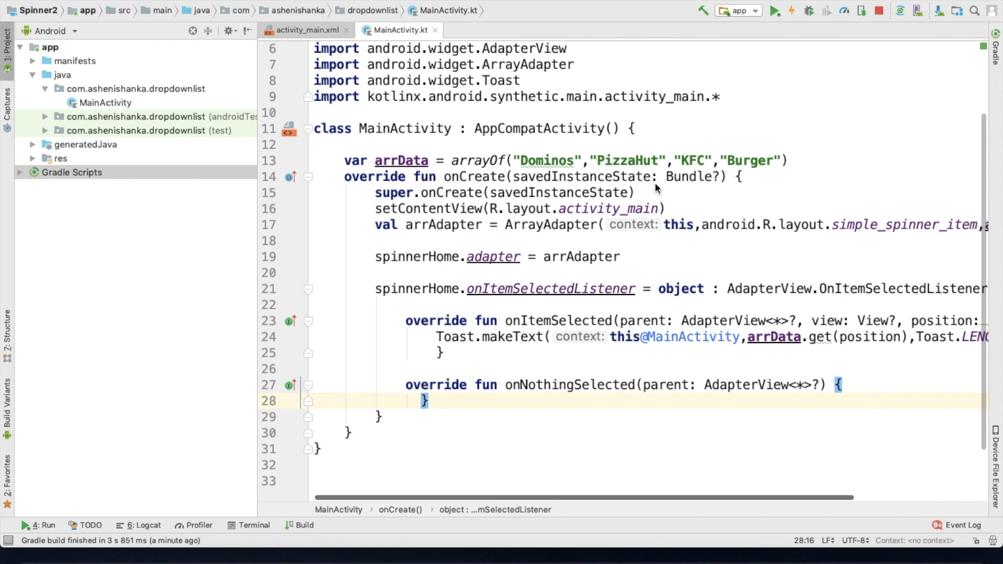
scroll(down, 3)
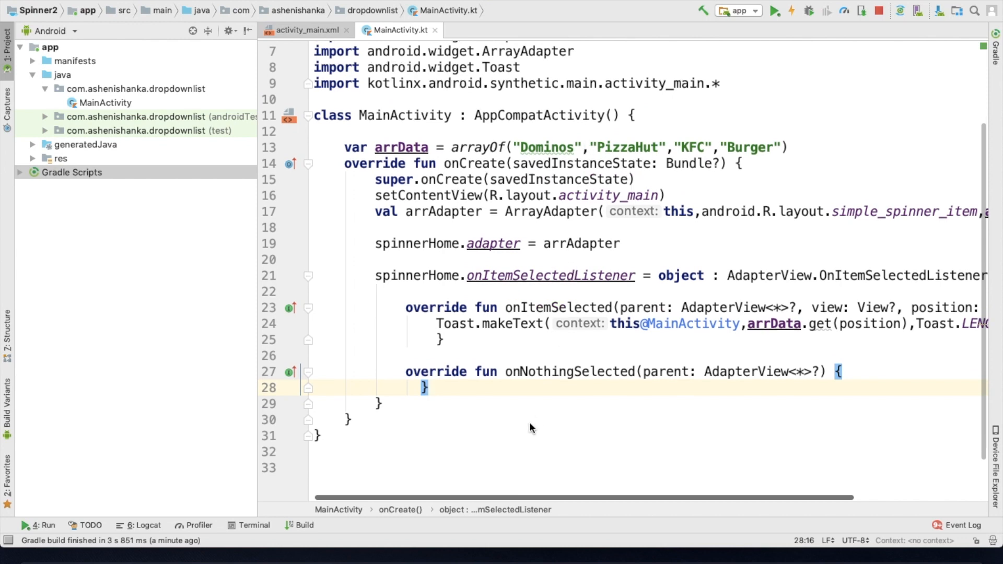
scroll(down, 3)
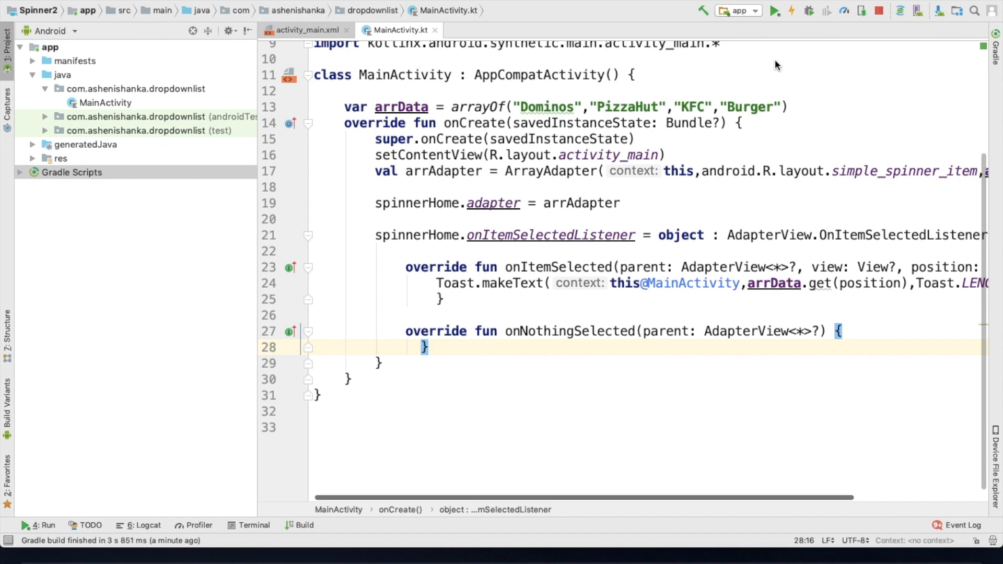
mouse_move(823, 98)
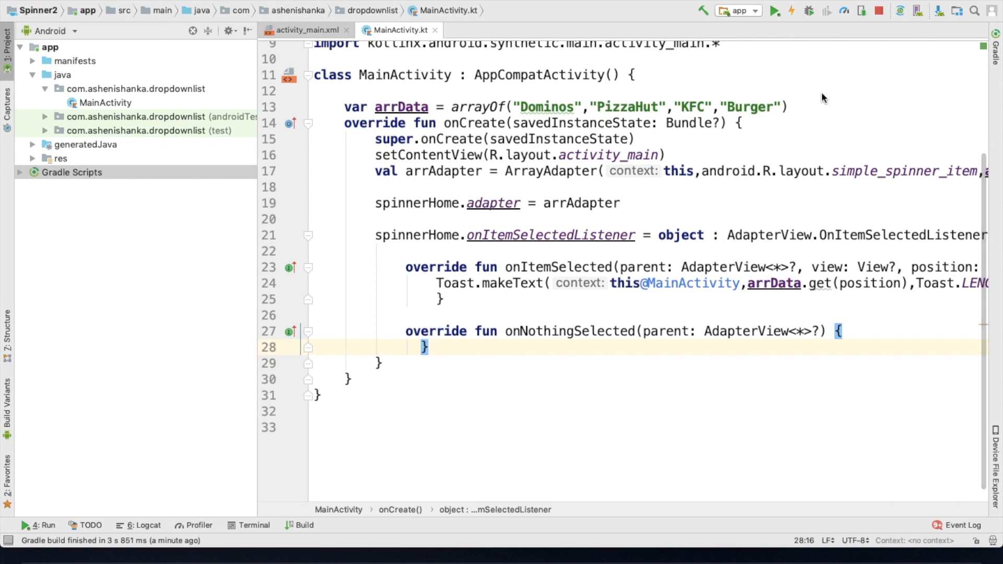